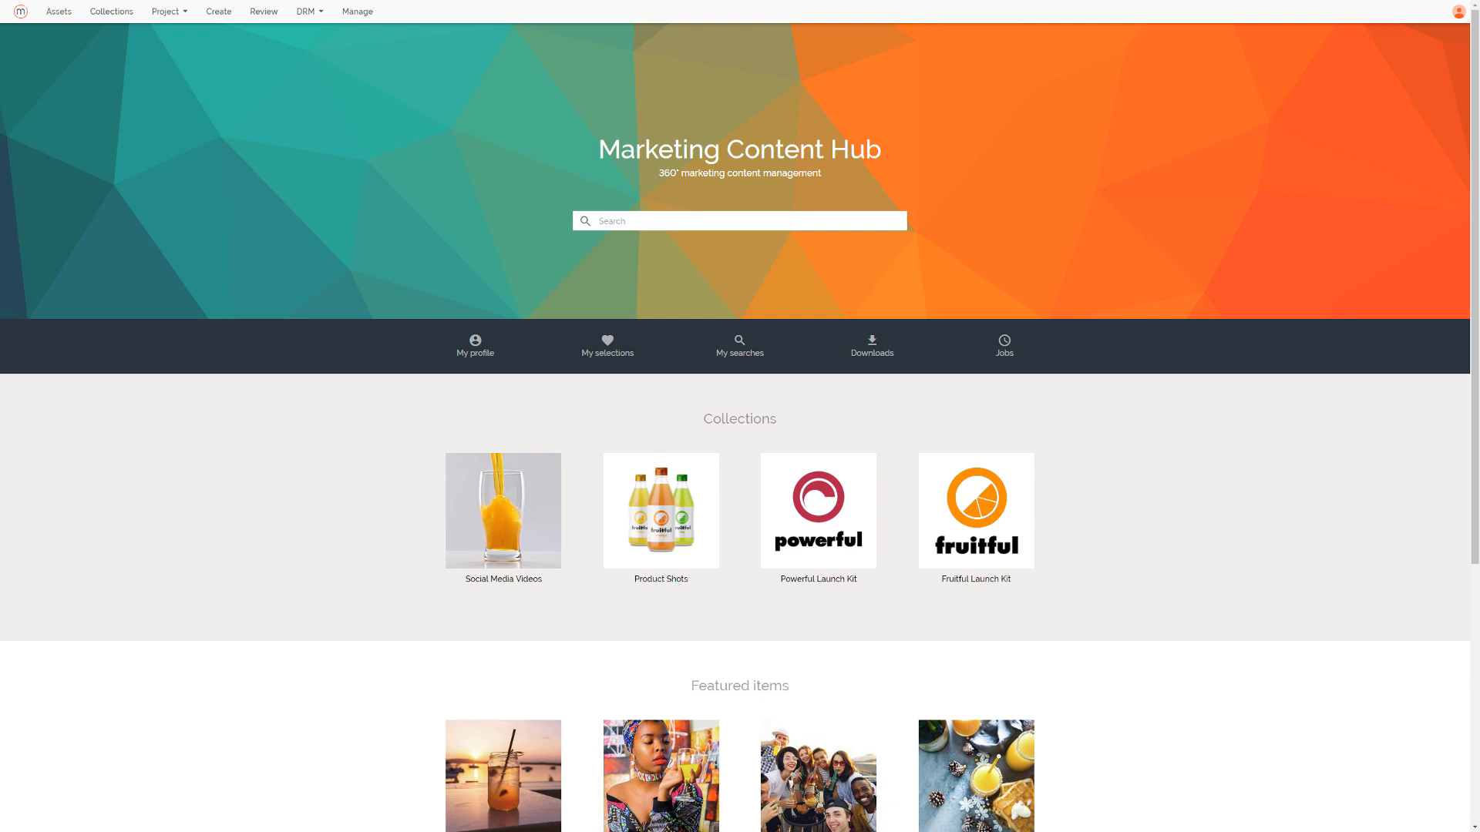
mouse_move(356, 11)
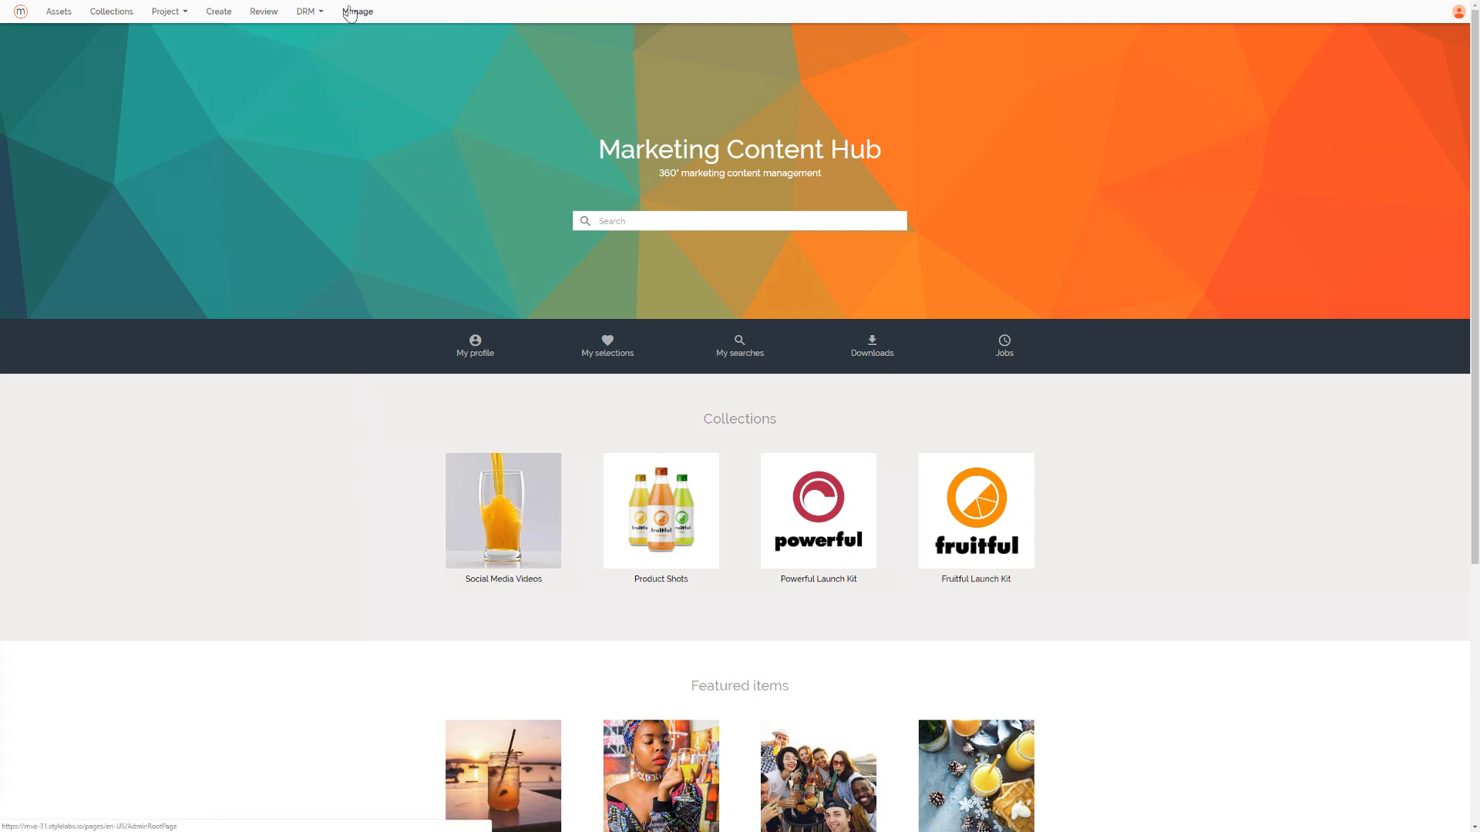
Filter the Manage page by 'OAuth' so only the OAuth clients tile remains.
click(358, 11)
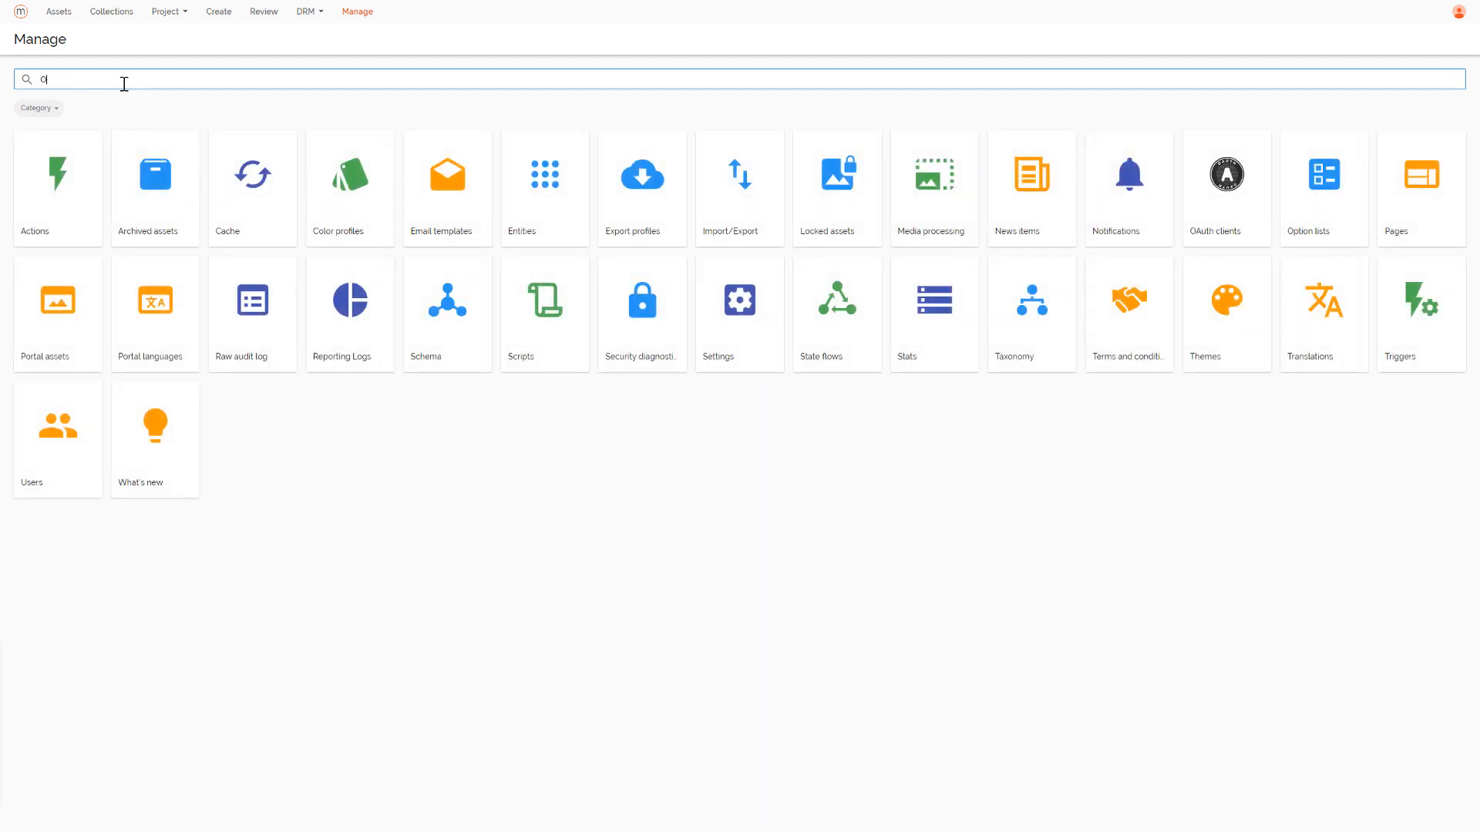
text(OAuth)
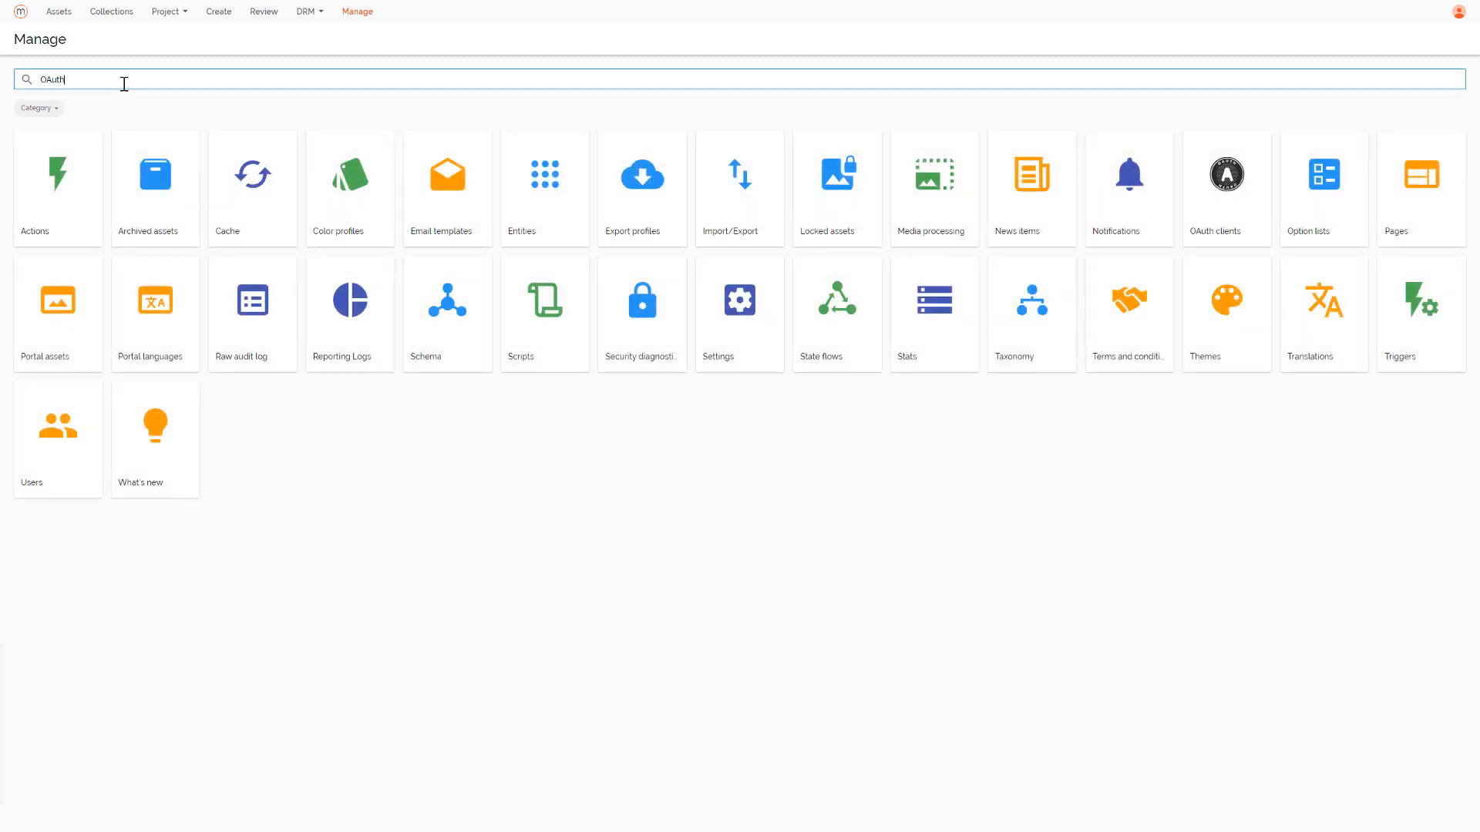
key(Return)
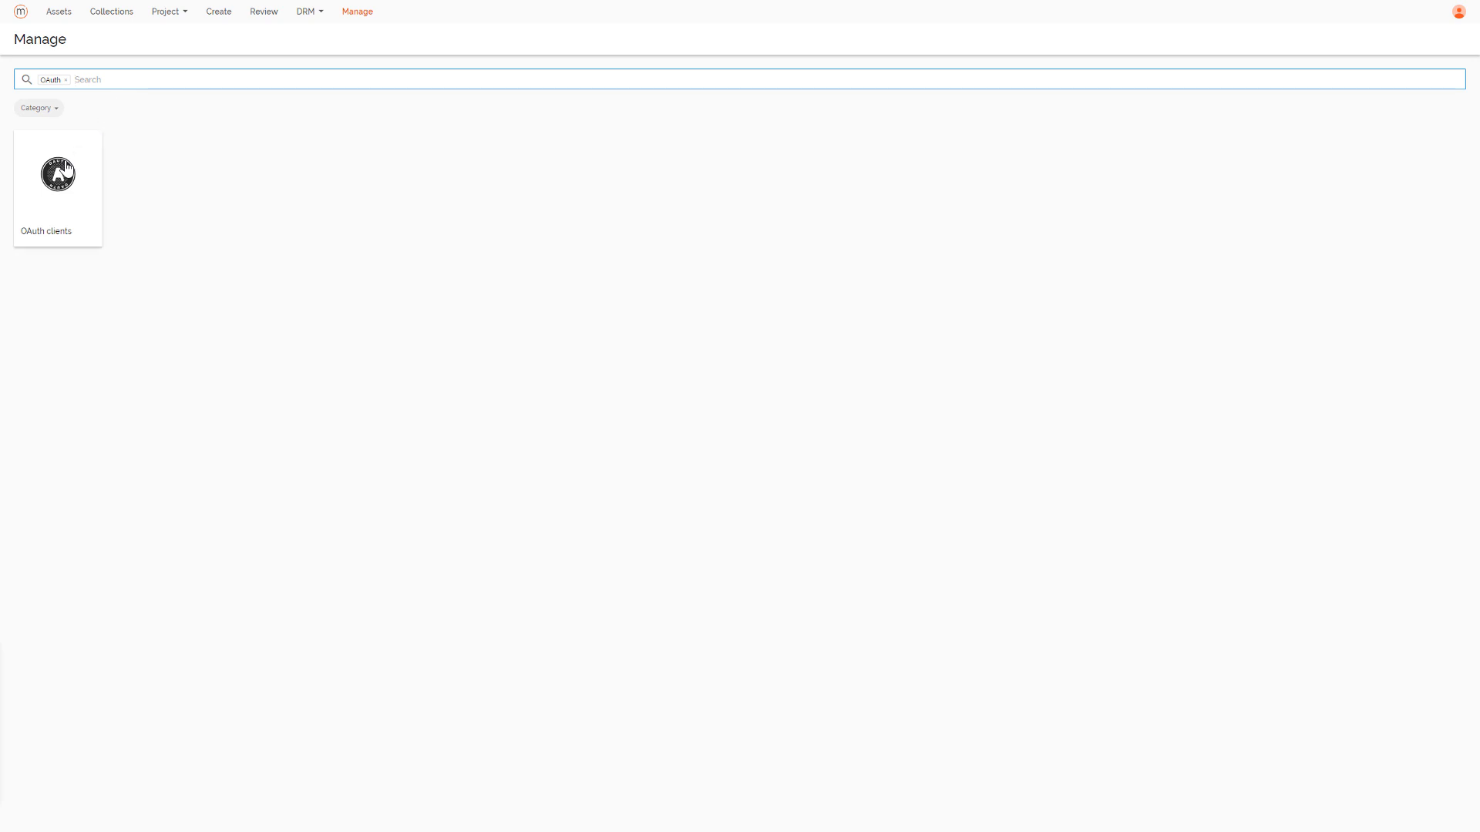
Start a new OAuth client from the OAuth clients list.
click(57, 174)
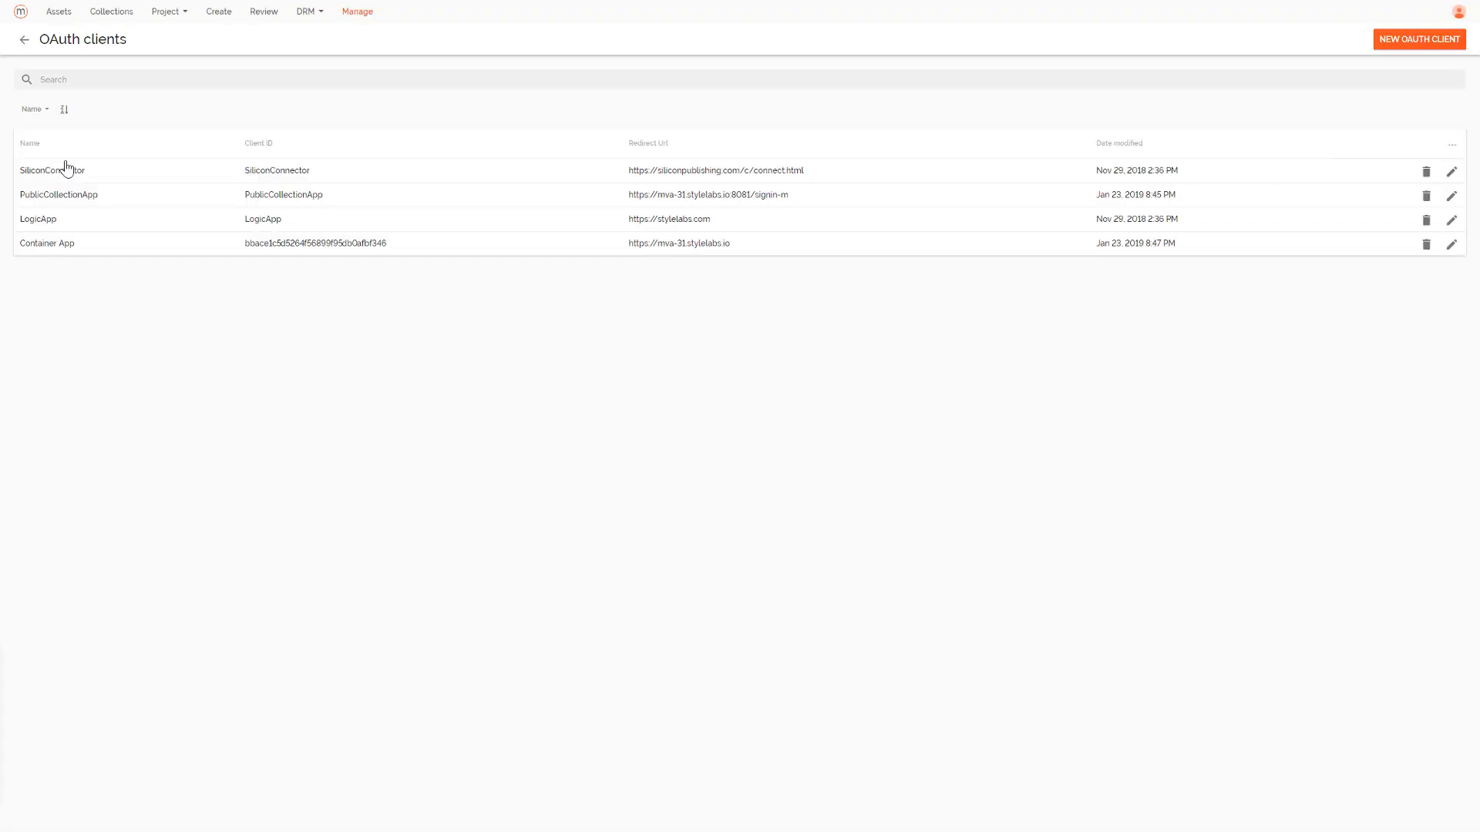
mouse_move(1262, 40)
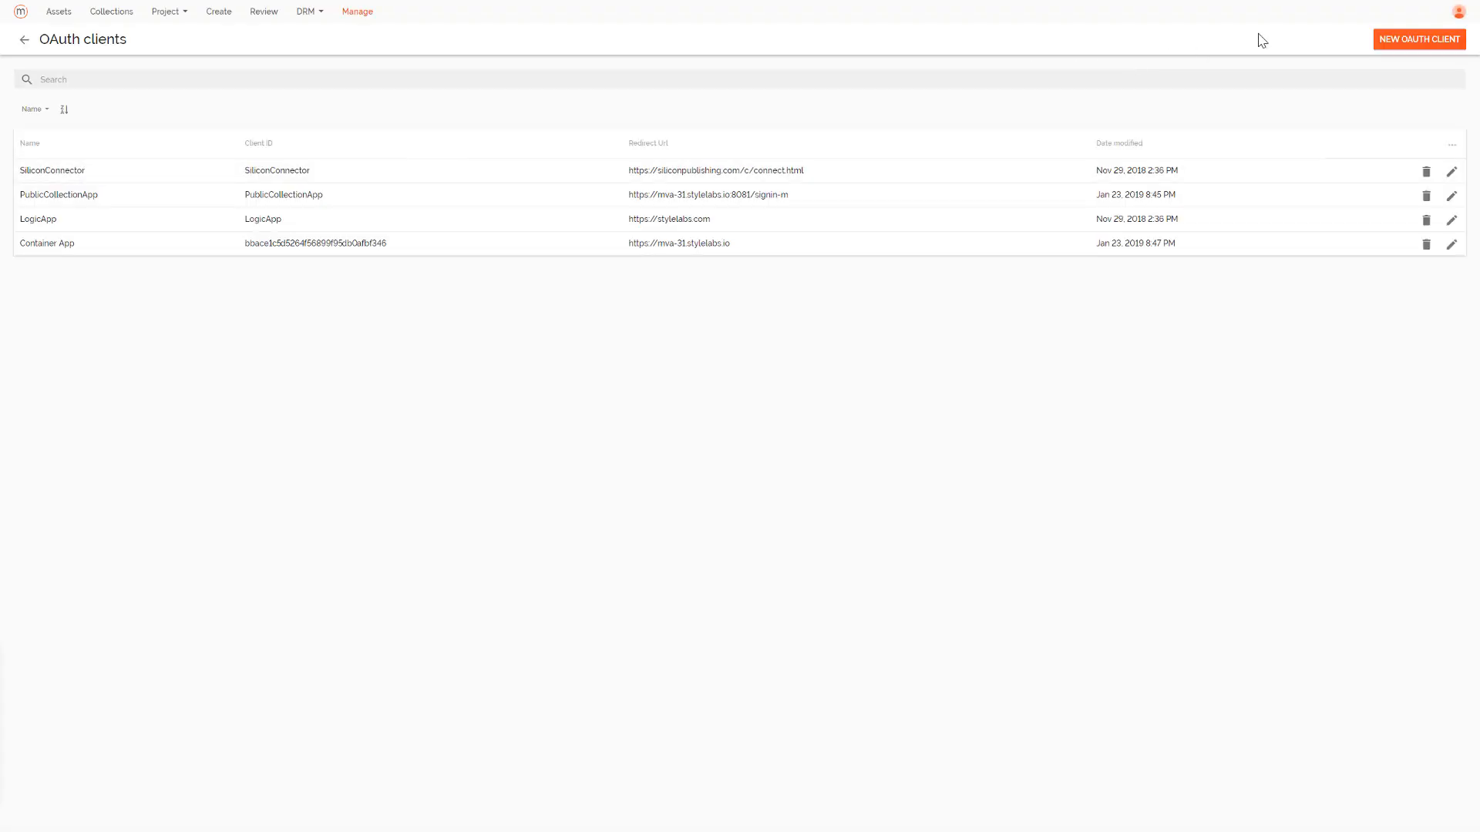
click(1418, 39)
text(Sitecore)
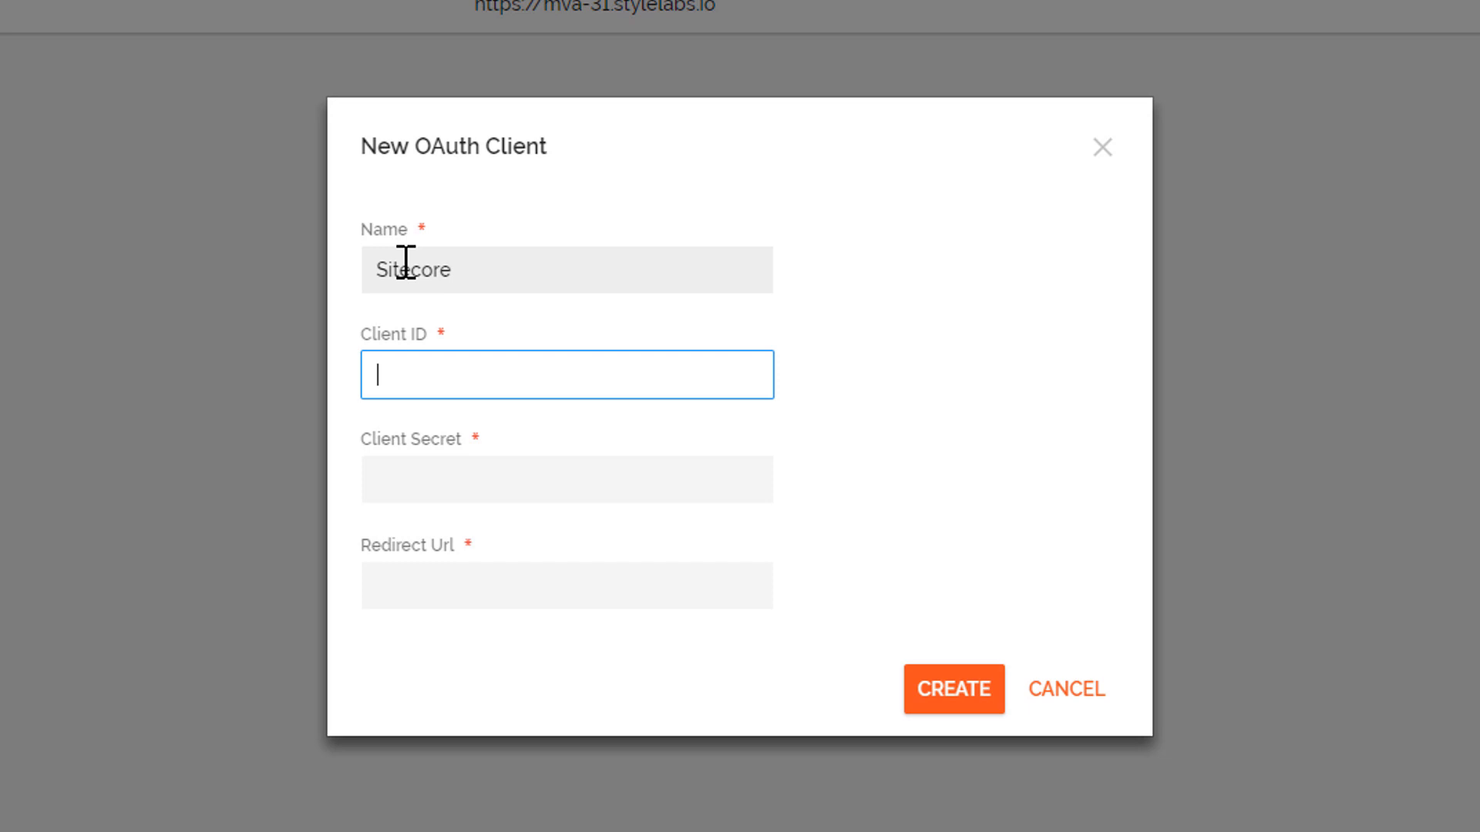
Enter client_id as Client ID and client_secret as Client Secret.
text(client_id)
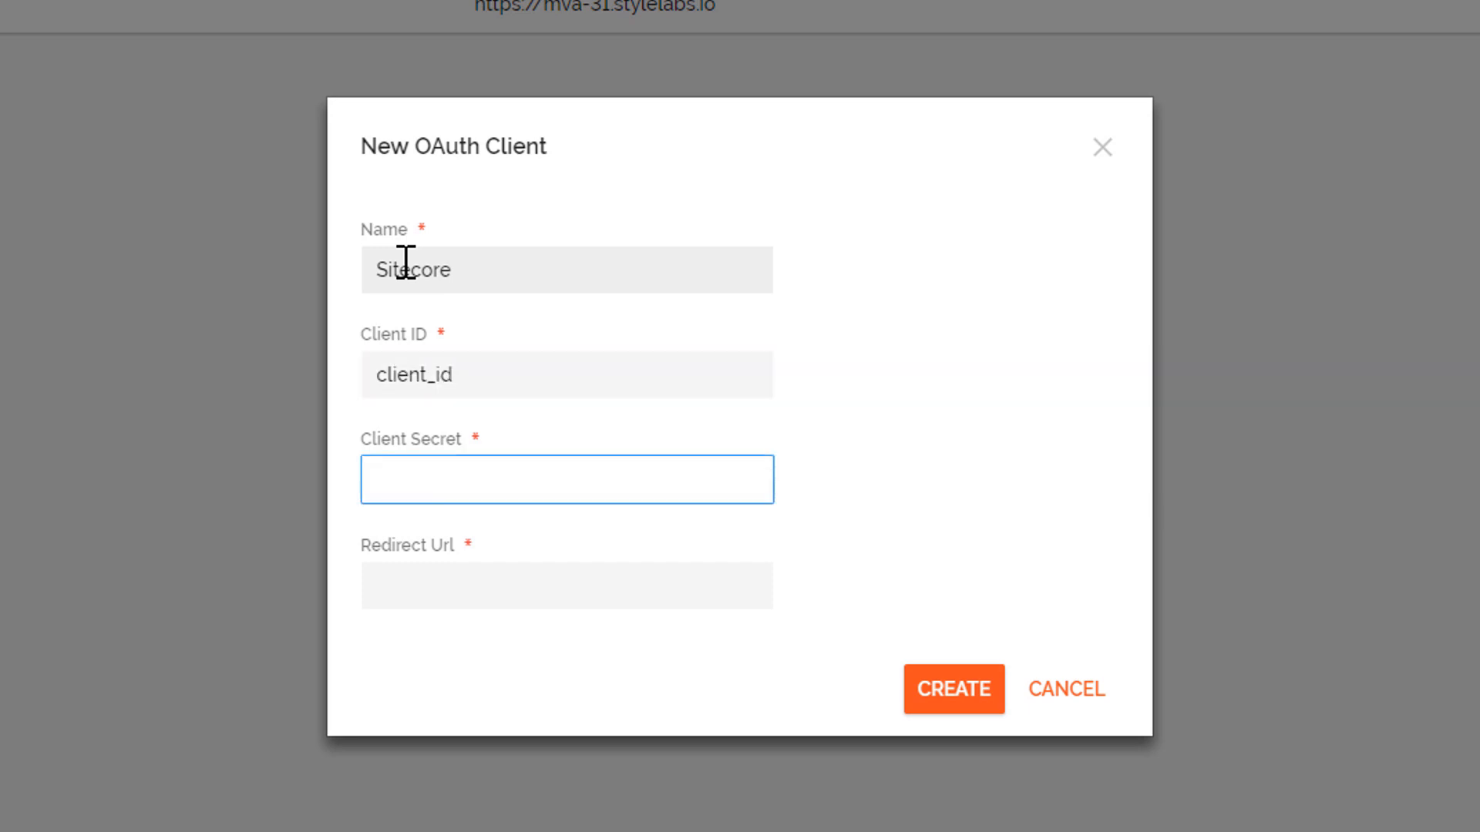
text(client_secret)
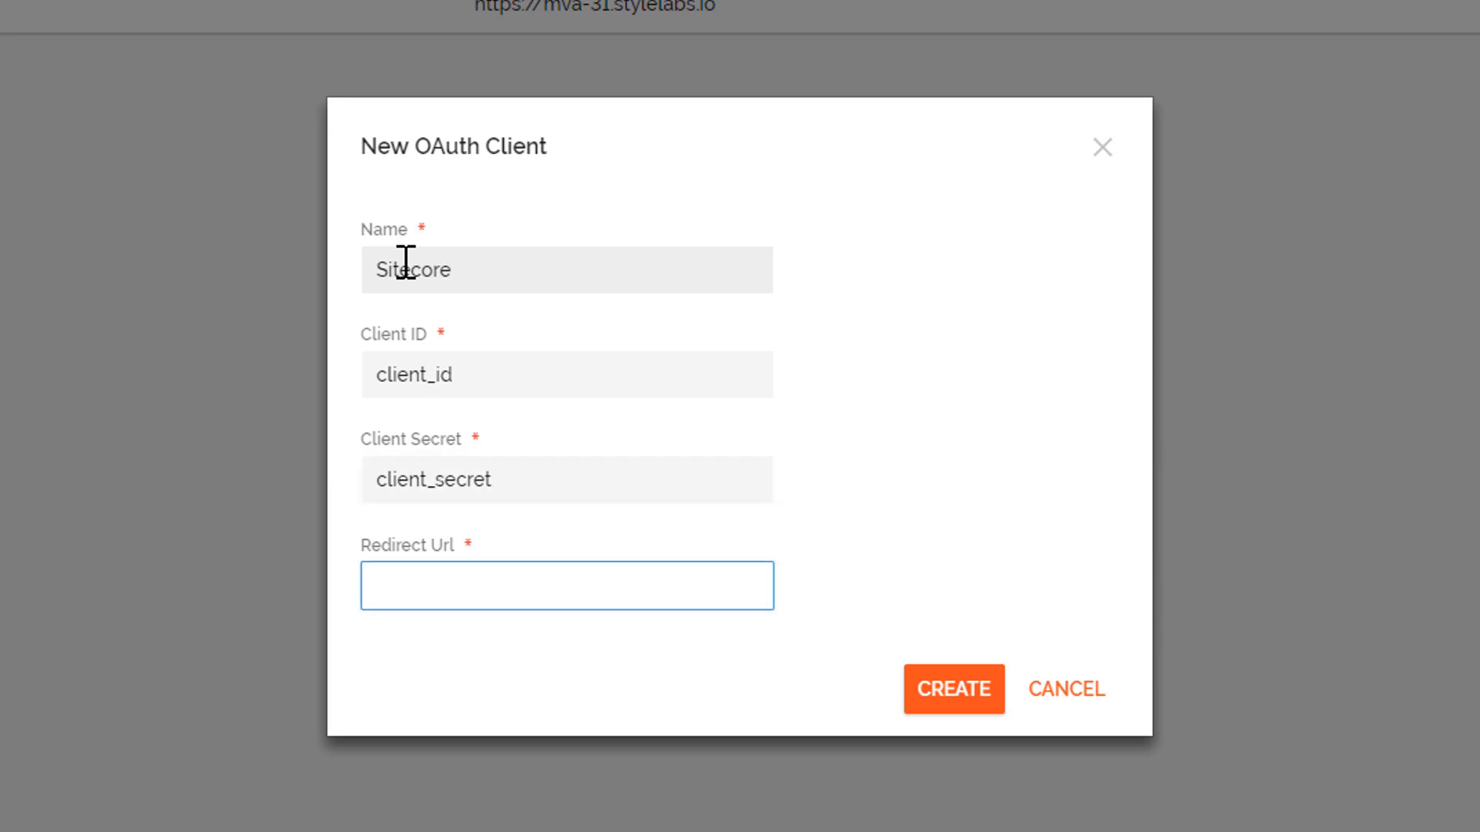
Enter the https redirect URL ending /sitecore/client/Stylelabs/MApp.
click(565, 586)
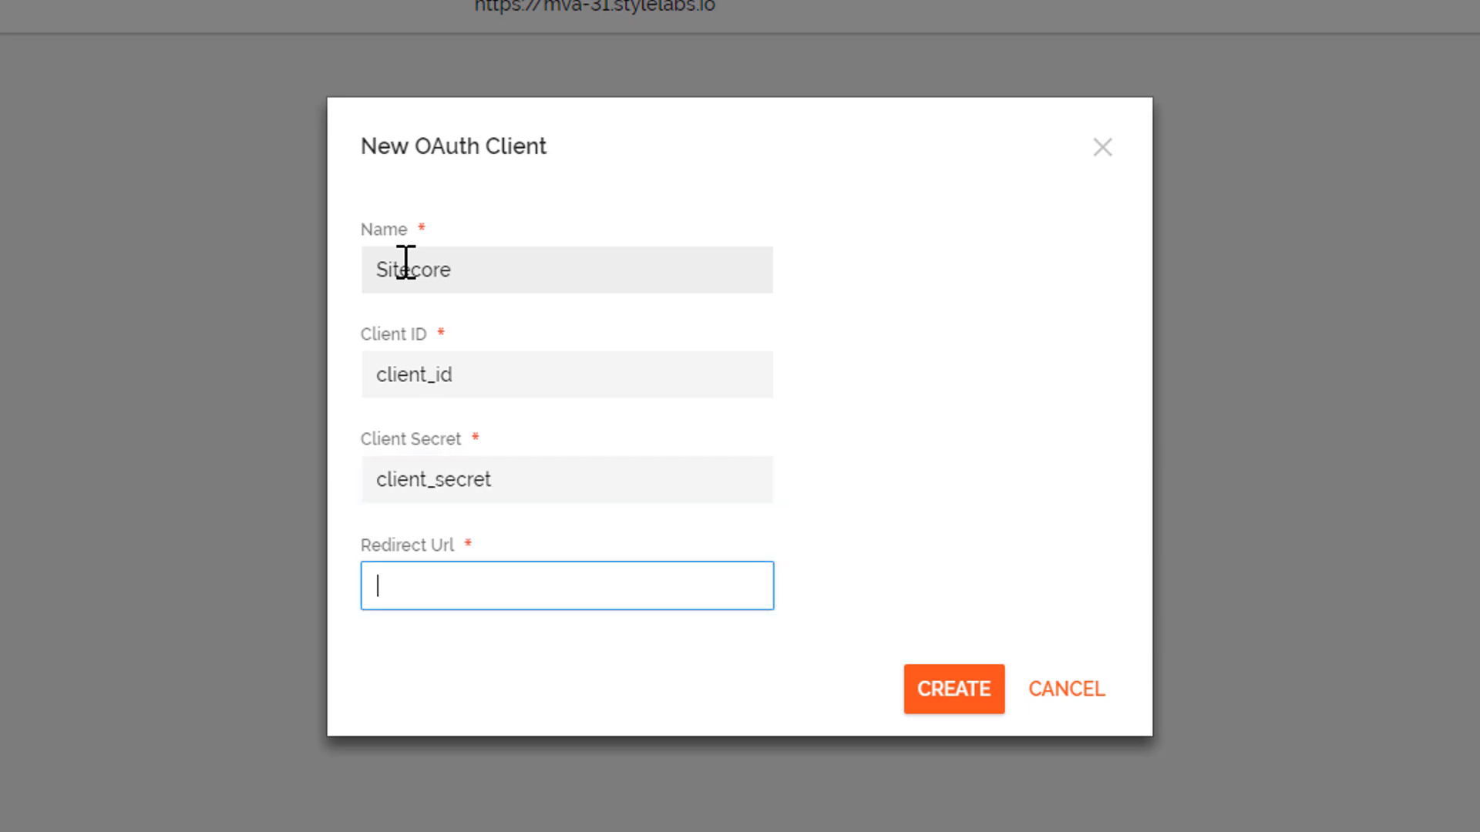
text(http)
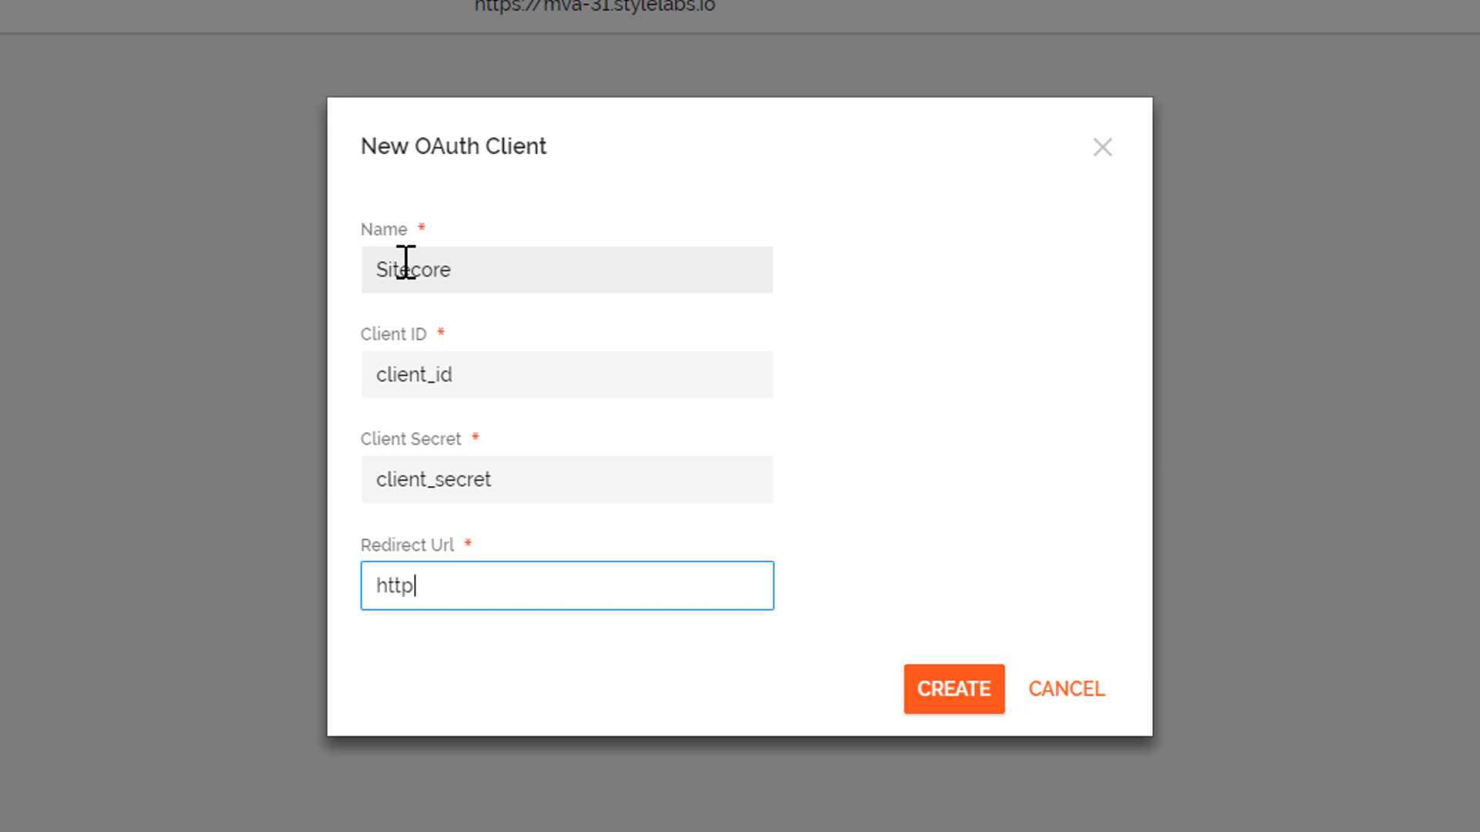
text(s)
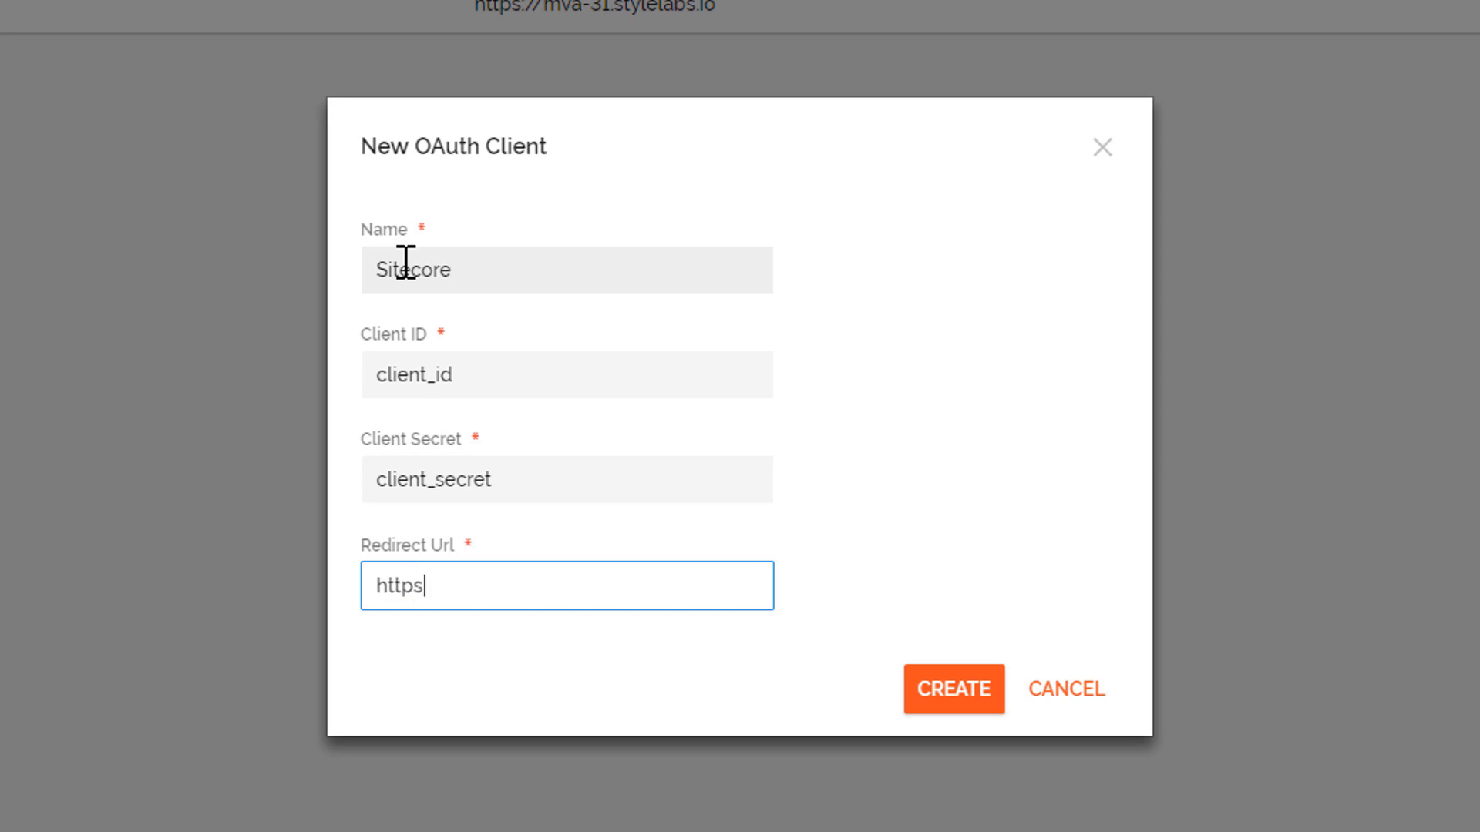
text(://s)
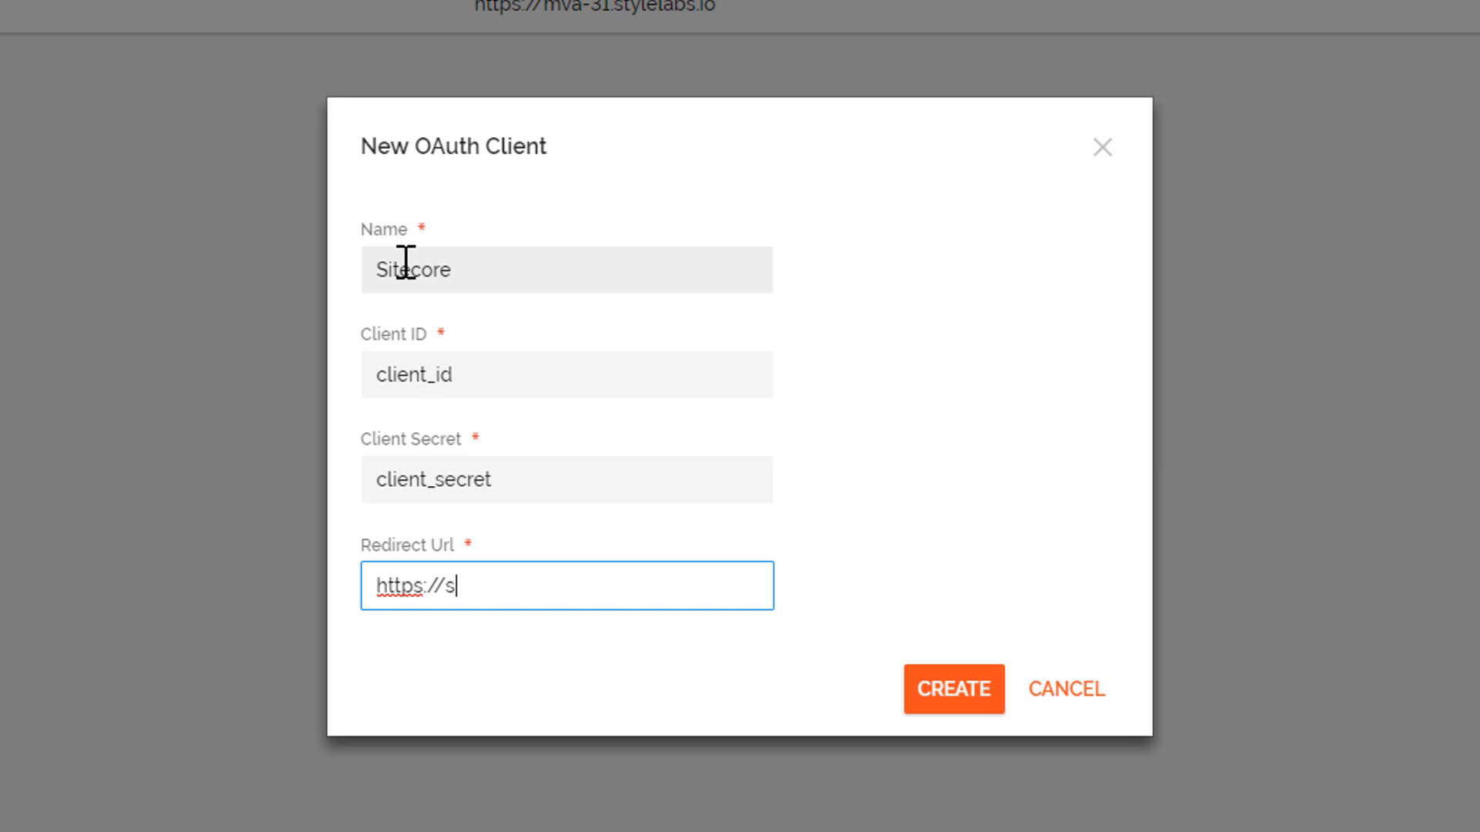
text(tylelabs.dev.local)
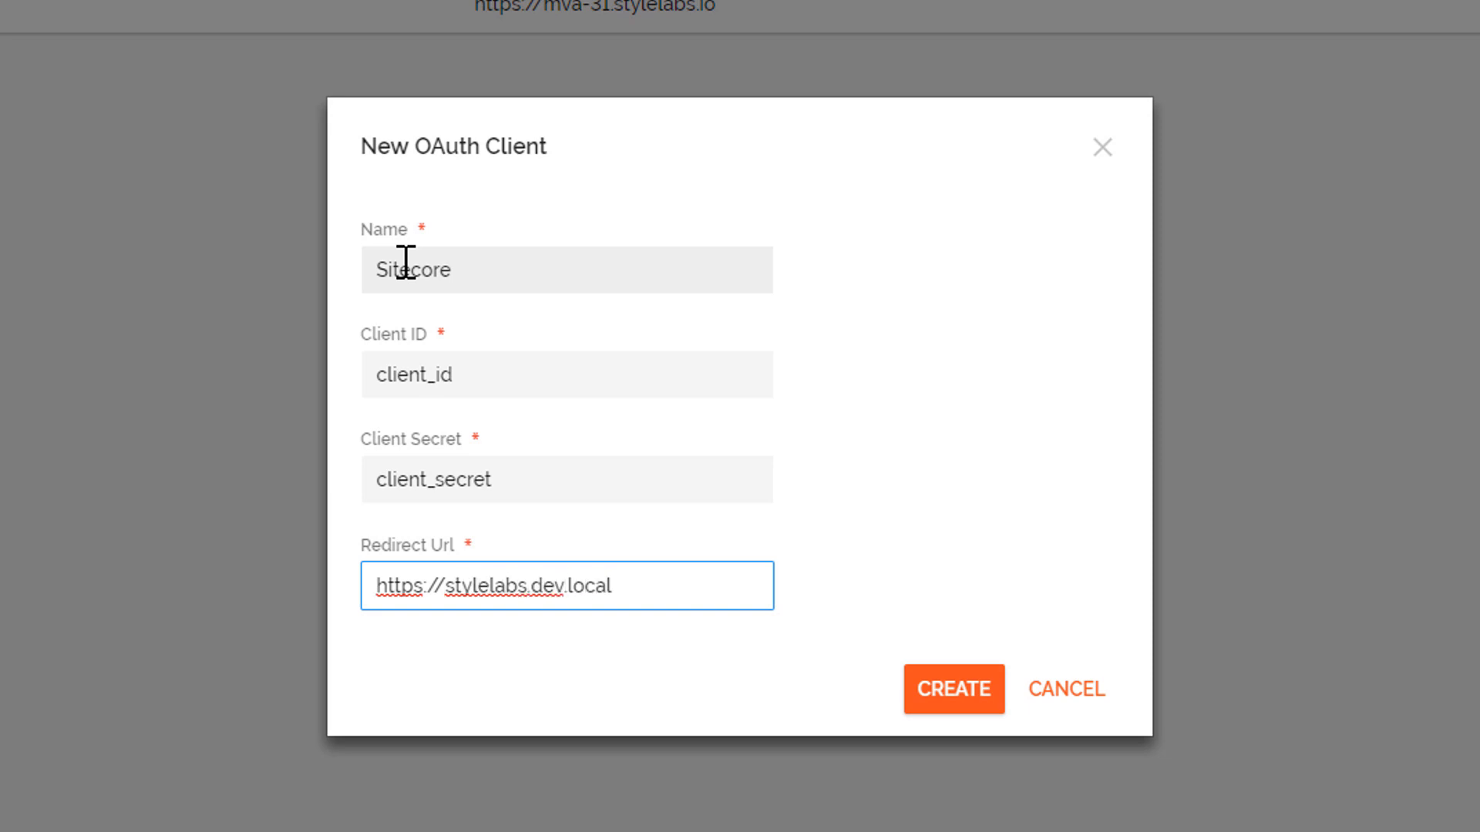
text(/sitecore/)
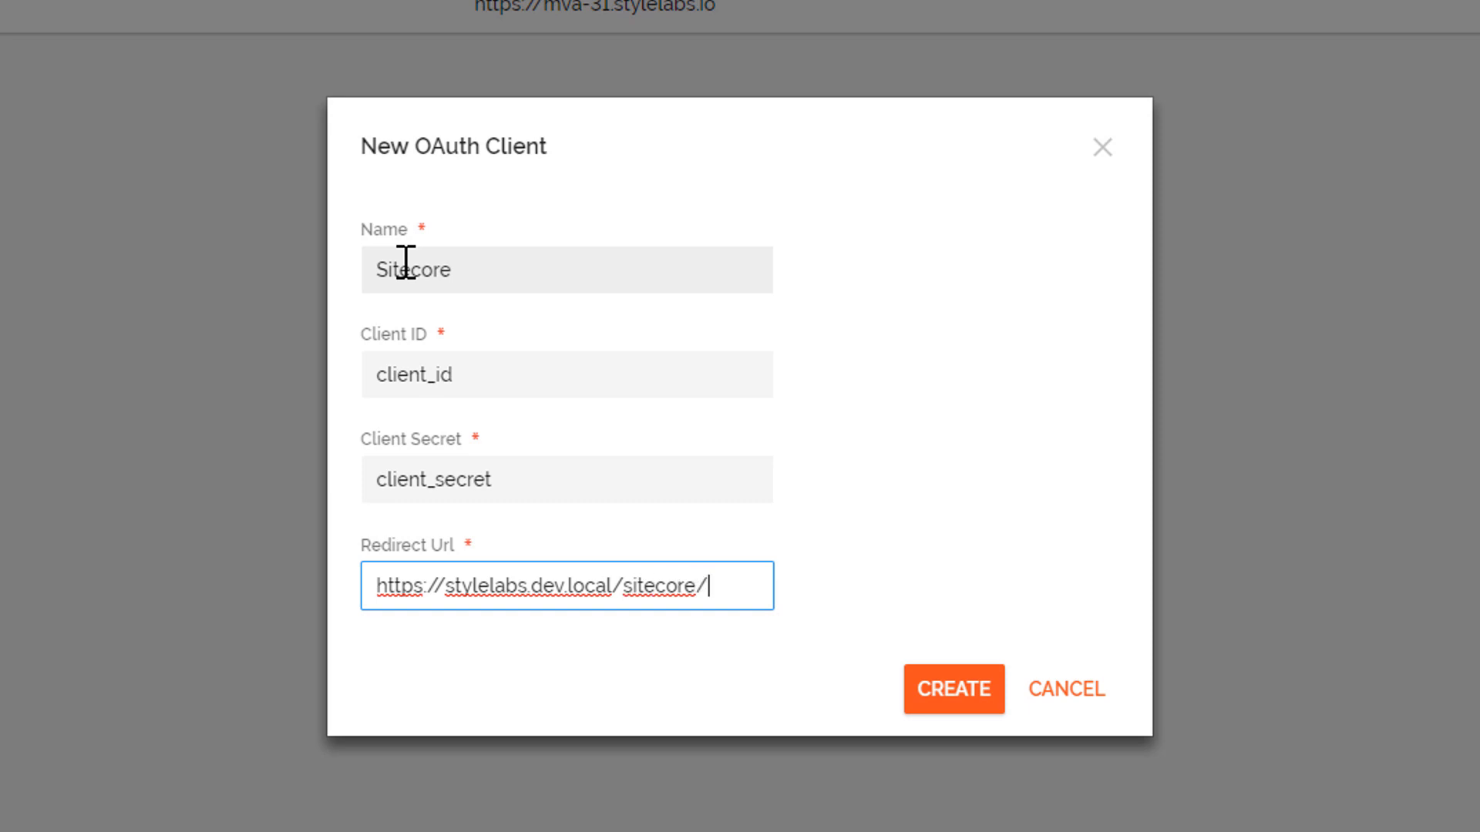
text(client/Stylelabs/MApp)
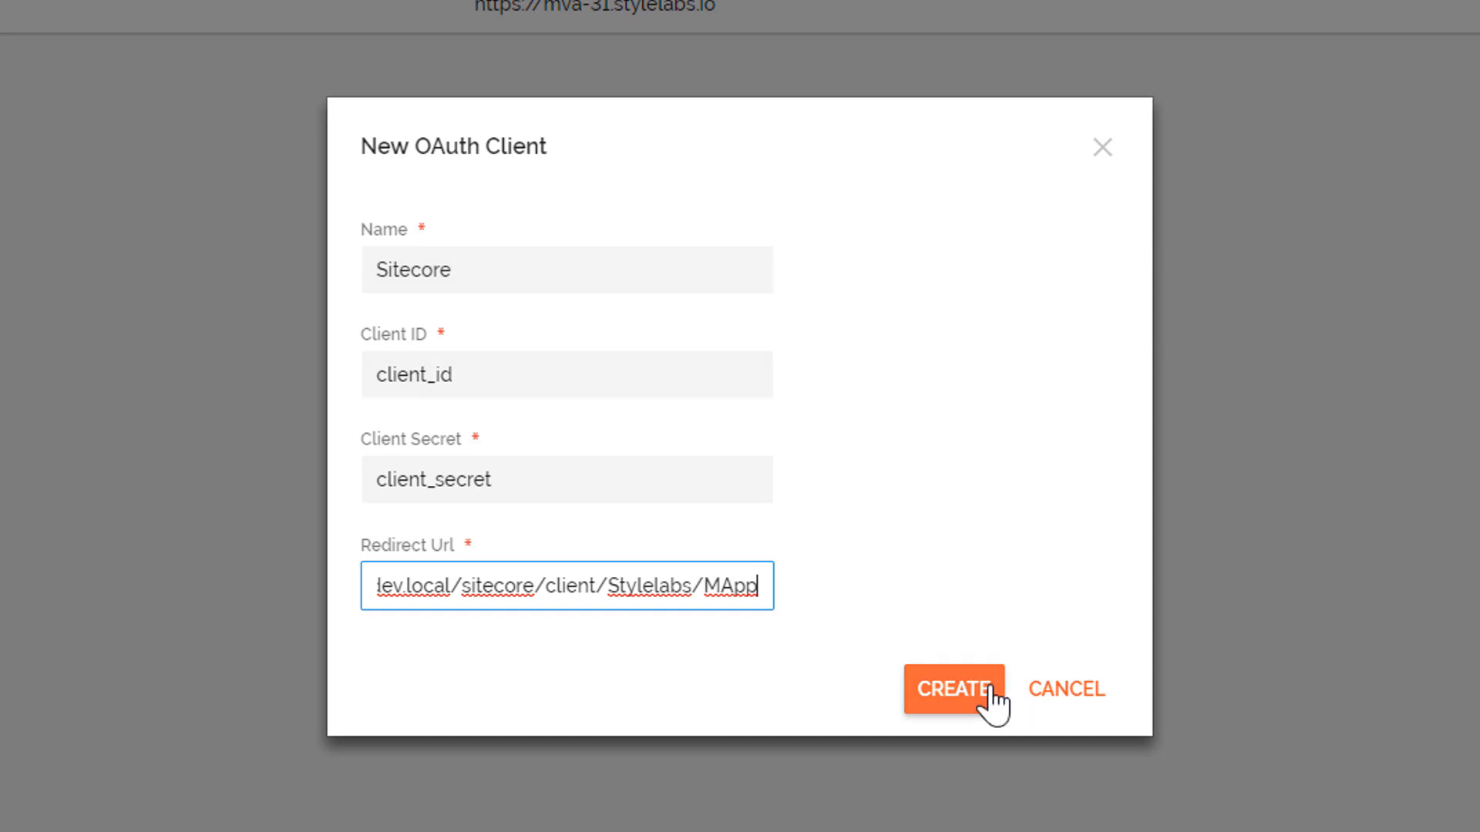
Create the Sitecore OAuth client and close its details view.
click(954, 688)
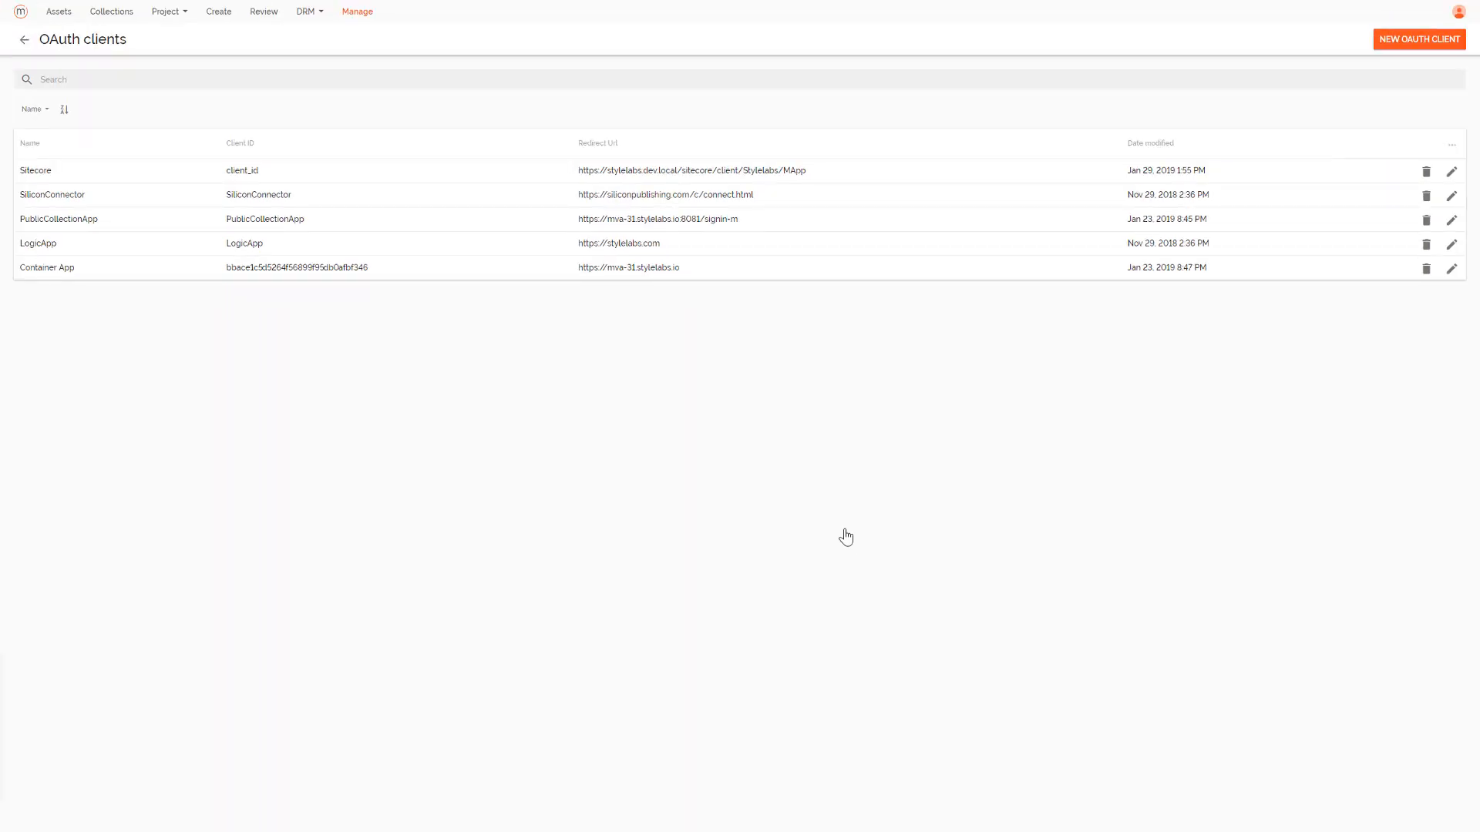
mouse_move(512, 185)
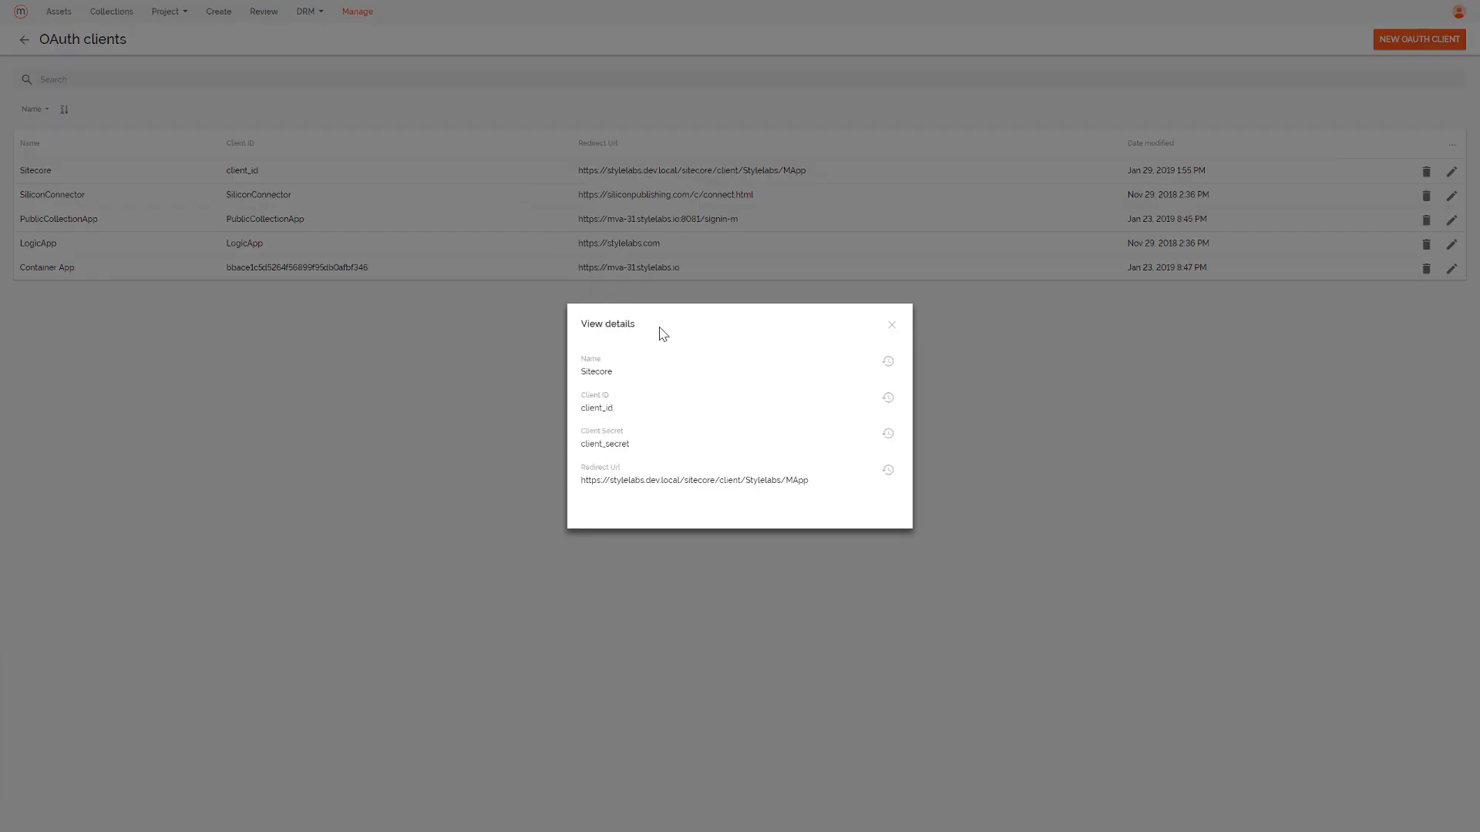
mouse_move(887, 327)
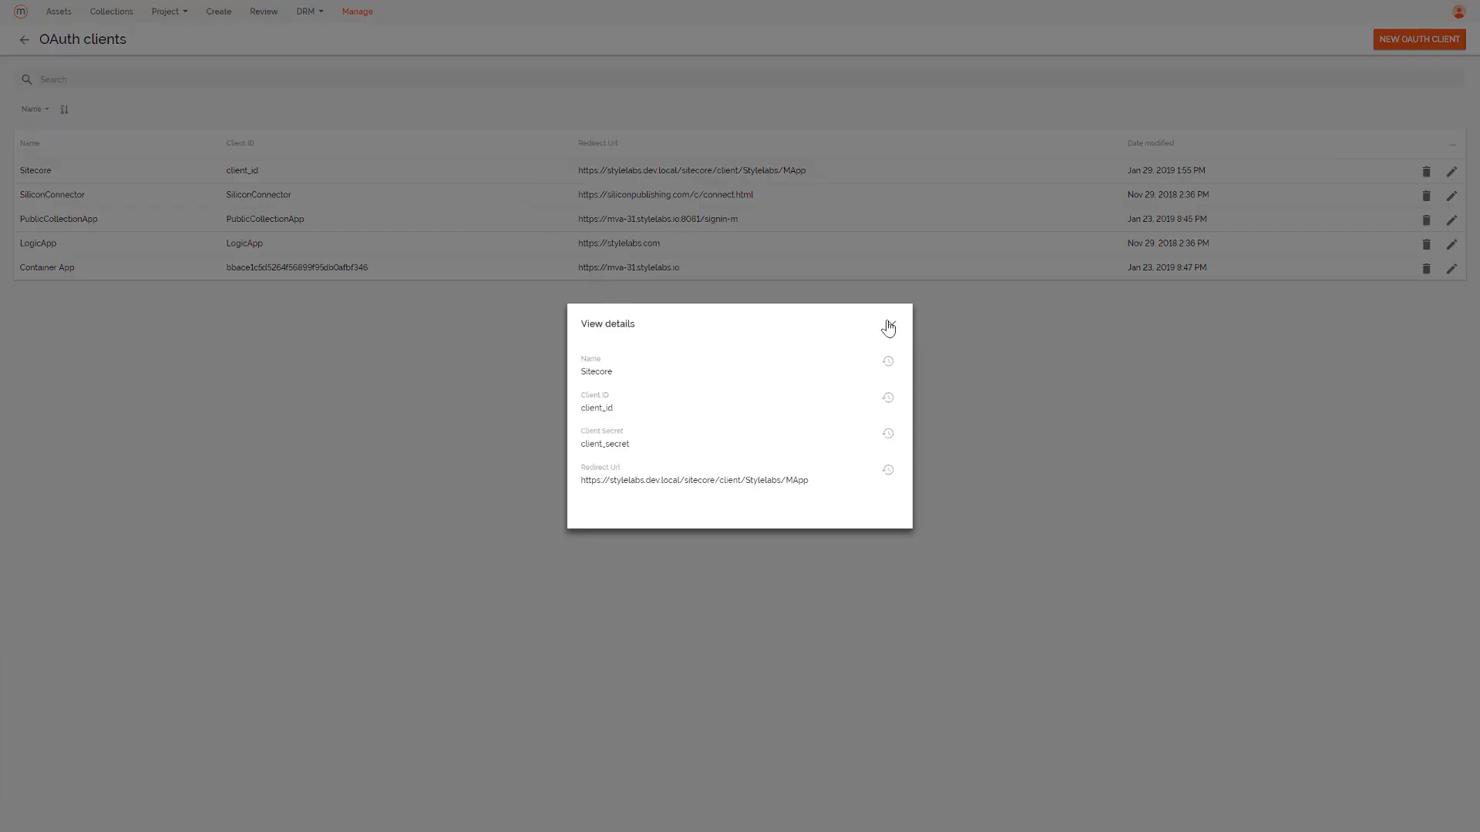
click(886, 327)
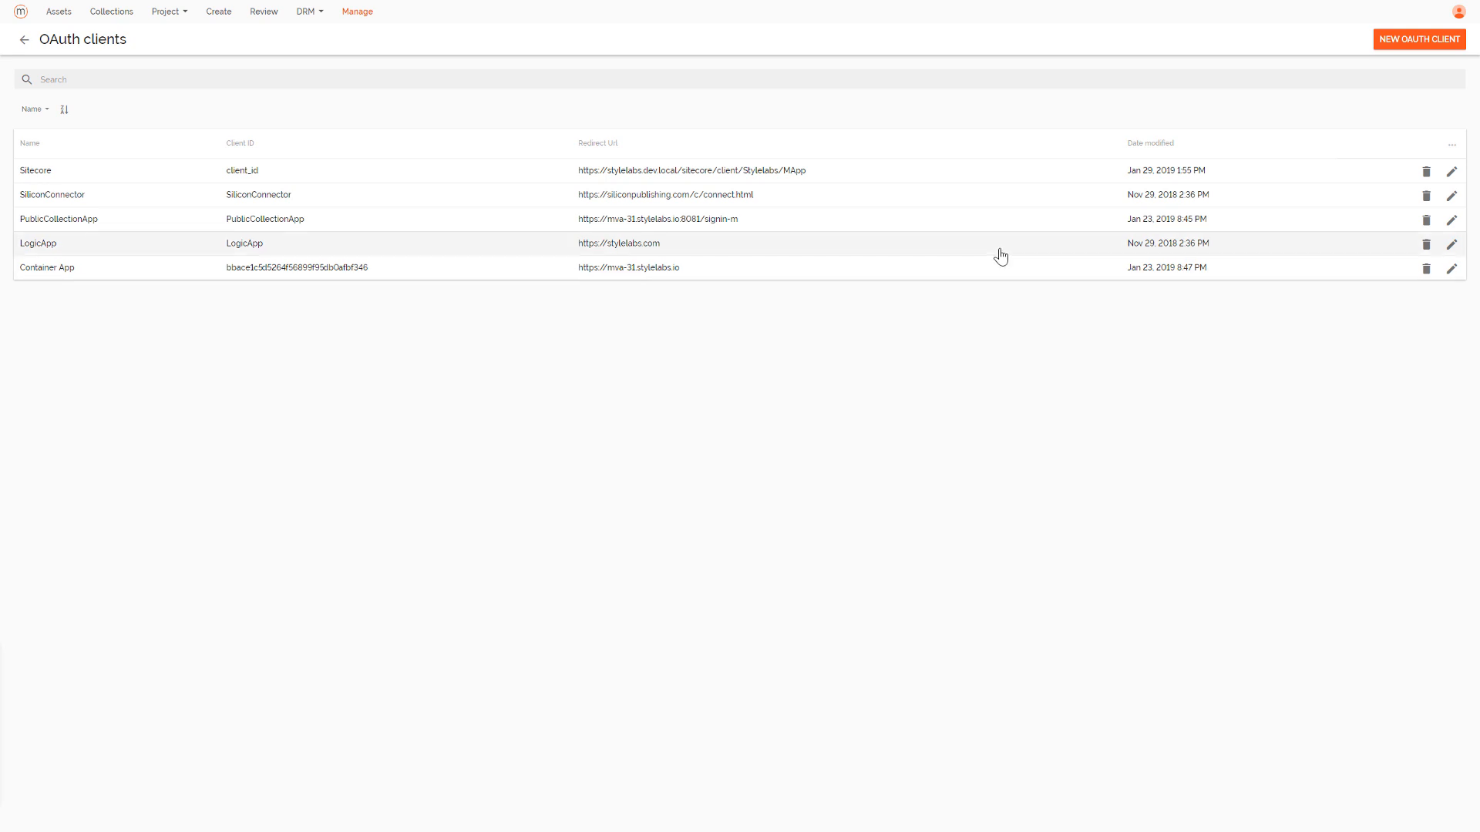
mouse_move(367, 24)
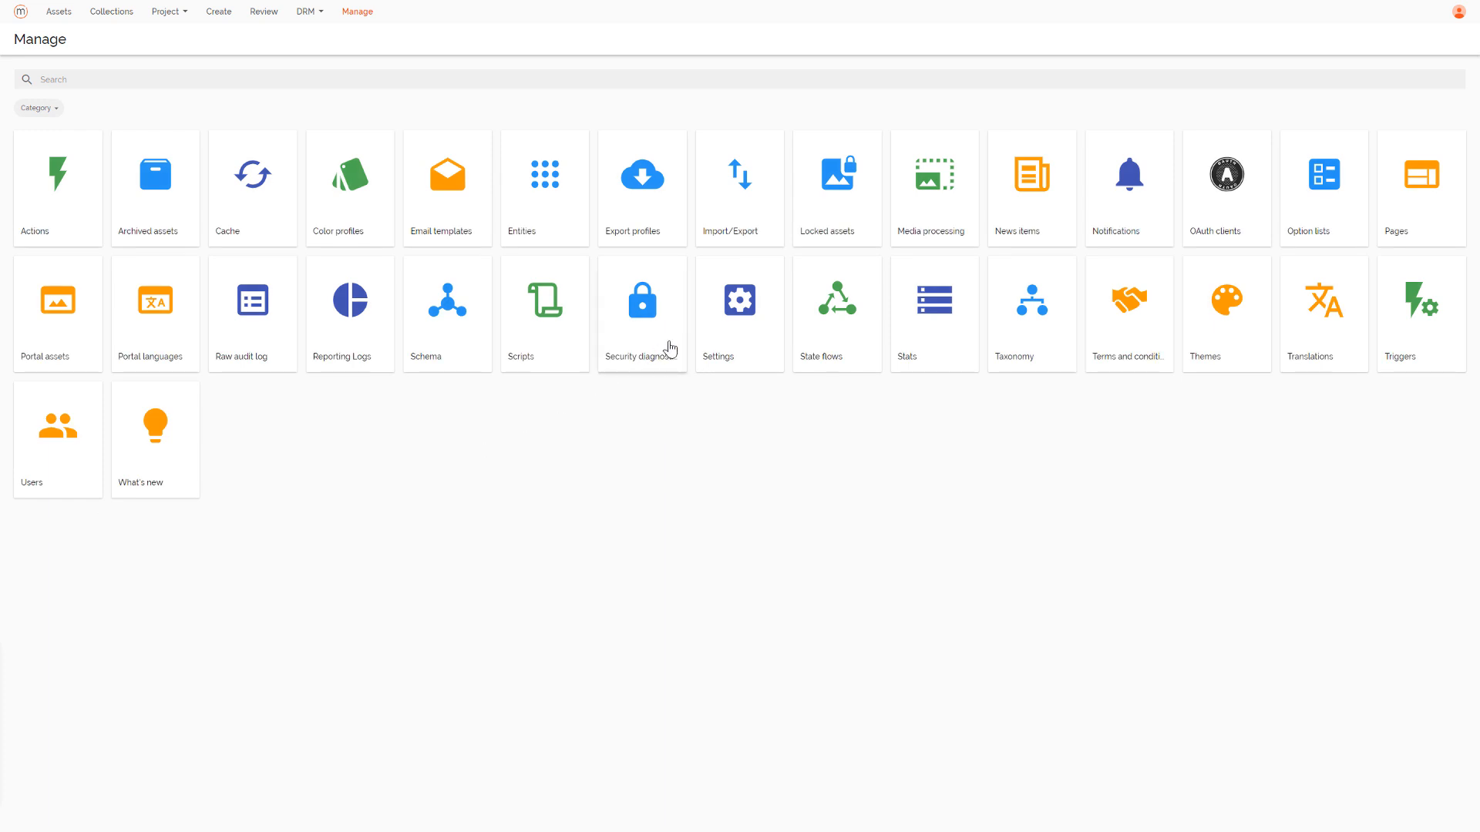
Reach the CORSConfiguration setting under Settings > PortalConfiguration.
click(738, 300)
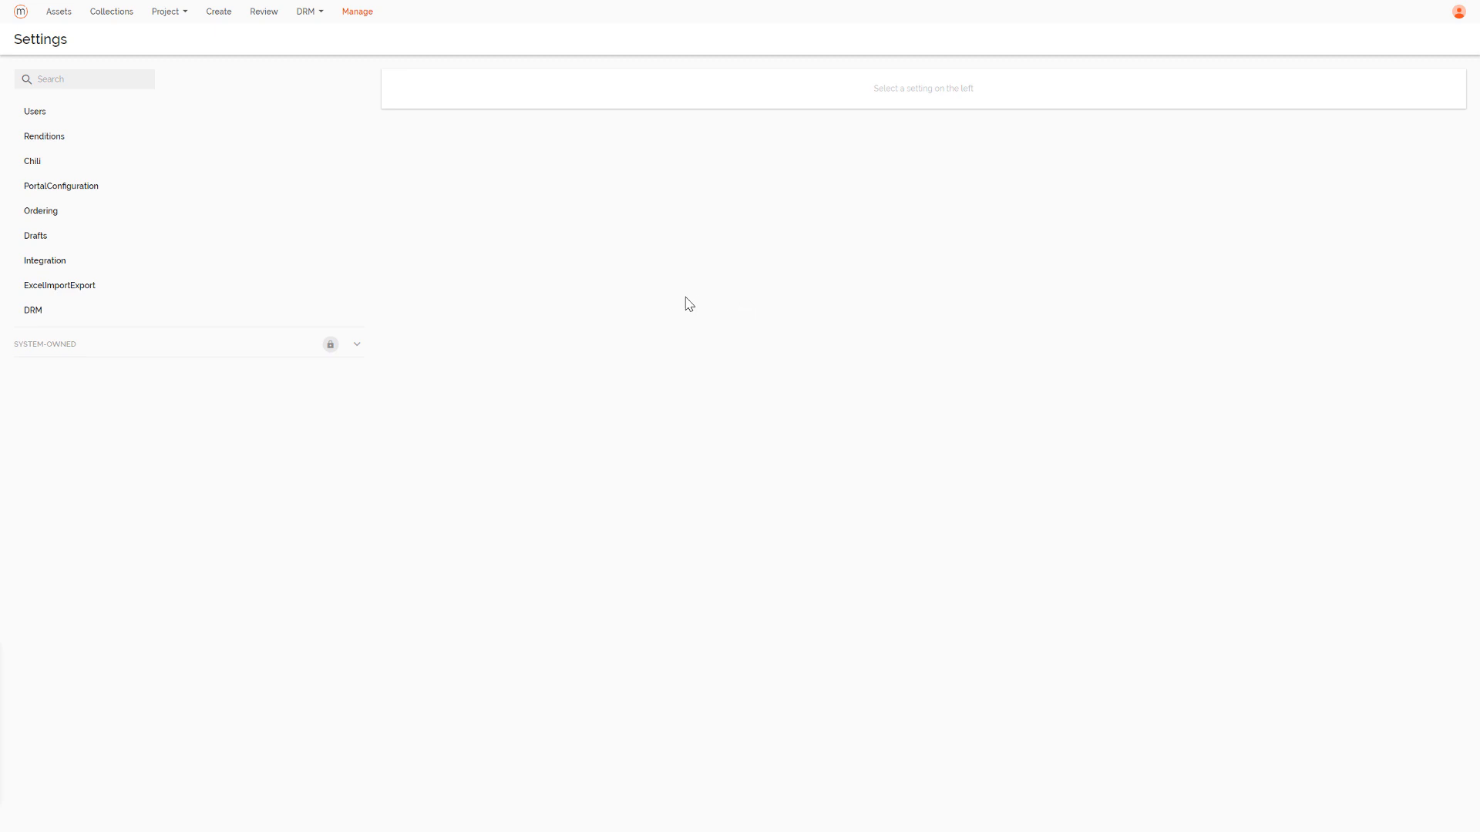
mouse_move(67, 197)
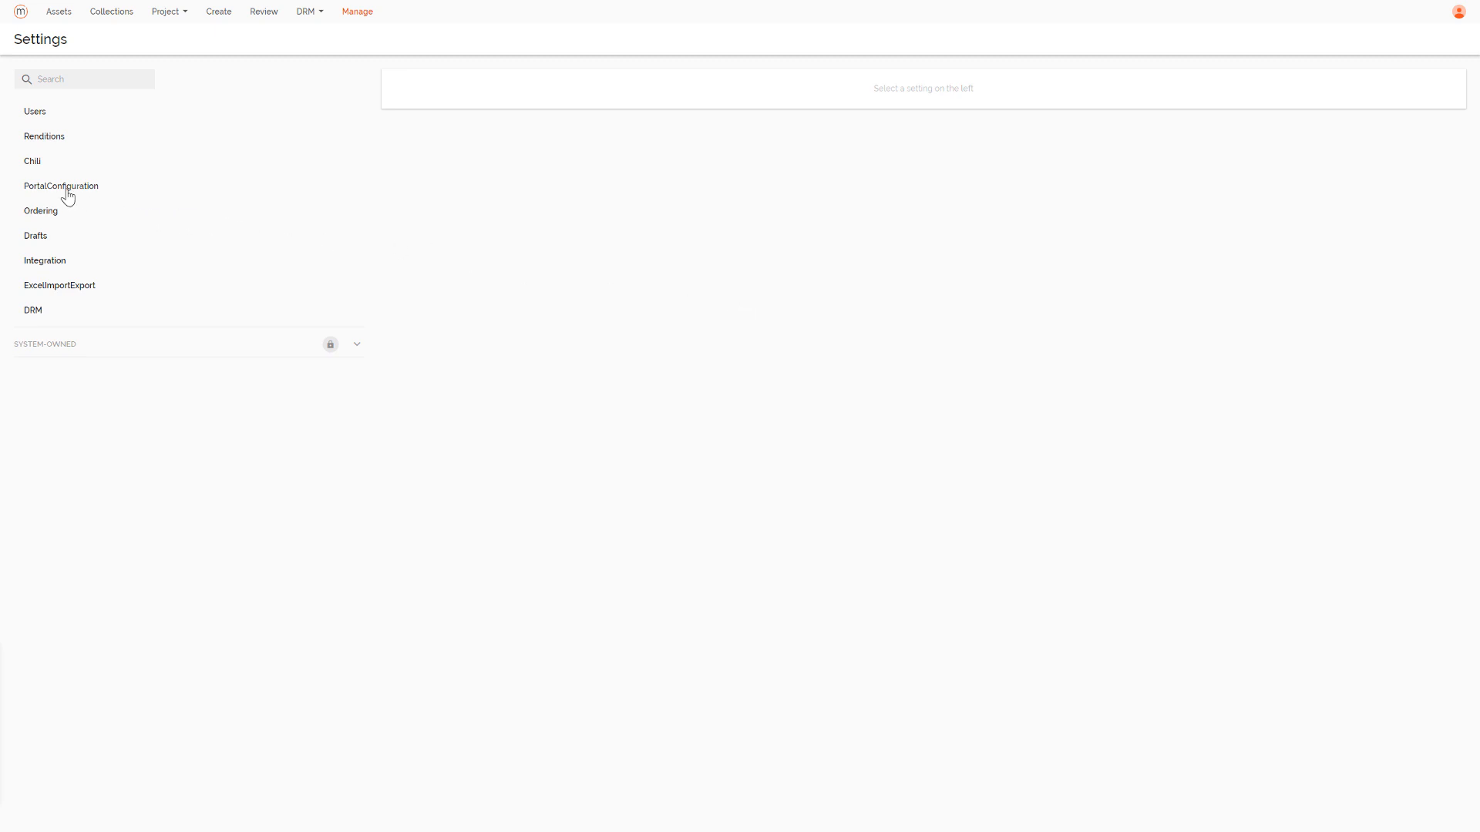
click(60, 185)
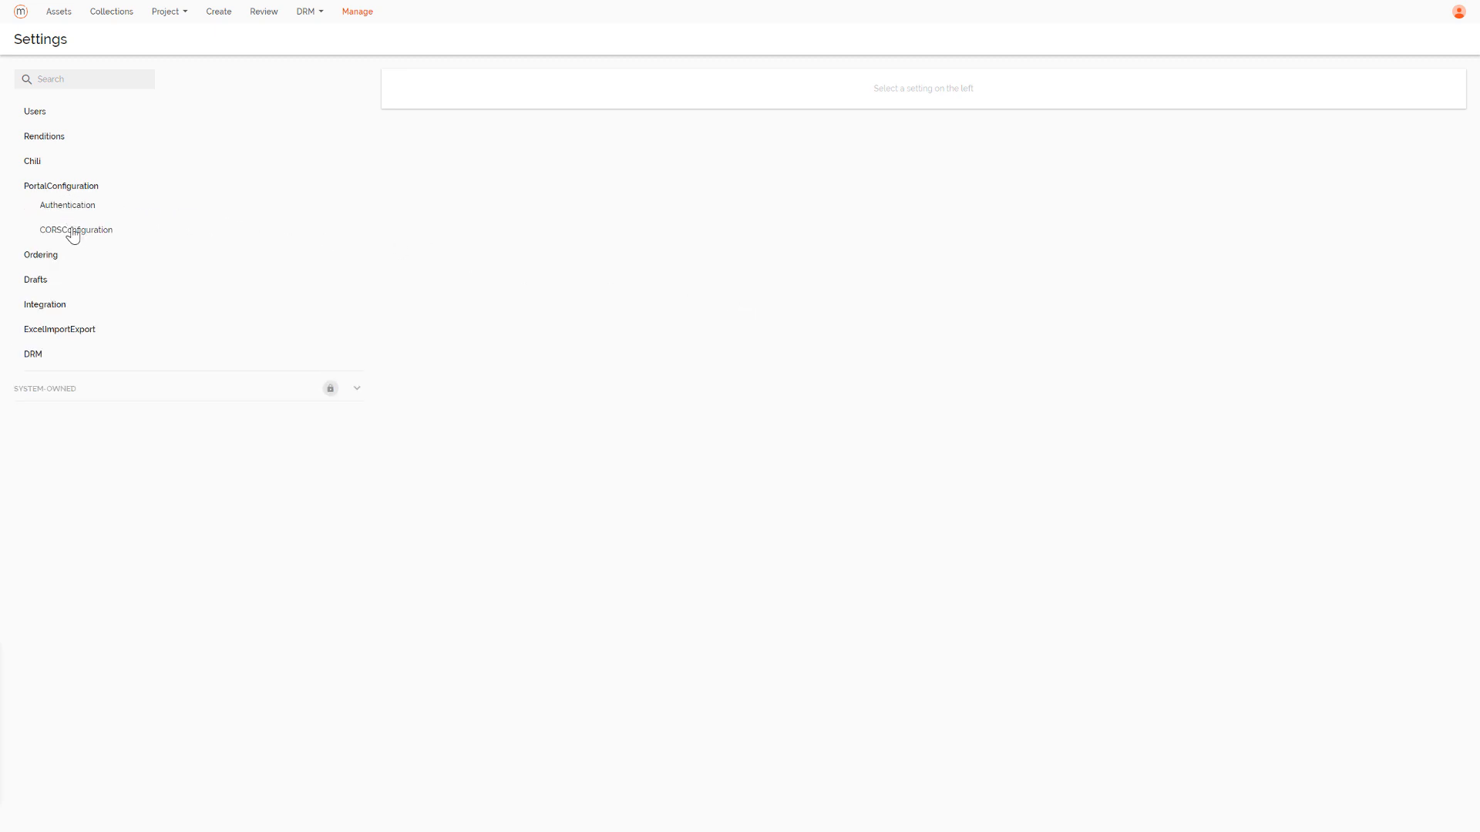
click(75, 229)
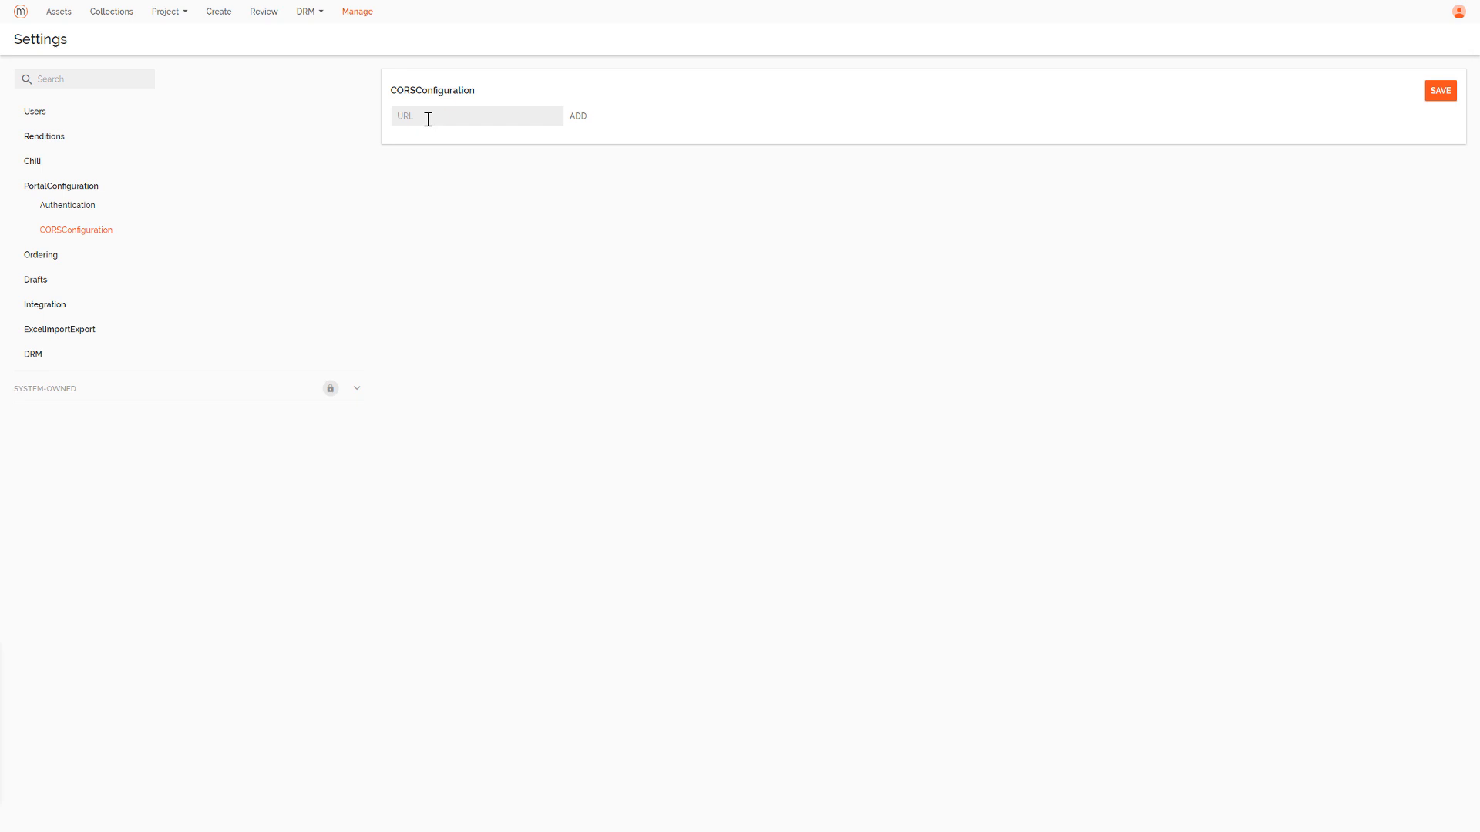
click(477, 115)
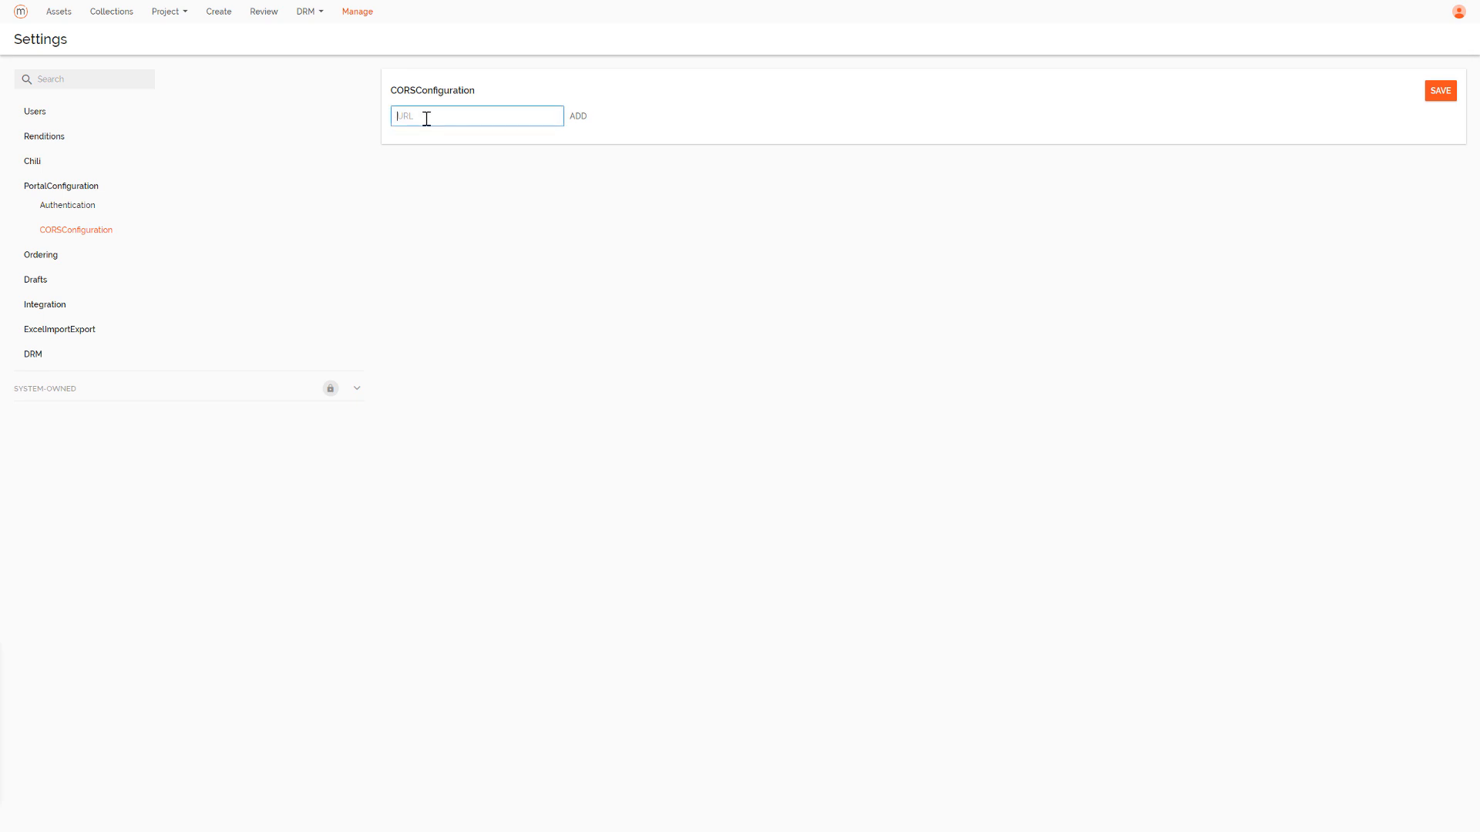
text(https://stylelabs.)
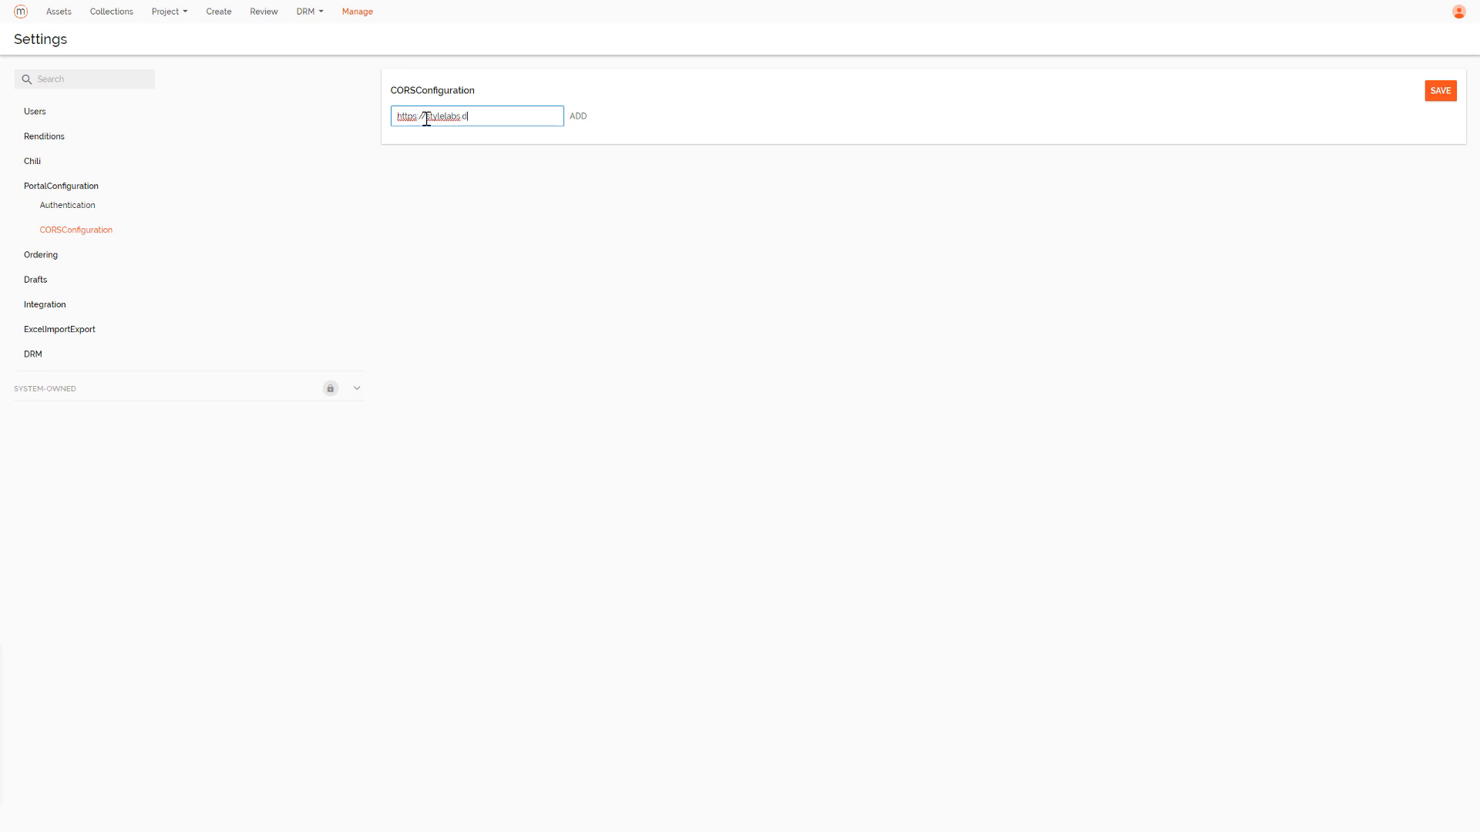
text(dev.local)
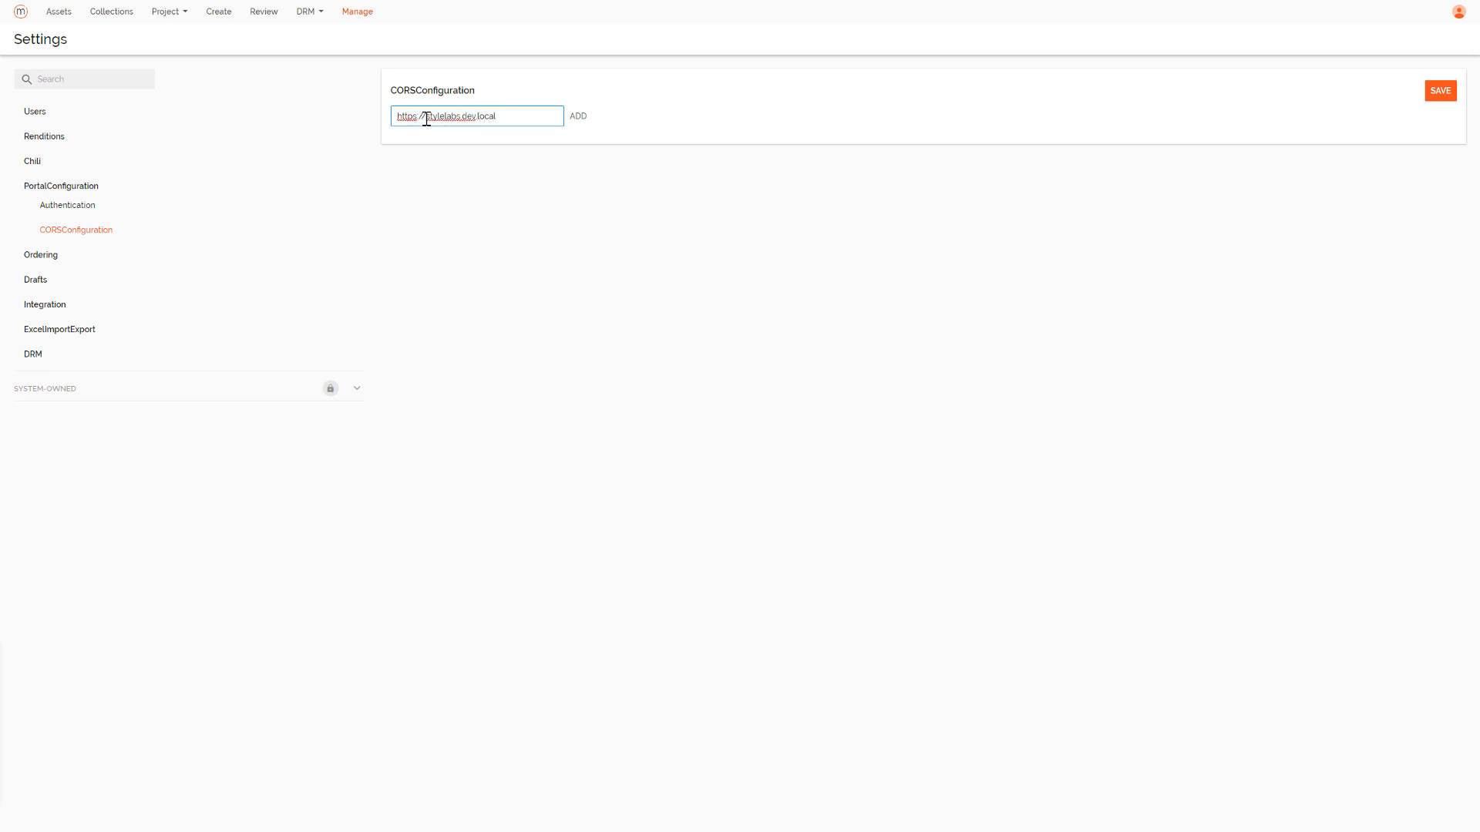
mouse_move(587, 83)
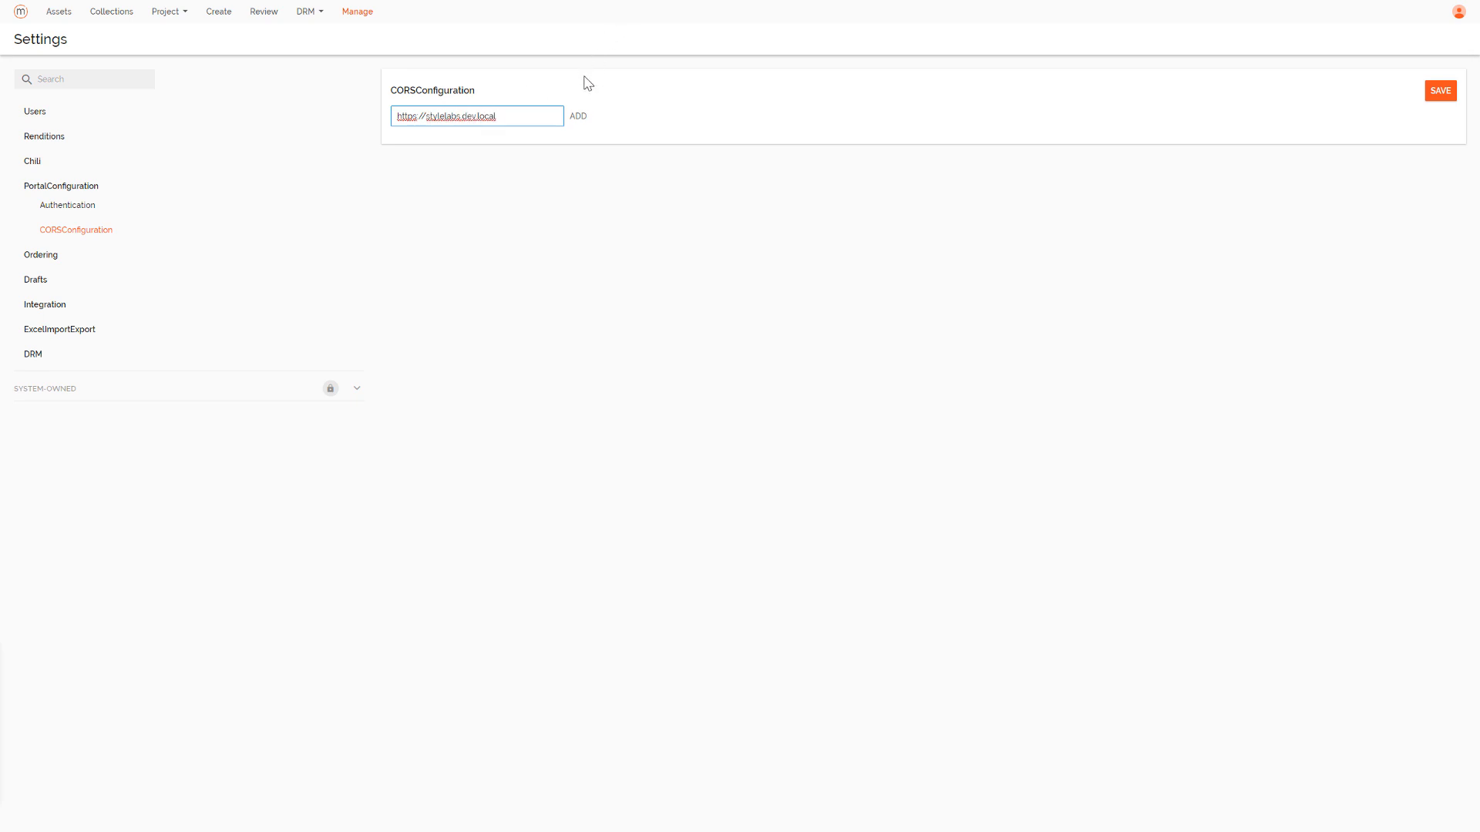
click(577, 116)
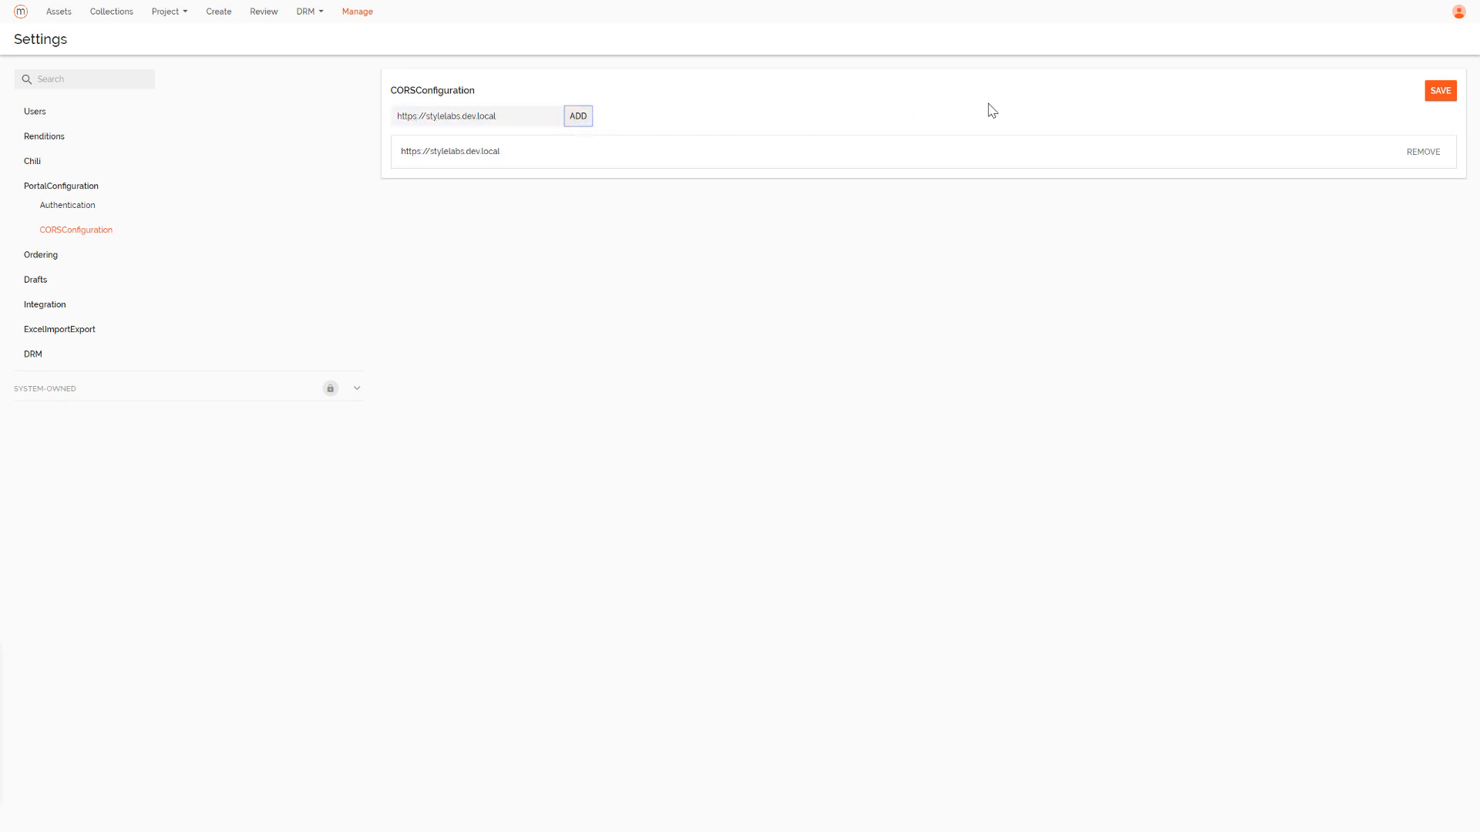
click(1438, 90)
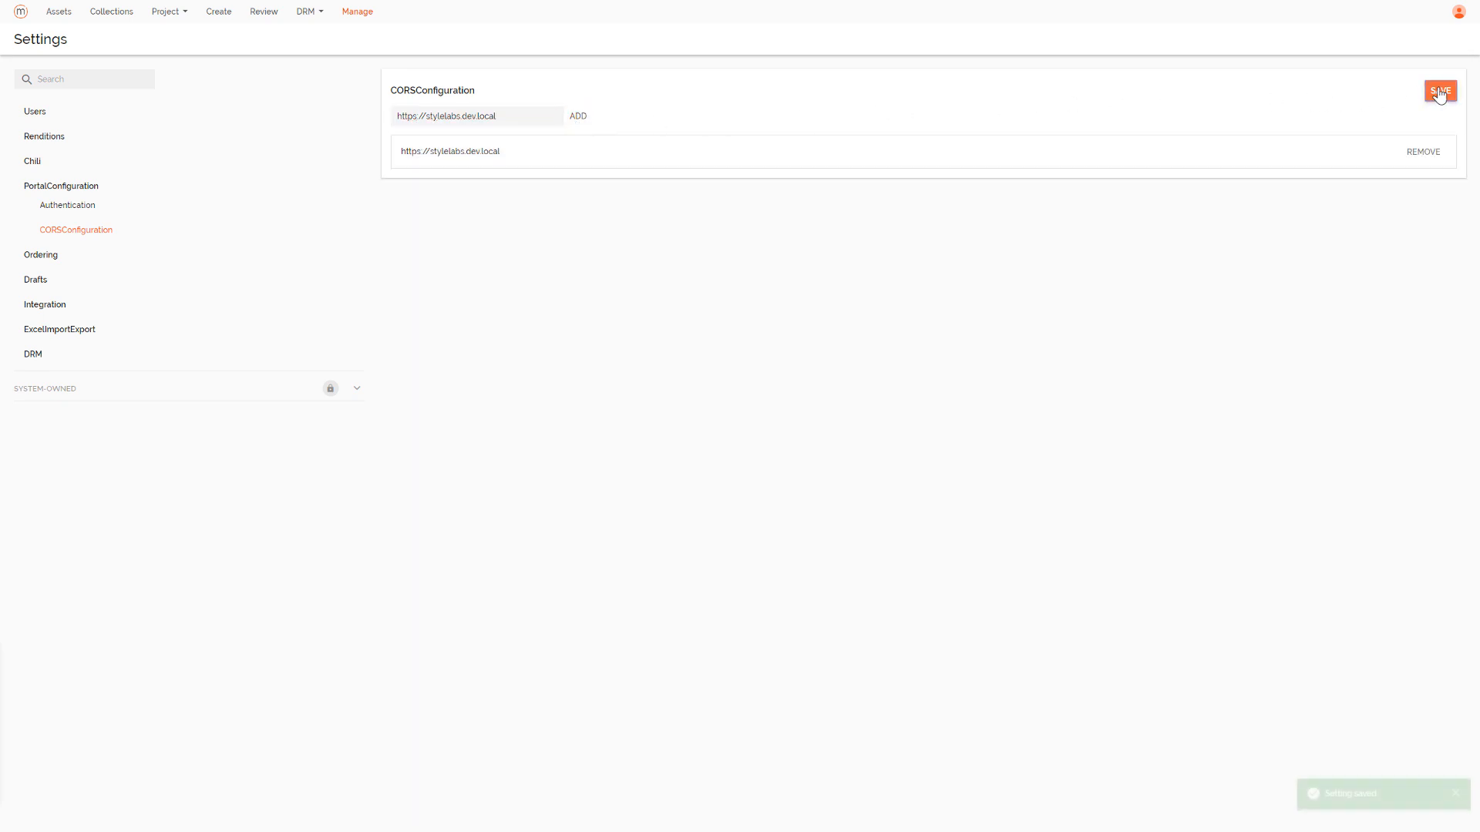
click(1440, 90)
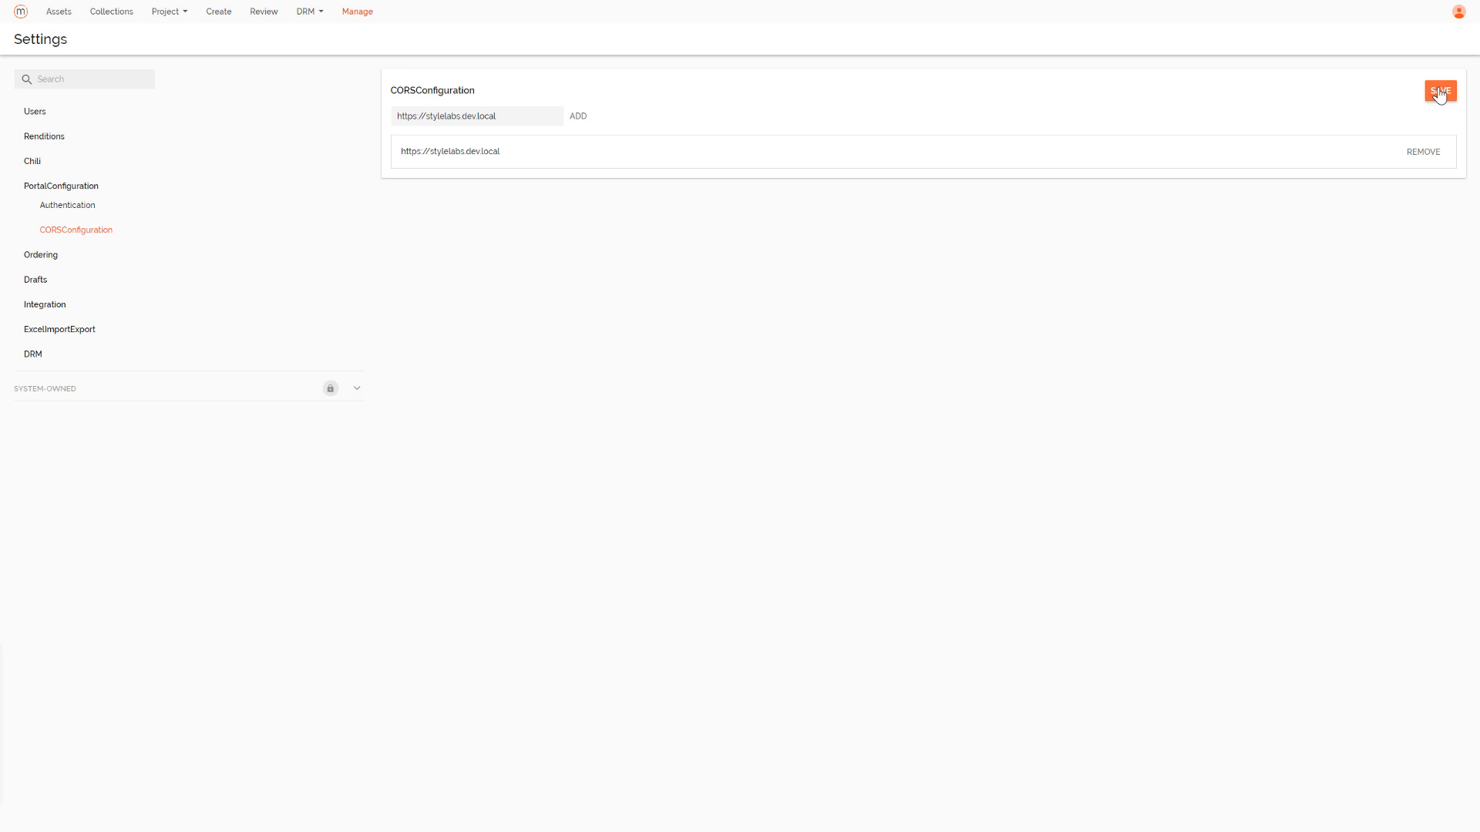
Reach the Install a package wizard from the Sitecore Control Panel.
click(1438, 91)
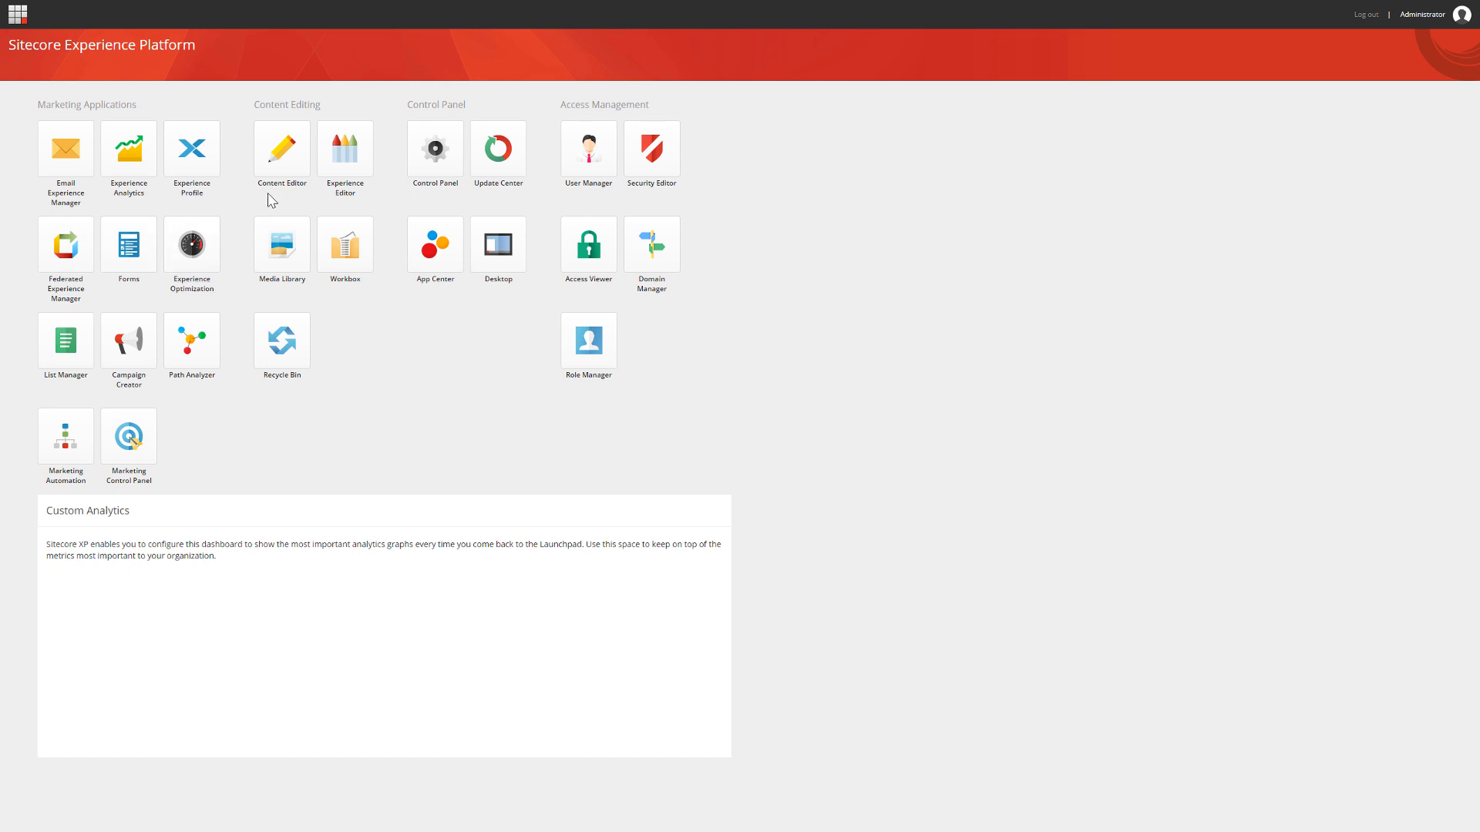
click(435, 150)
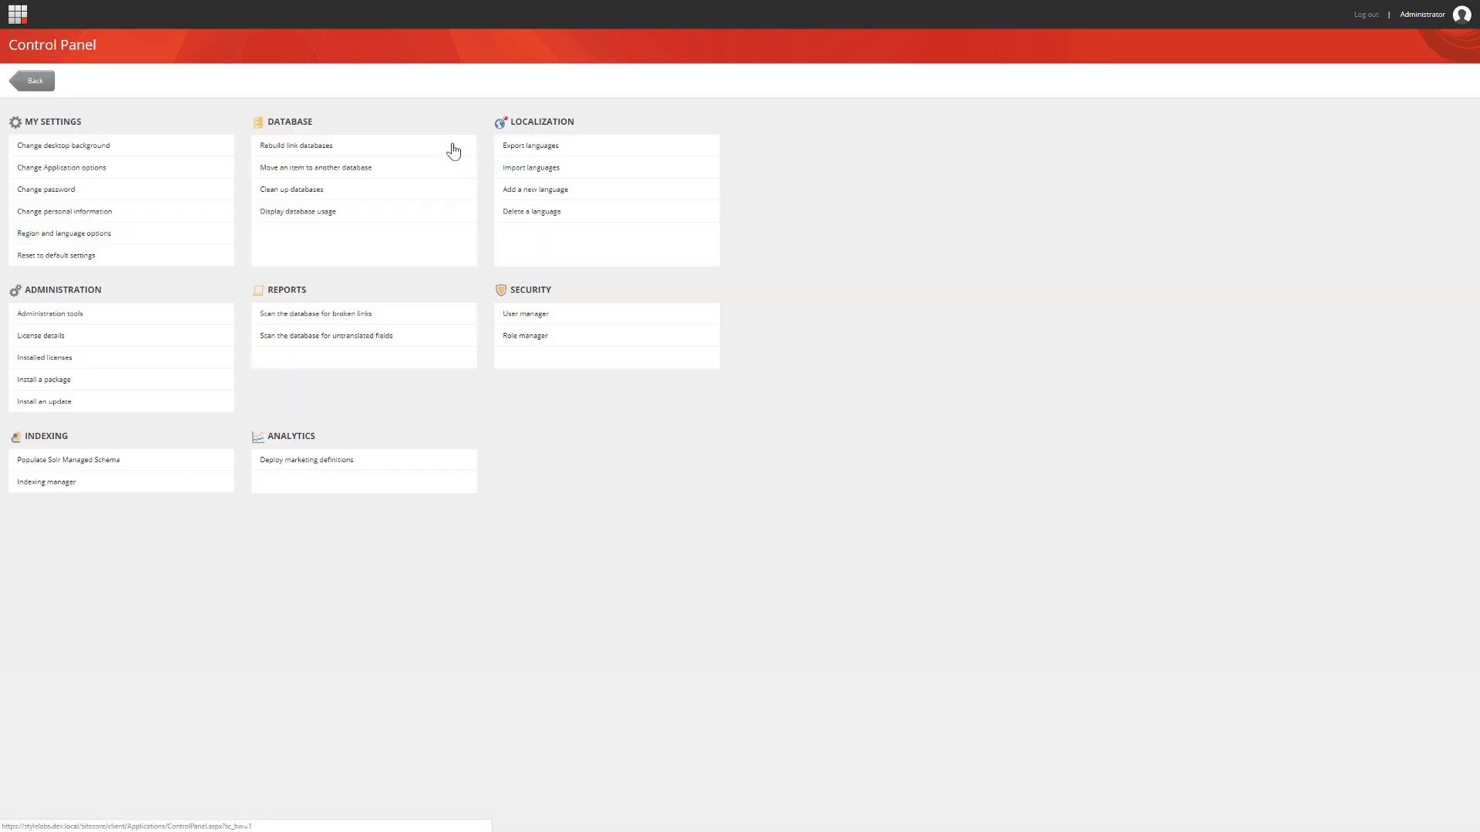
mouse_move(44, 379)
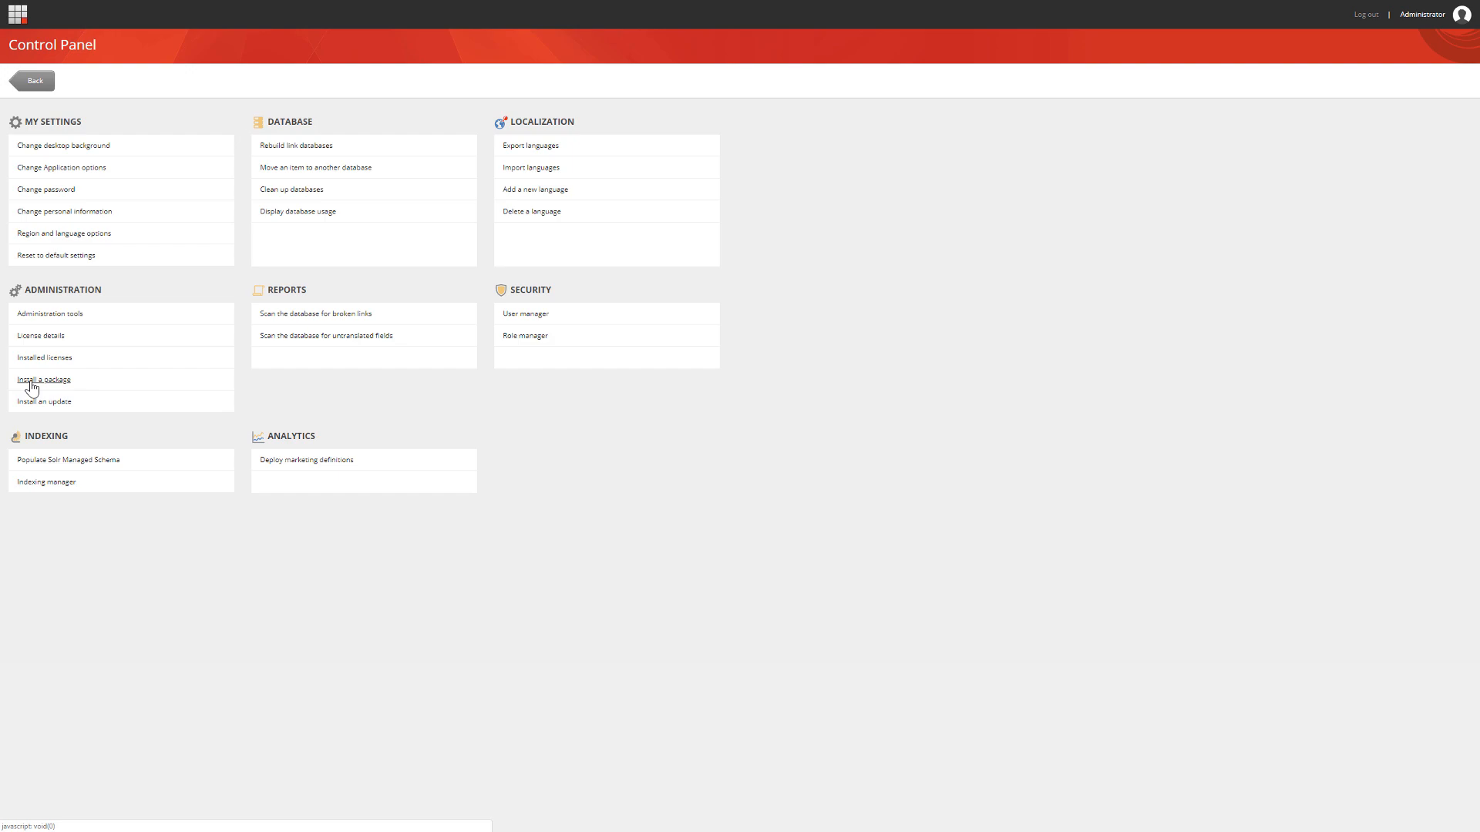
click(43, 380)
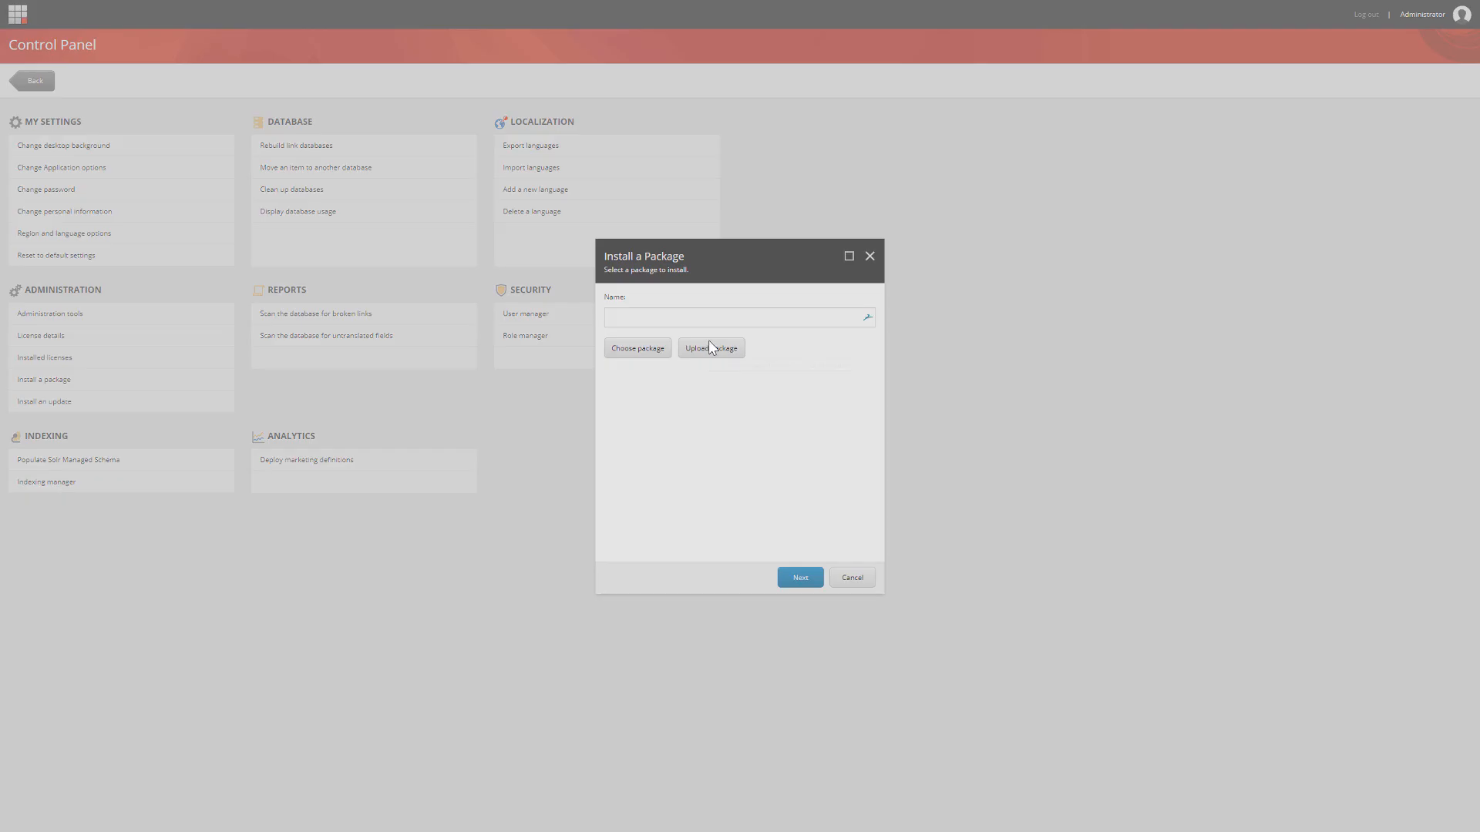
Upload the Content Hub plugin zip package to Sitecore.
click(710, 347)
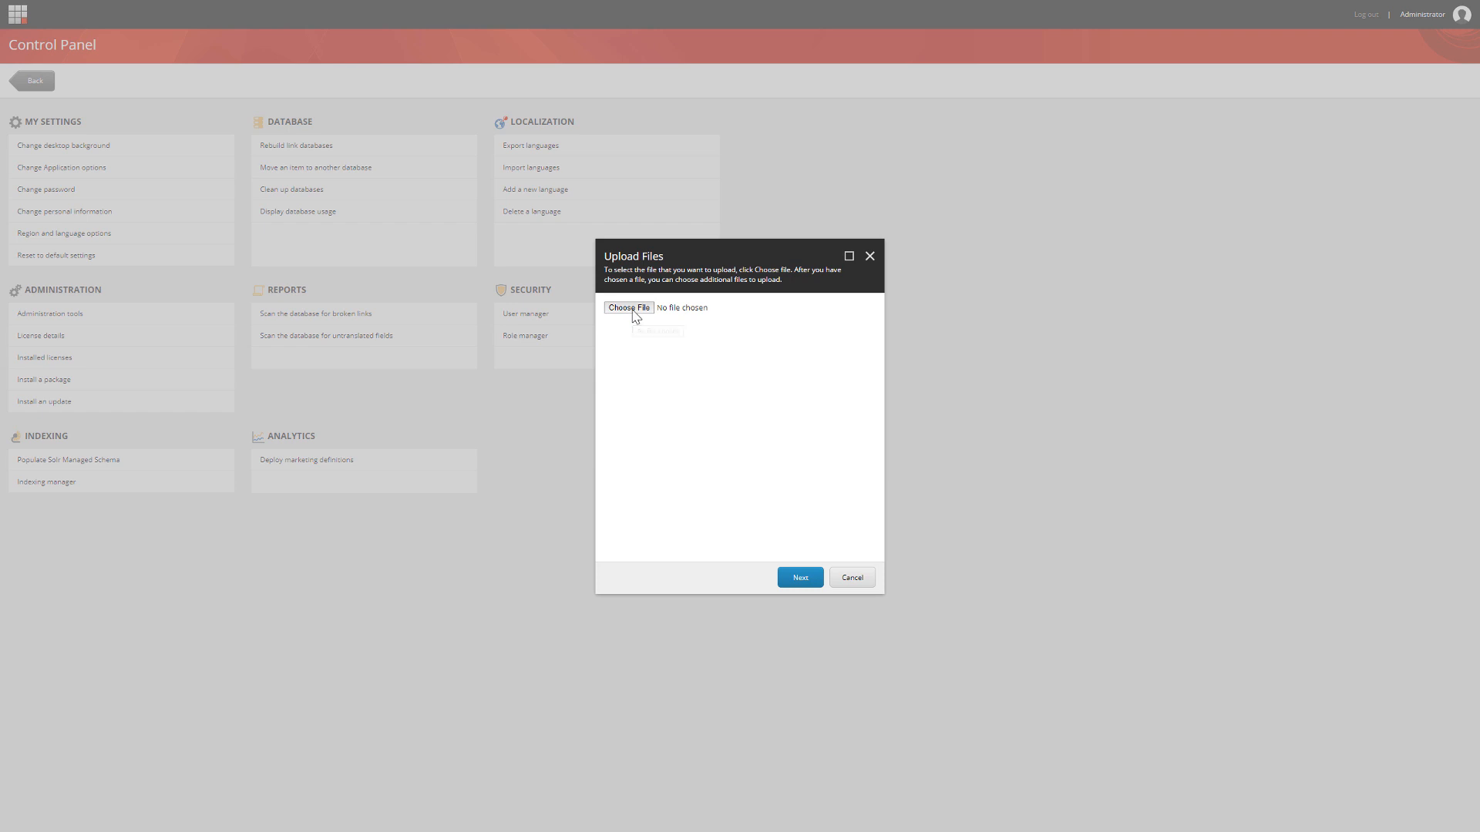
click(628, 309)
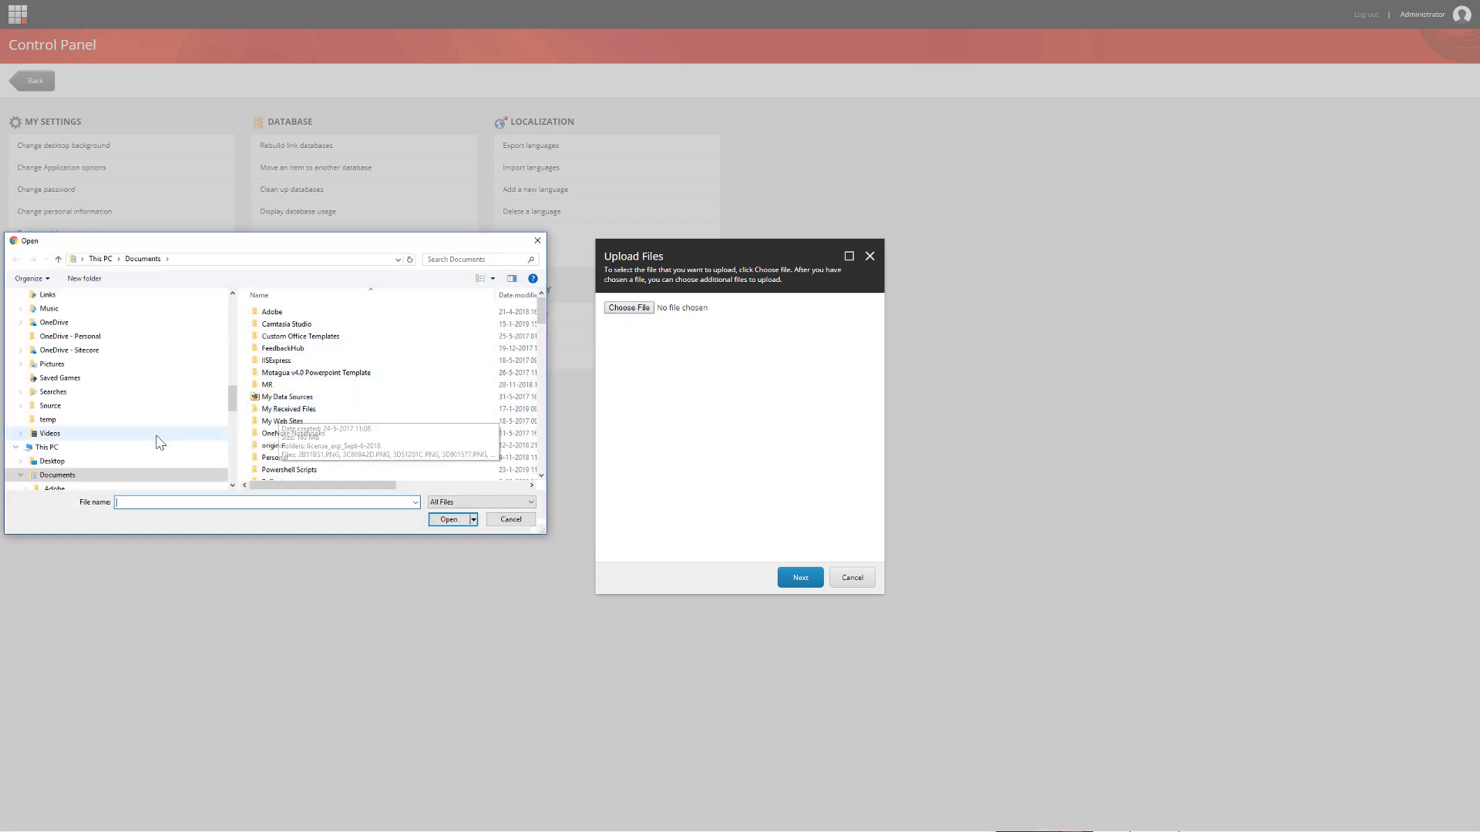
click(53, 461)
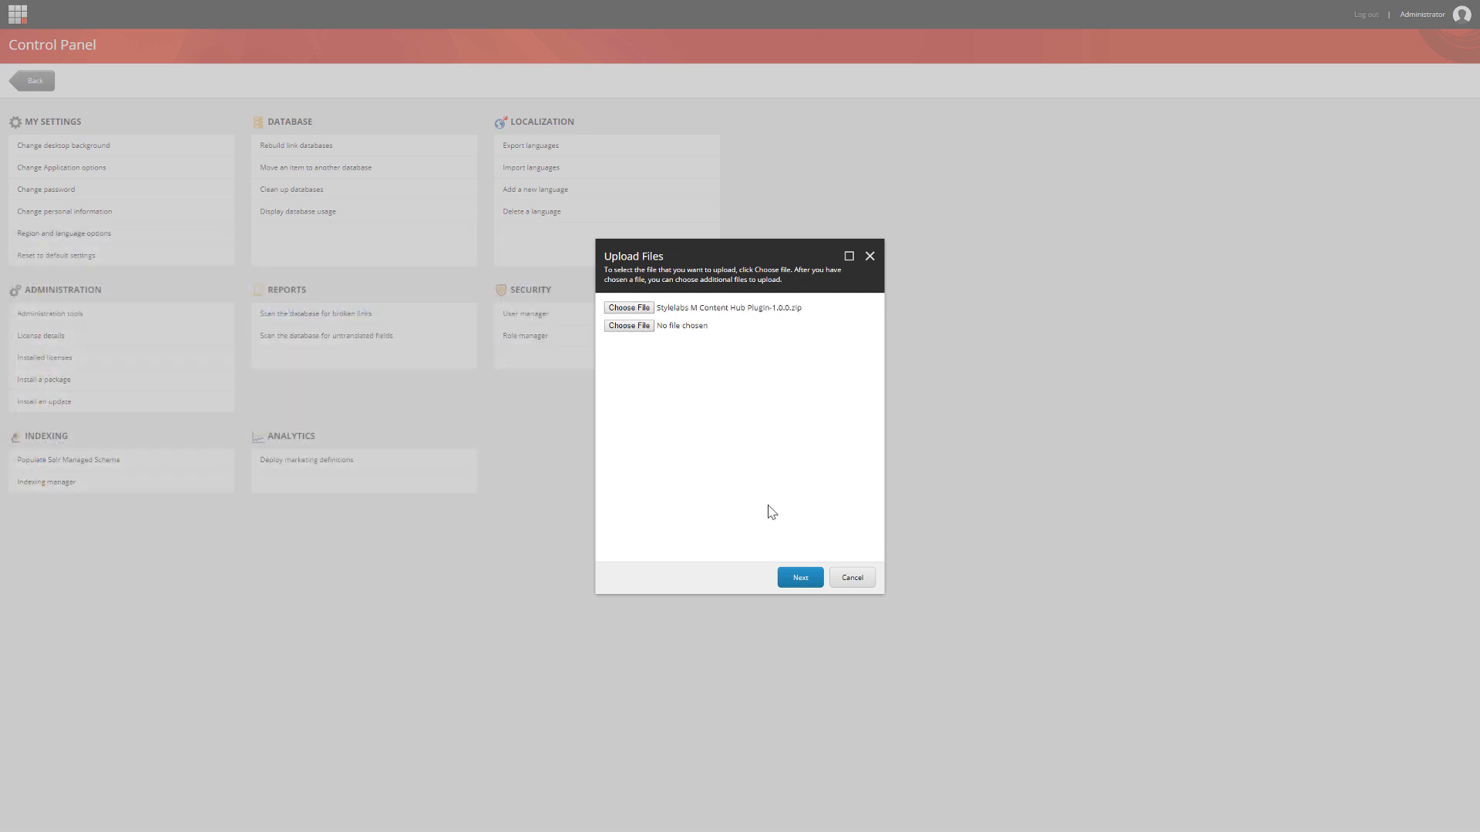
click(799, 576)
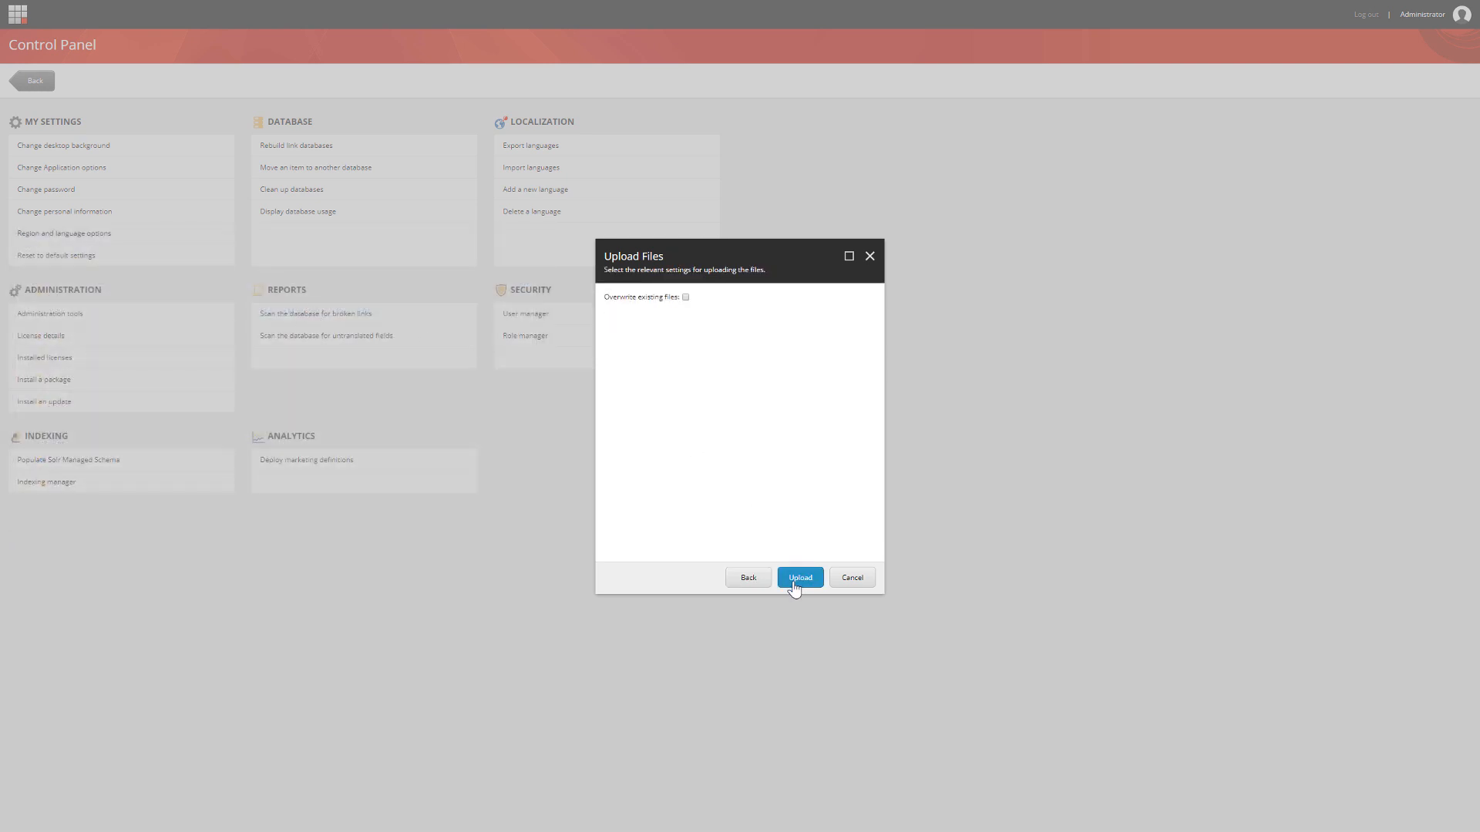
click(800, 577)
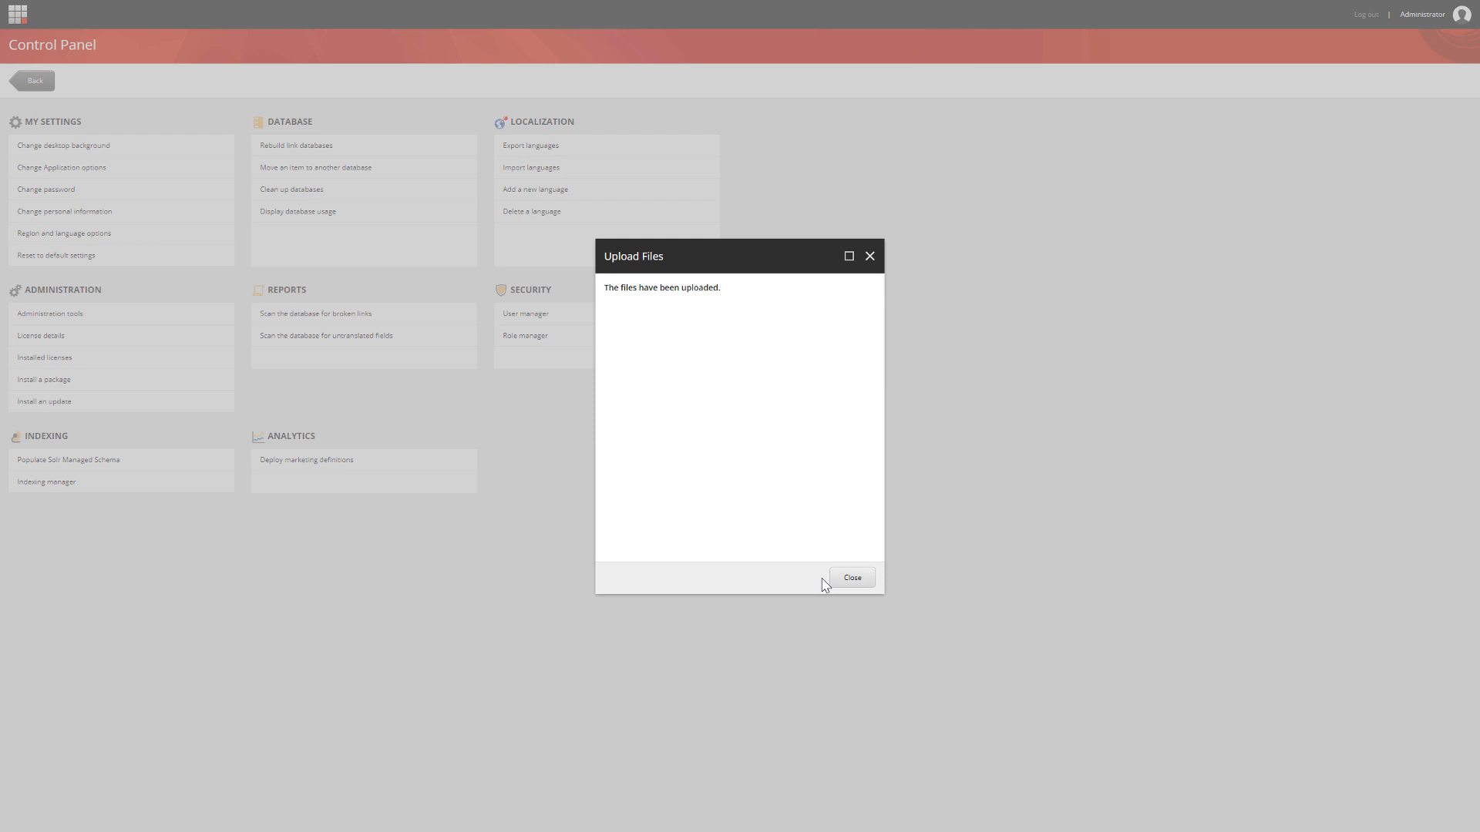
click(851, 578)
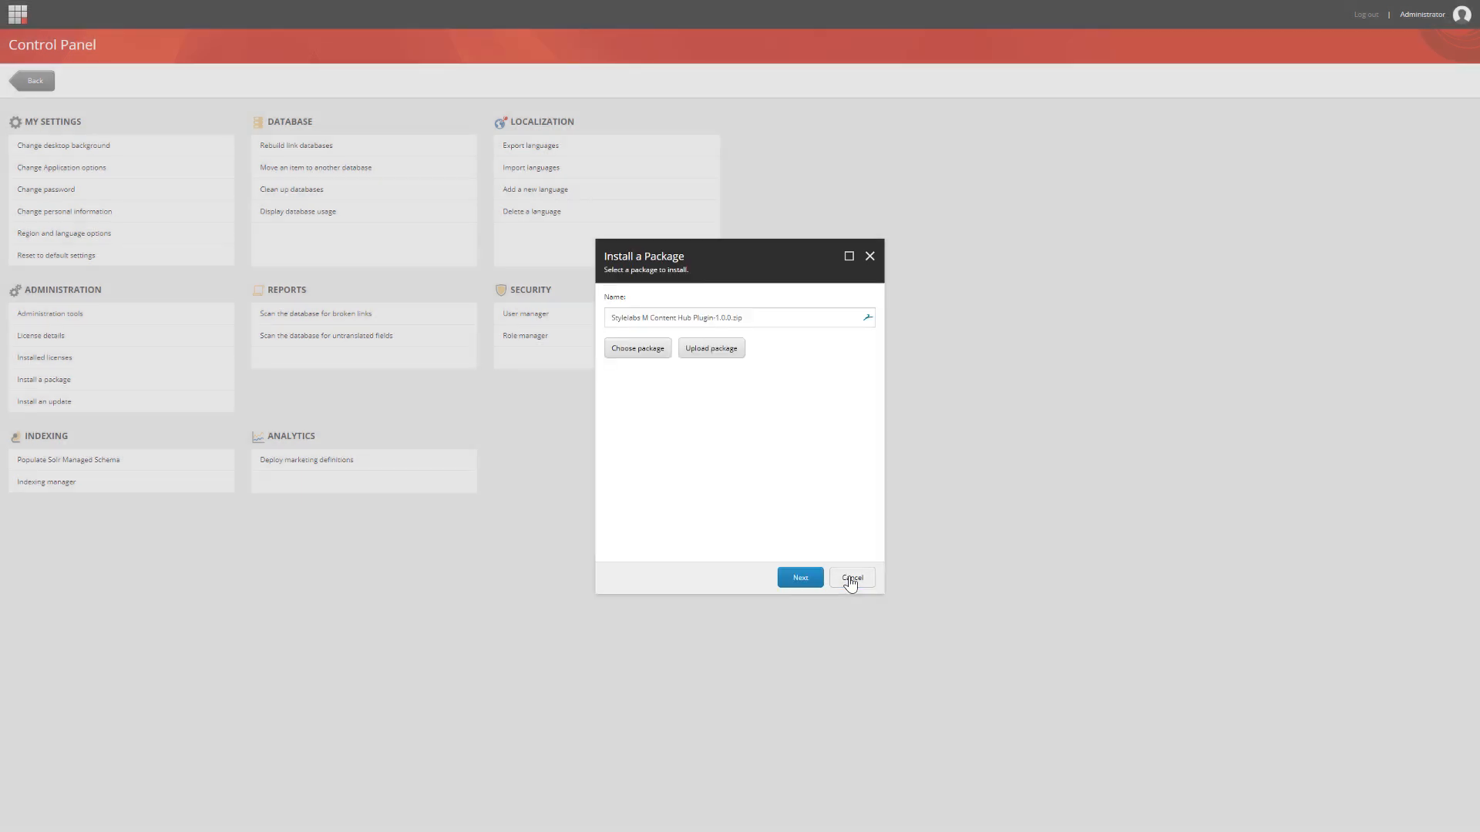
Review the package details and begin installing the plugin.
click(800, 576)
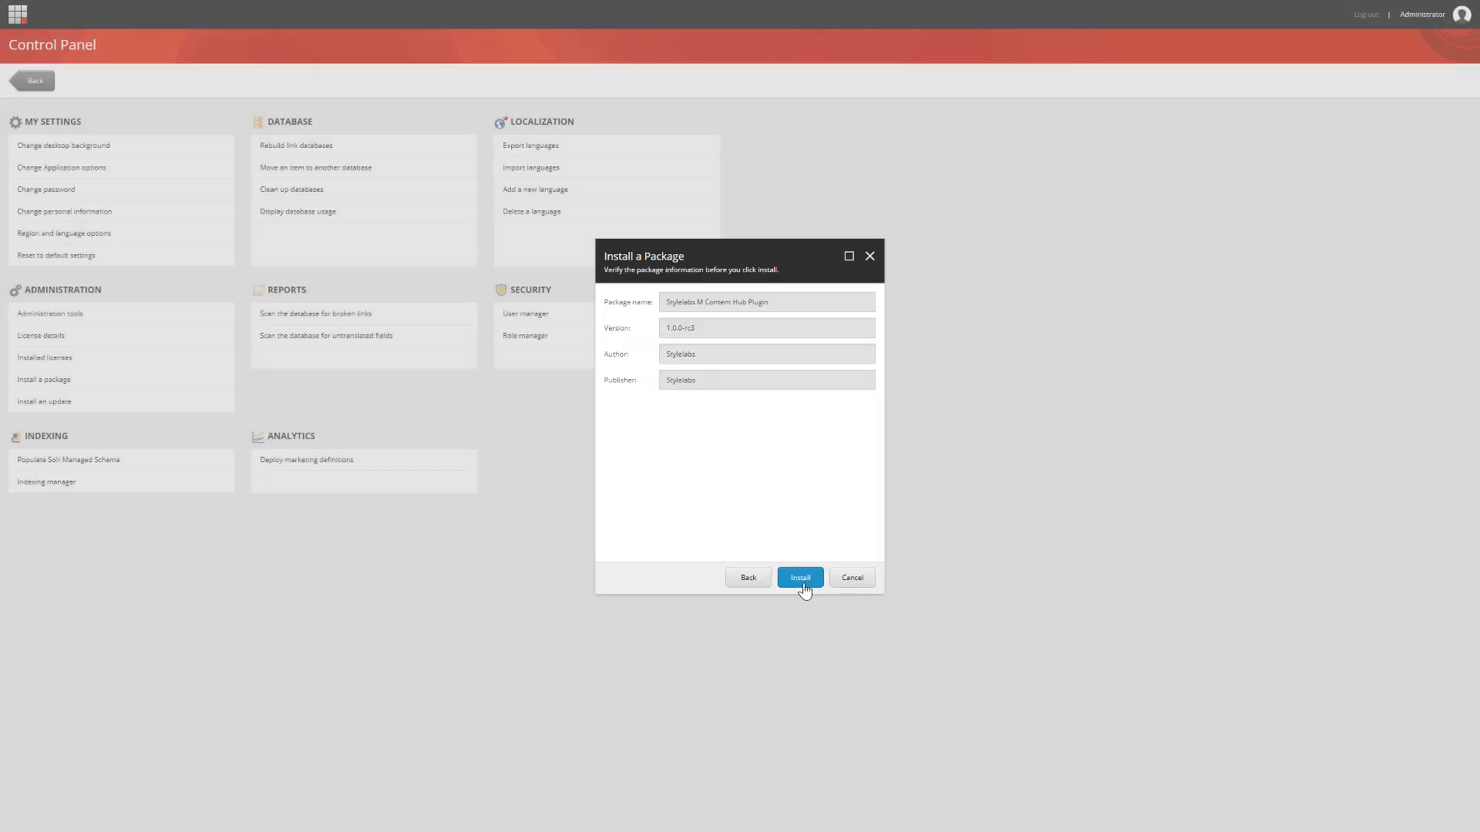
click(800, 578)
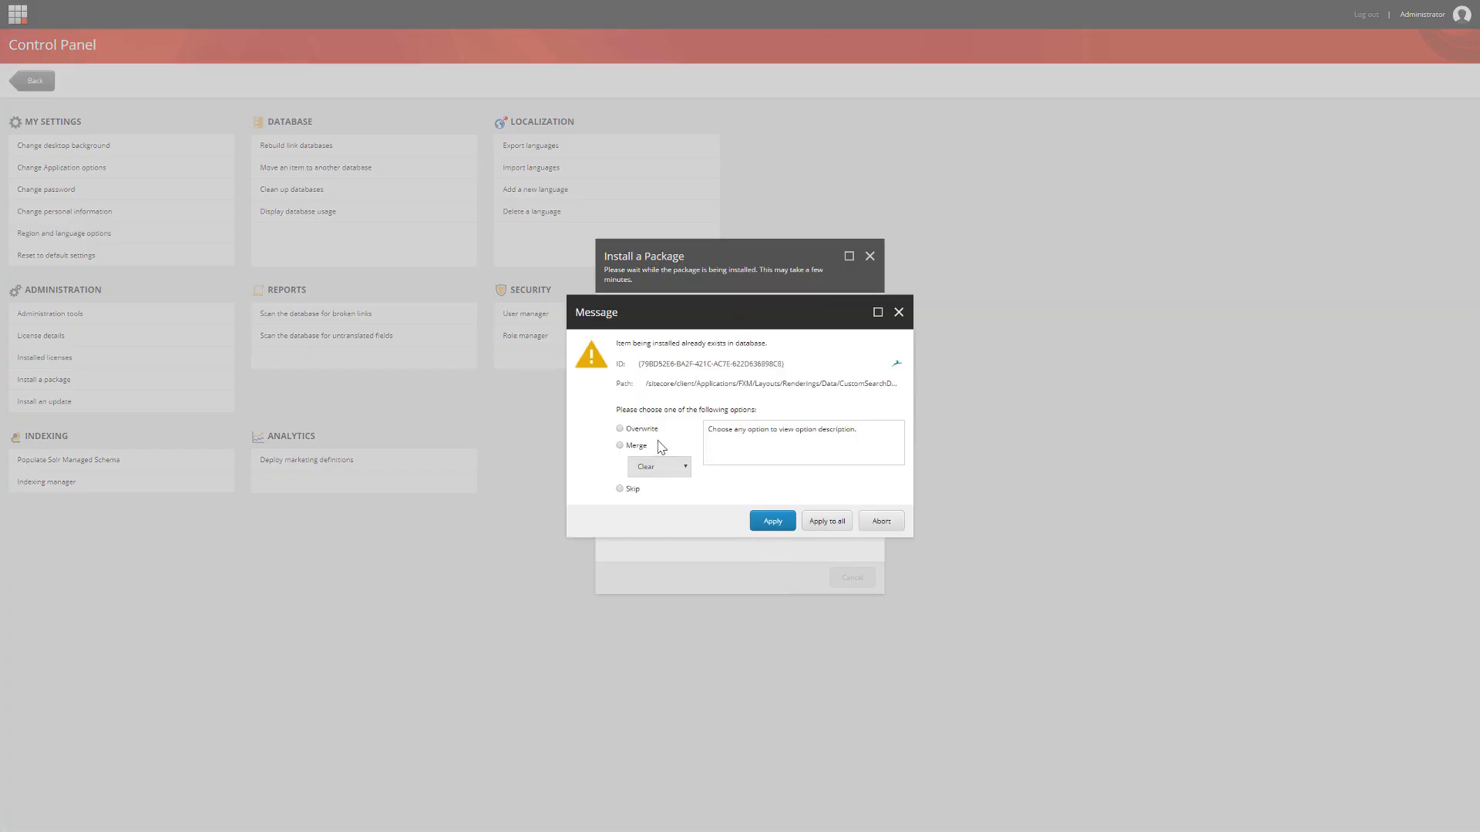
Merge existing items in Merge mode for all conflicts, then close the finished installer.
click(620, 445)
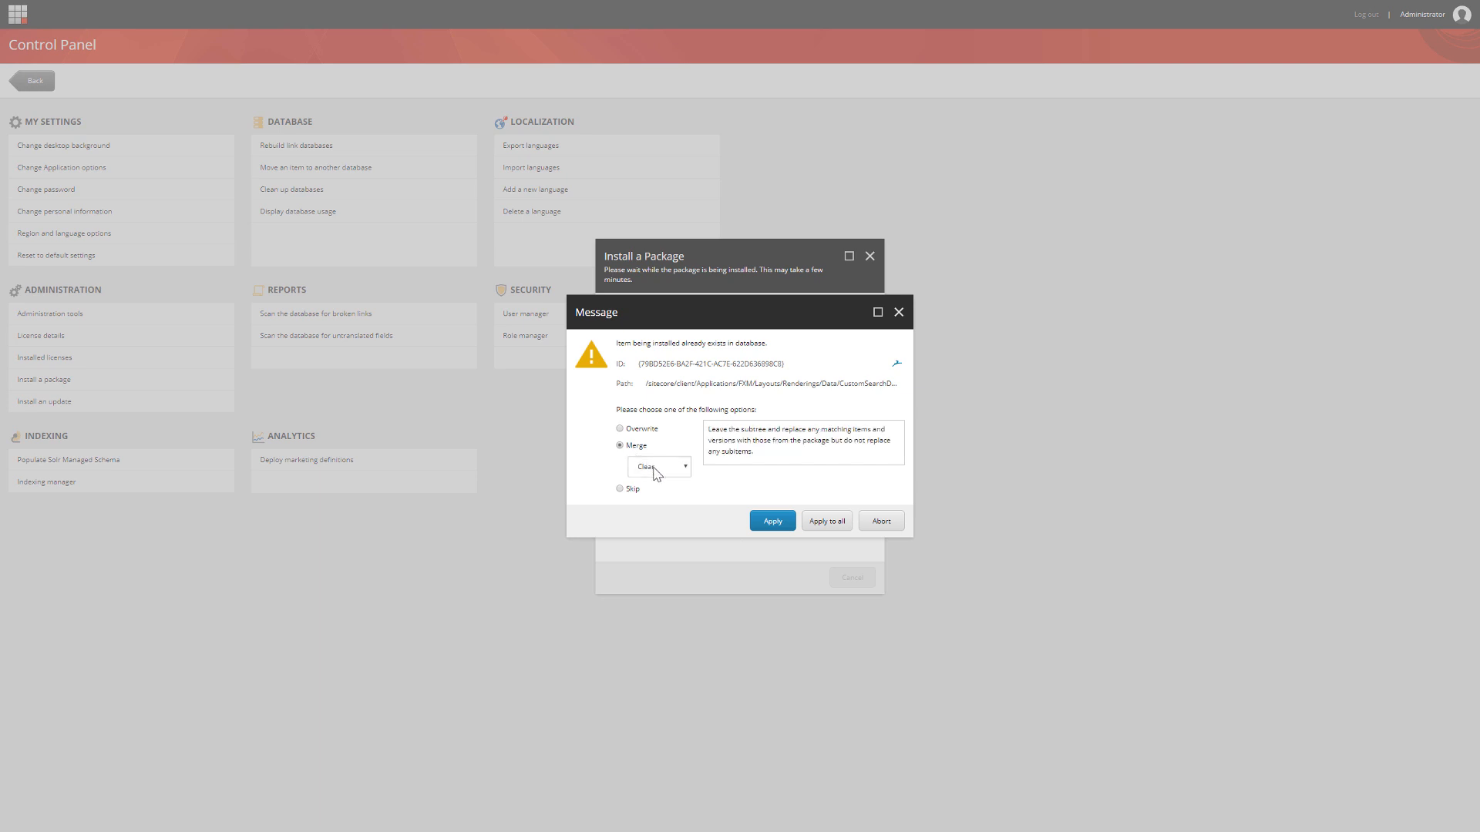
click(658, 466)
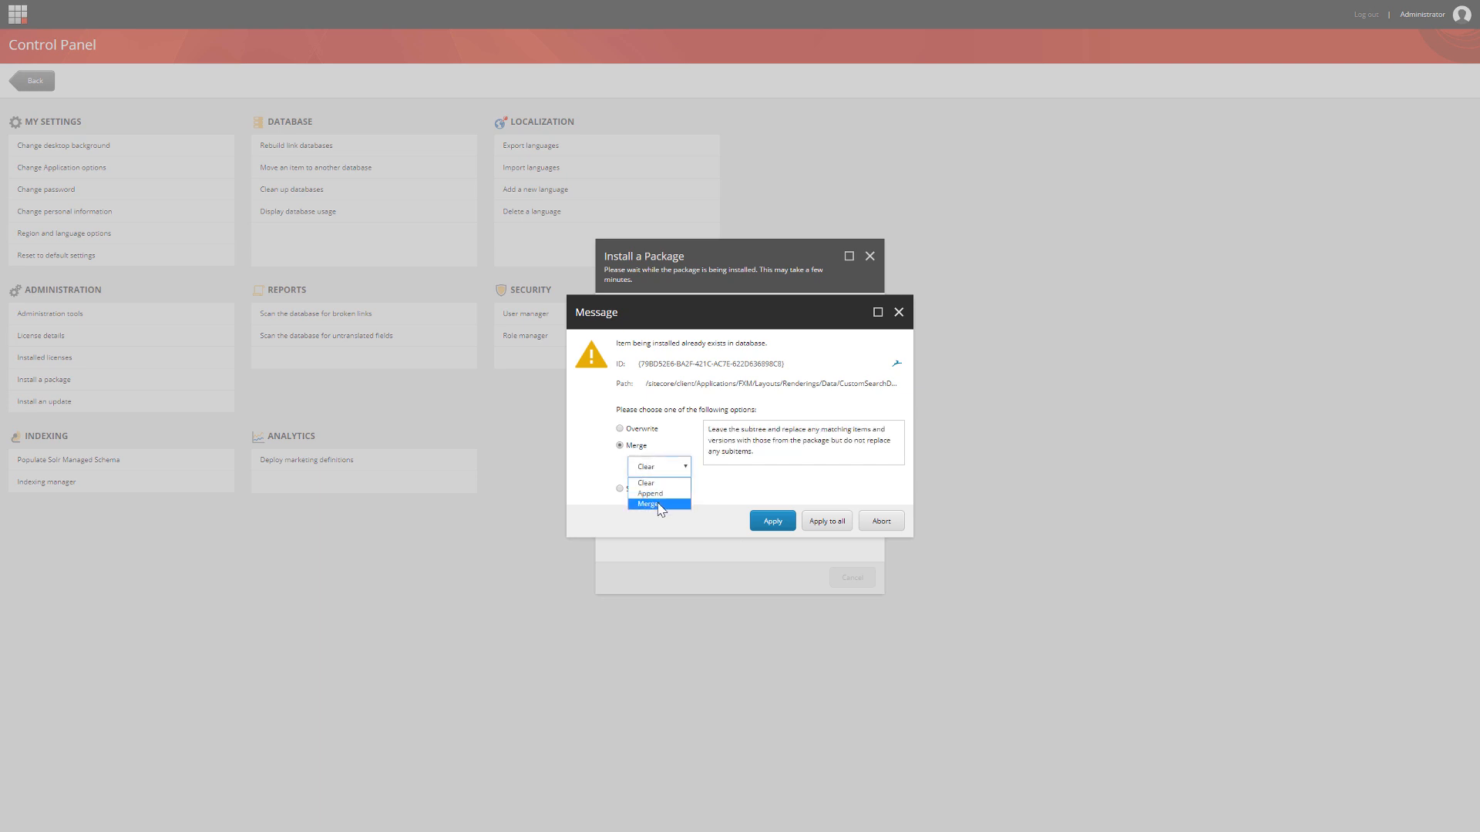
click(646, 503)
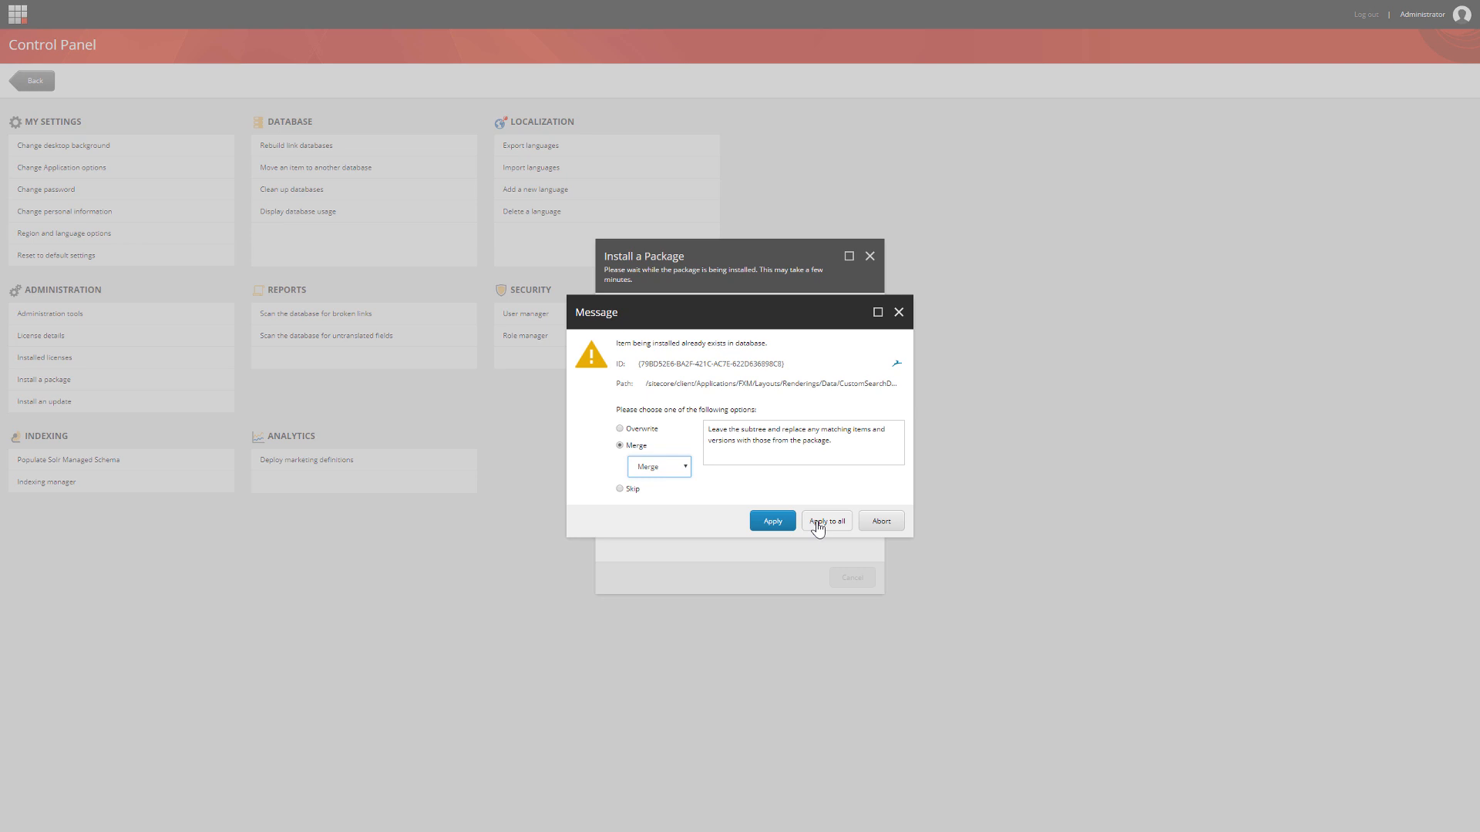
click(826, 519)
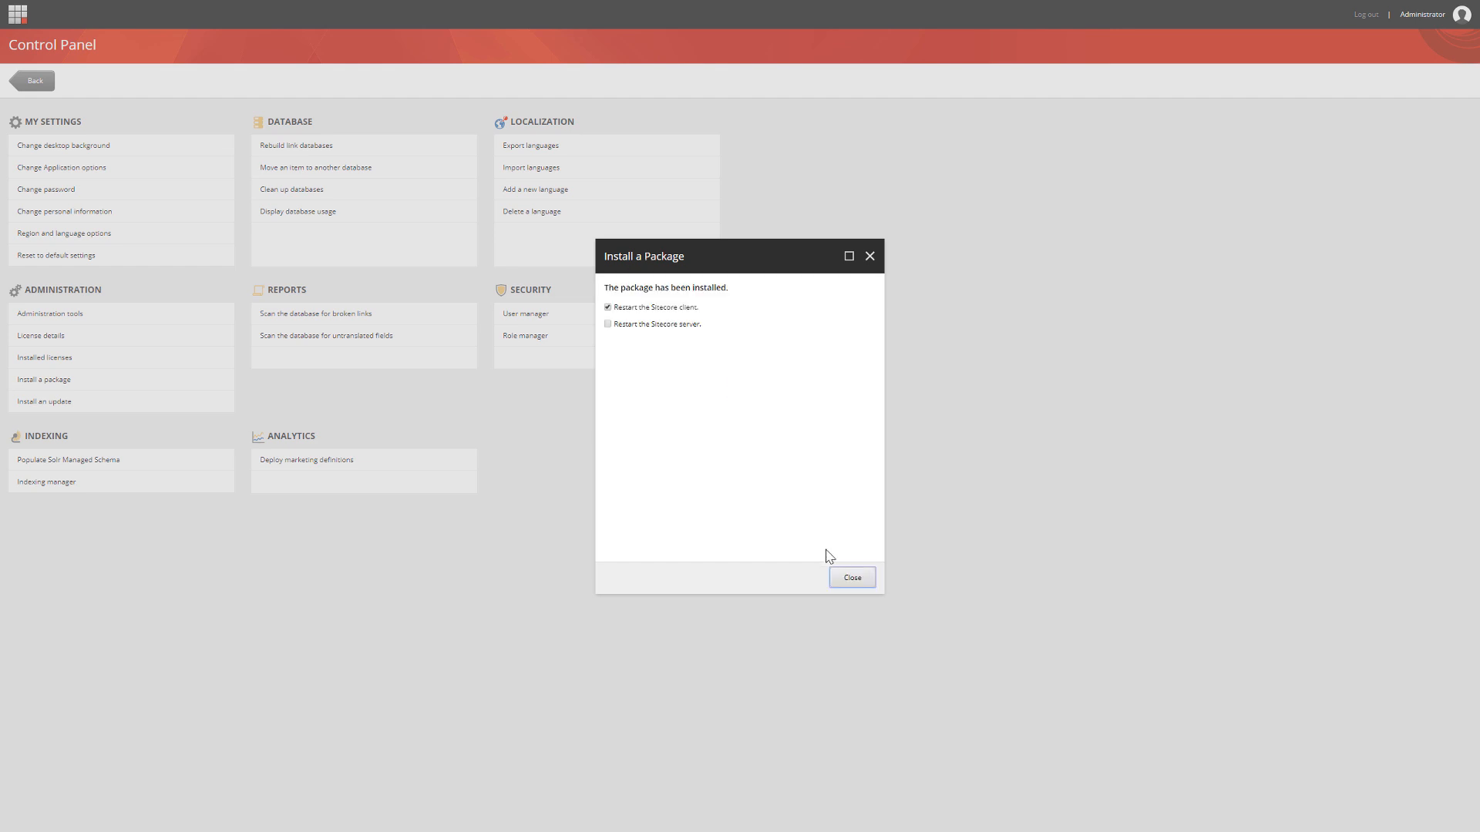
click(850, 577)
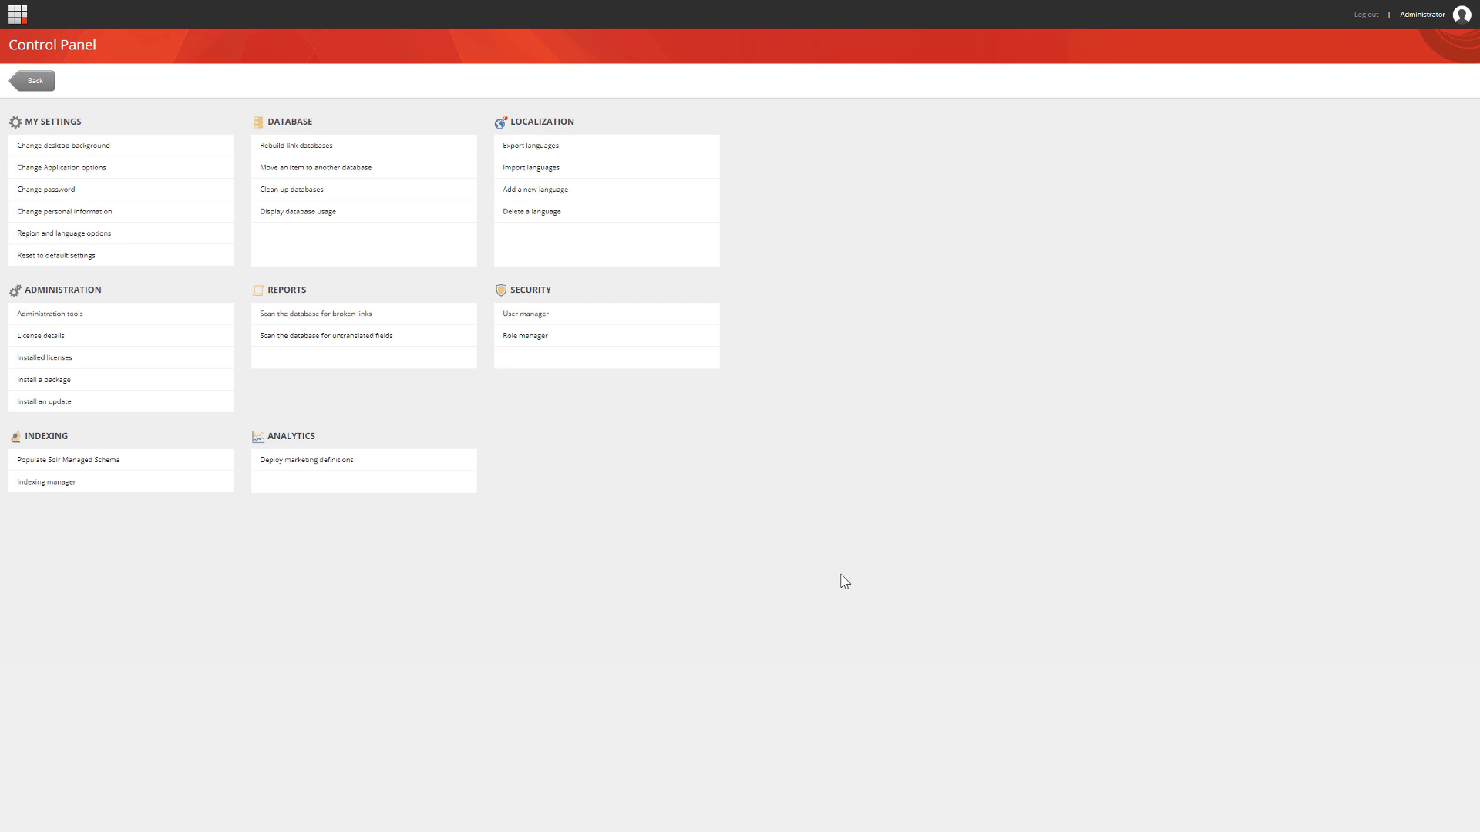
mouse_move(840, 578)
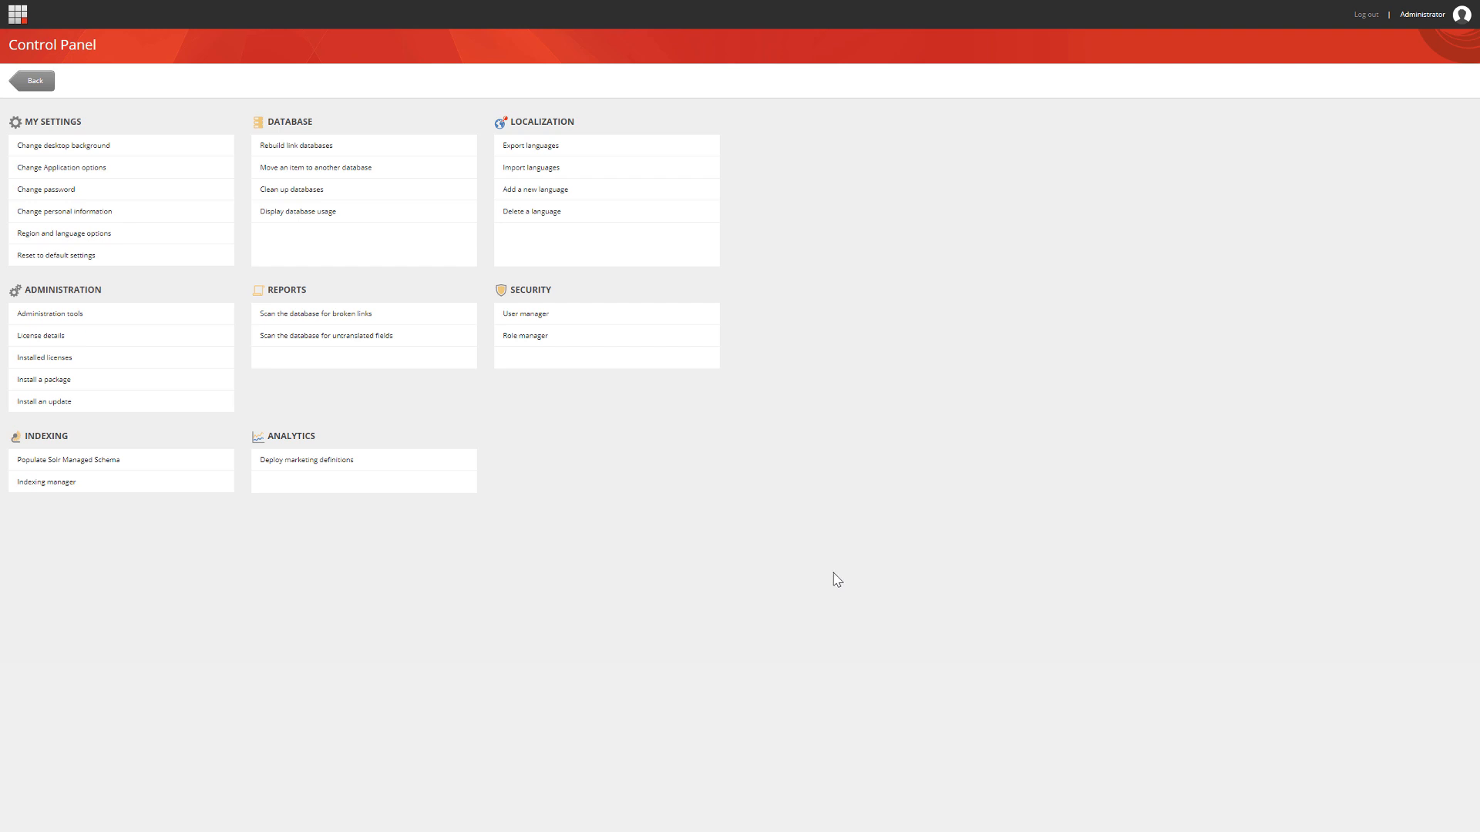
mouse_move(86, 68)
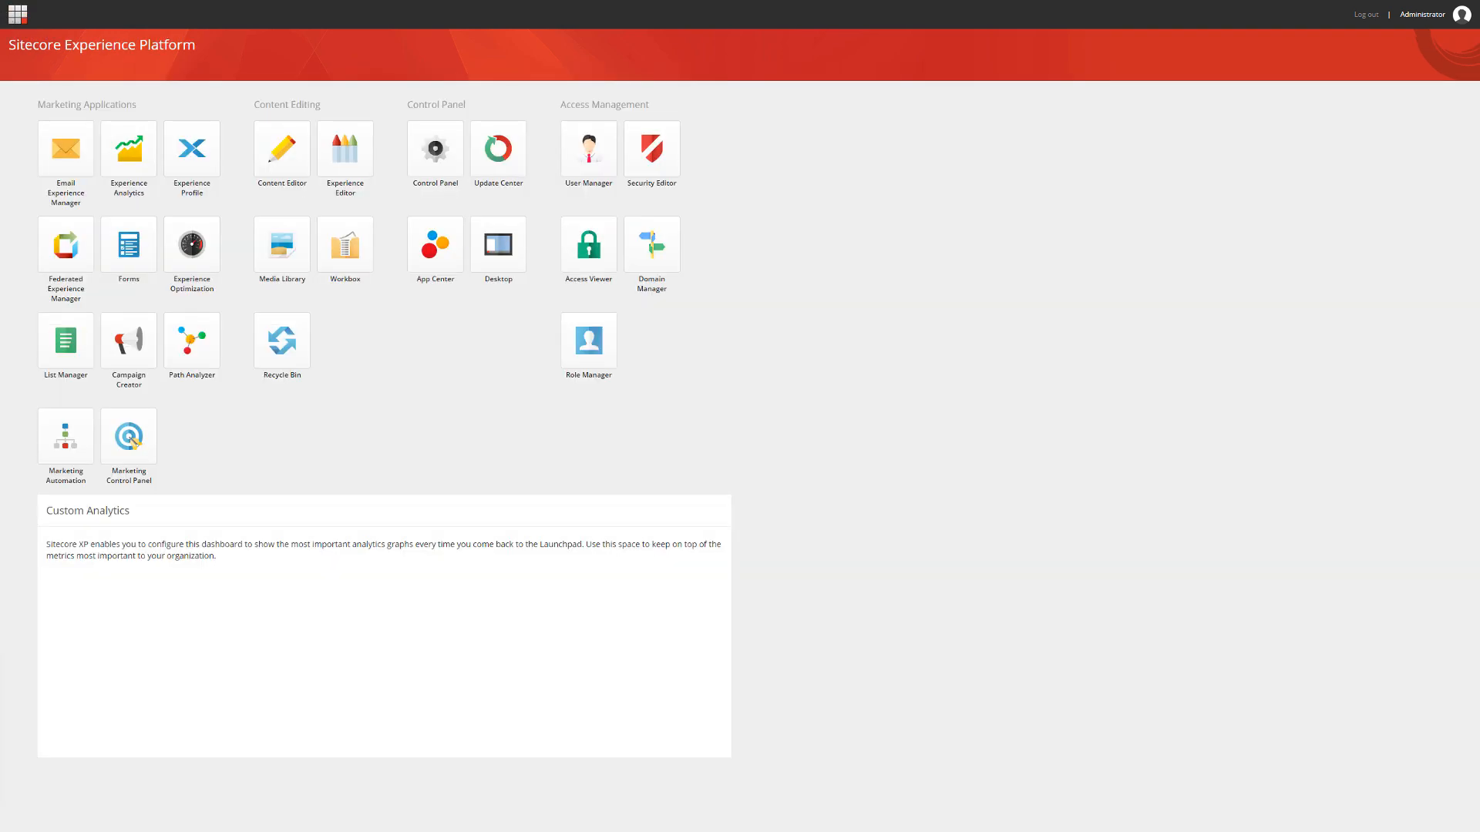
mouse_move(293, 170)
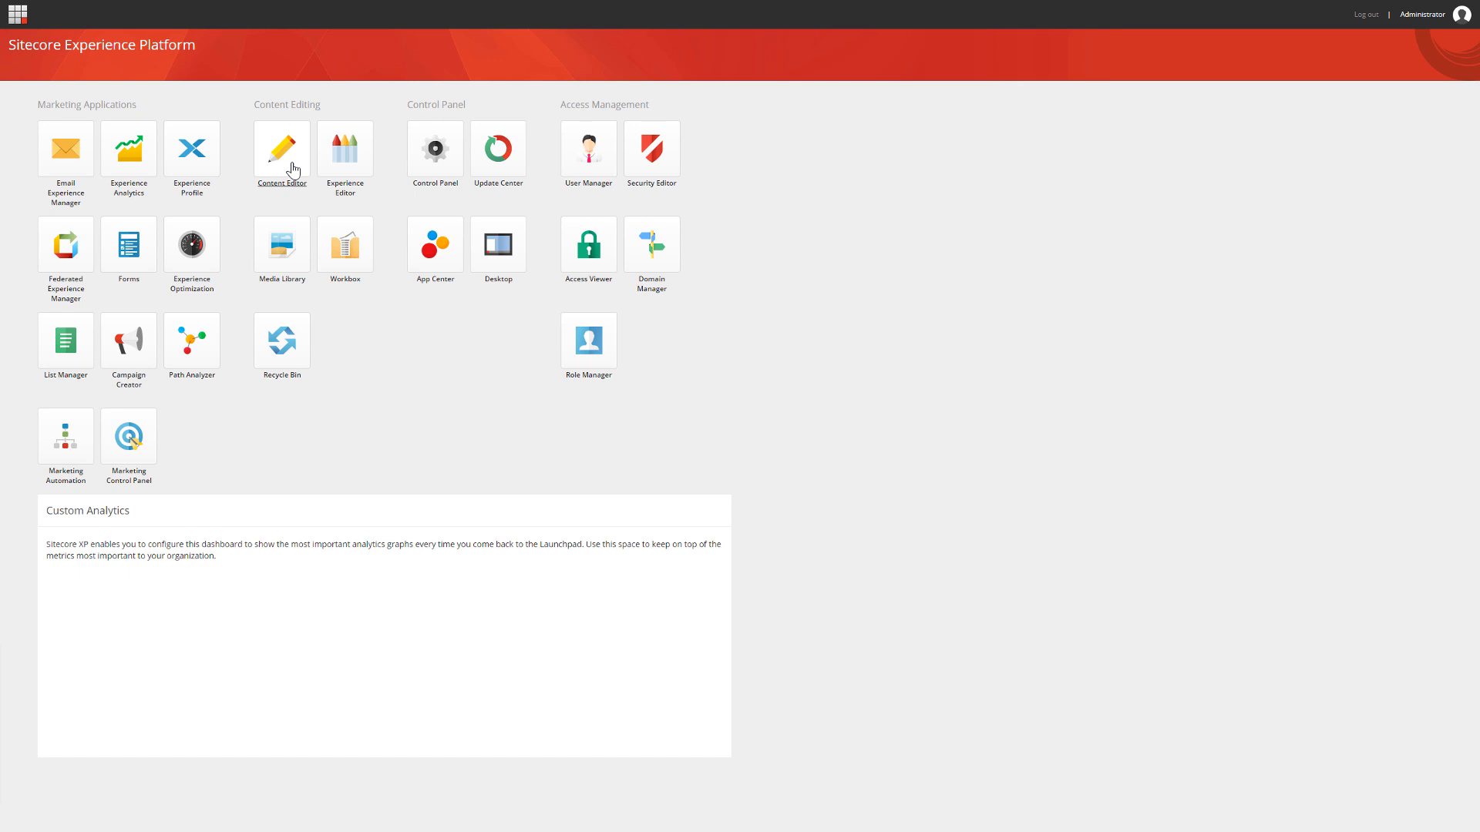
In Content Editor, expand System and its Modules folder in the content tree.
click(281, 151)
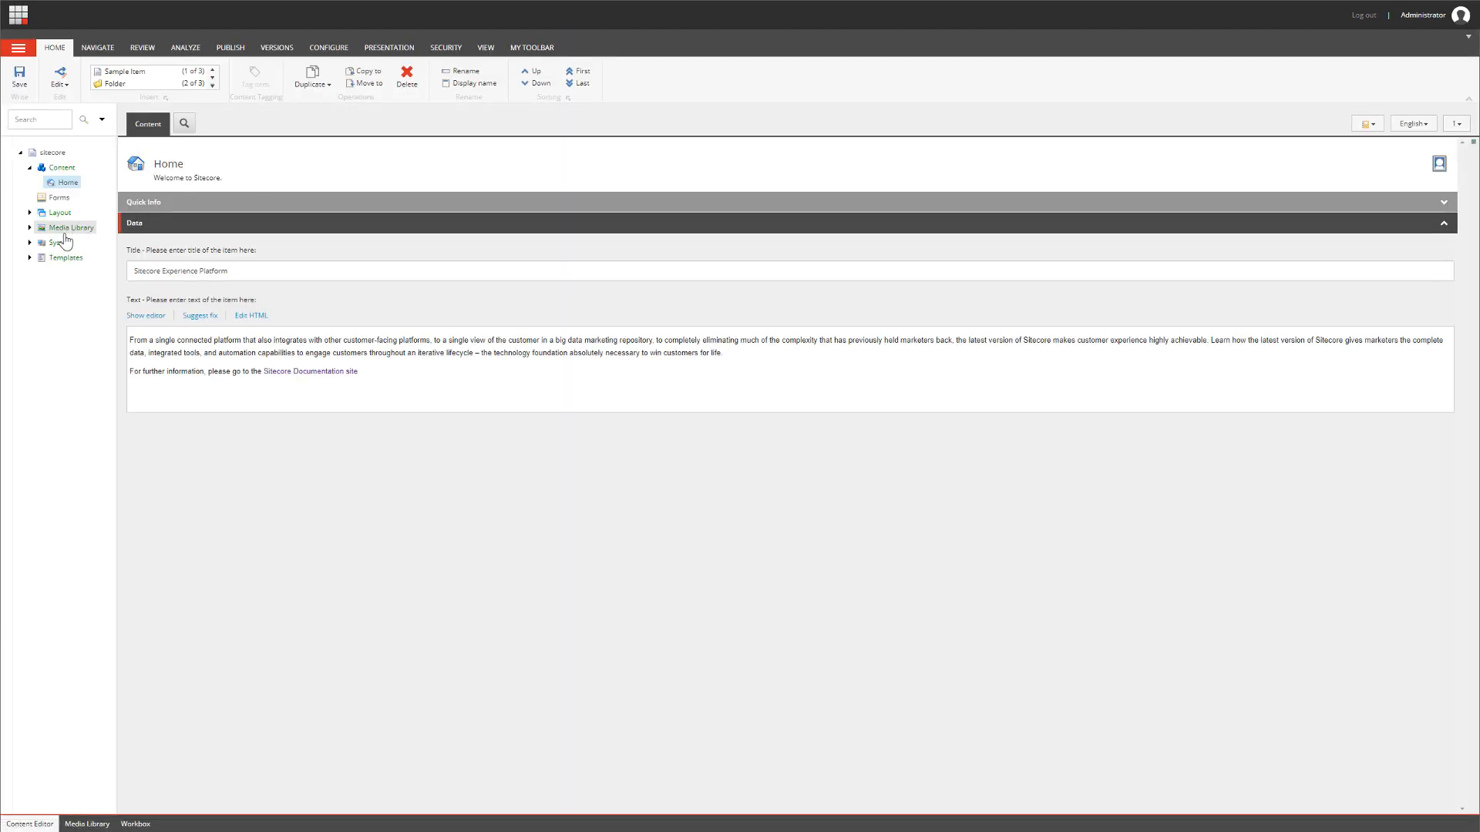
click(29, 242)
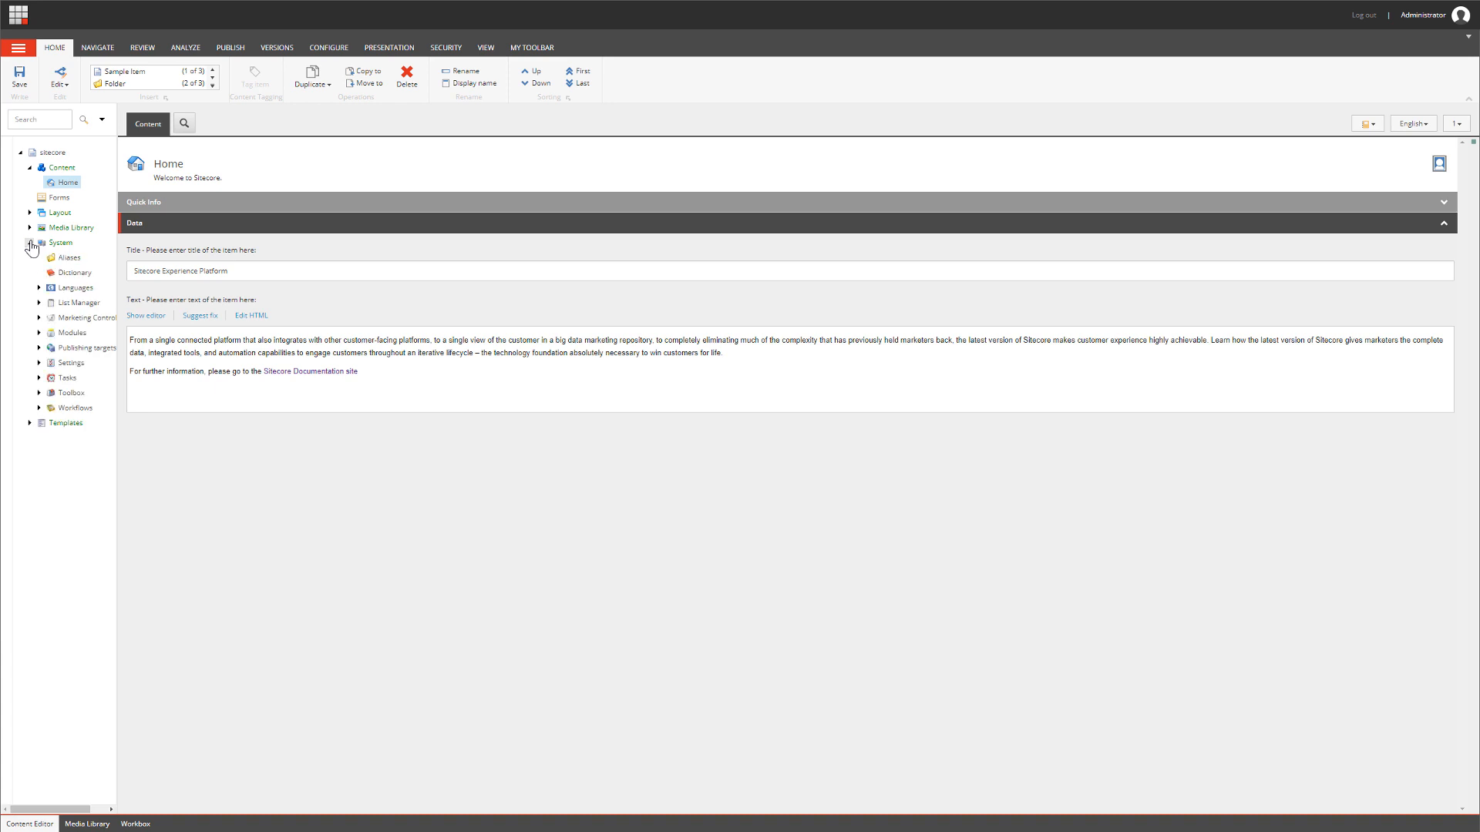
click(31, 242)
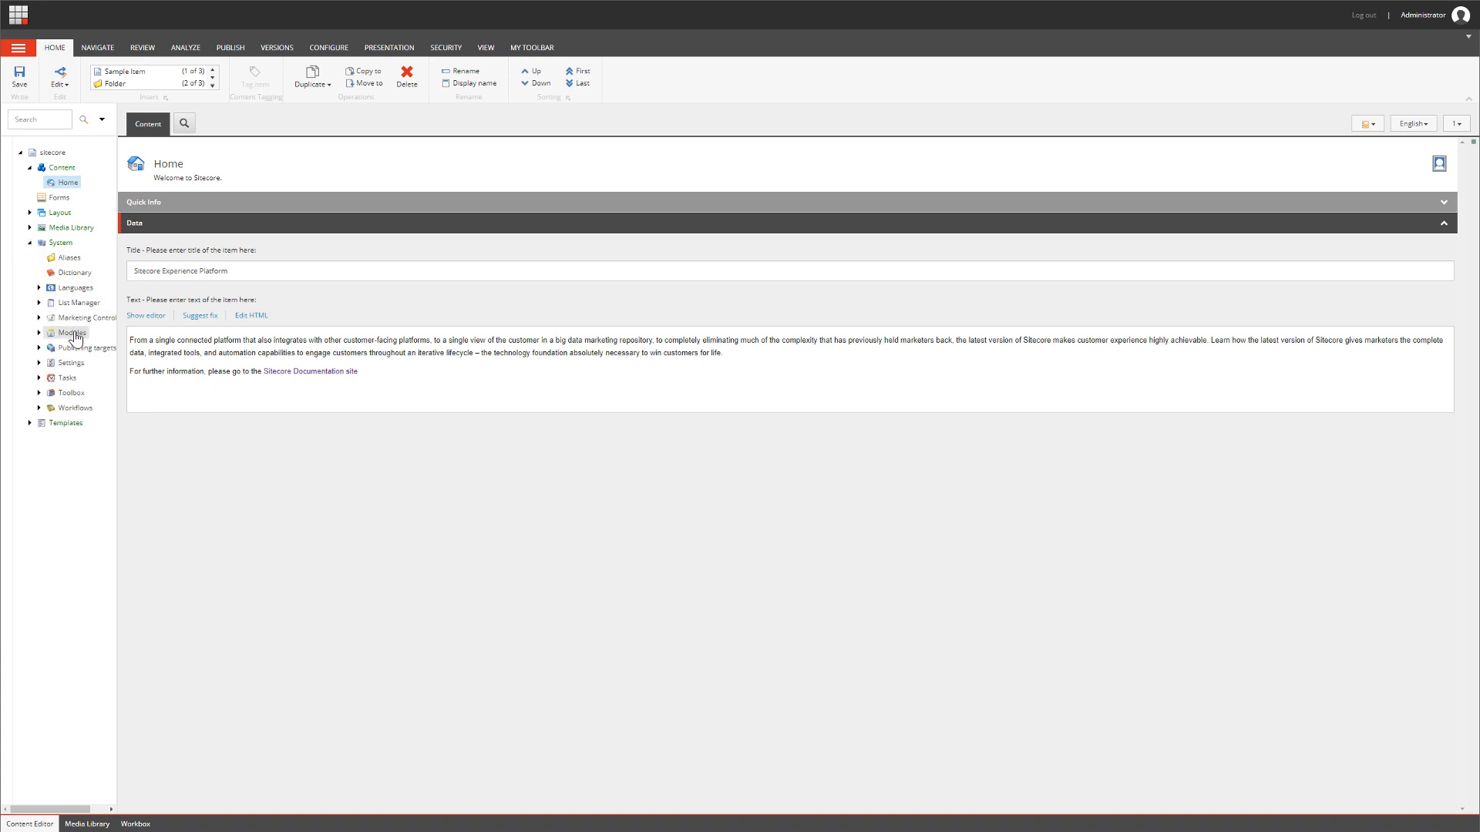
click(70, 333)
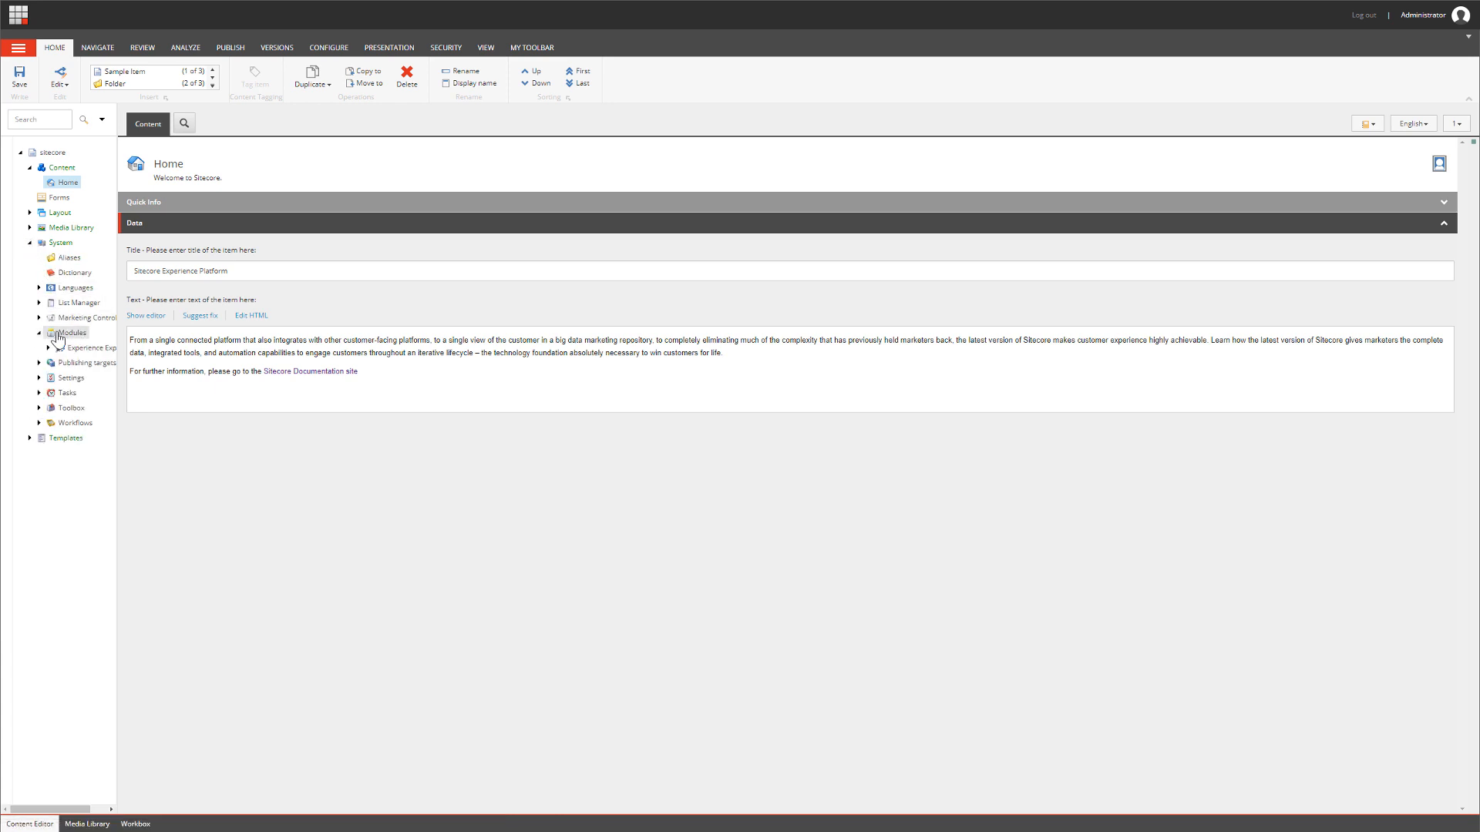
Insert an 'M Plugin' item under Modules from the System > M Configuration template.
right_click(69, 333)
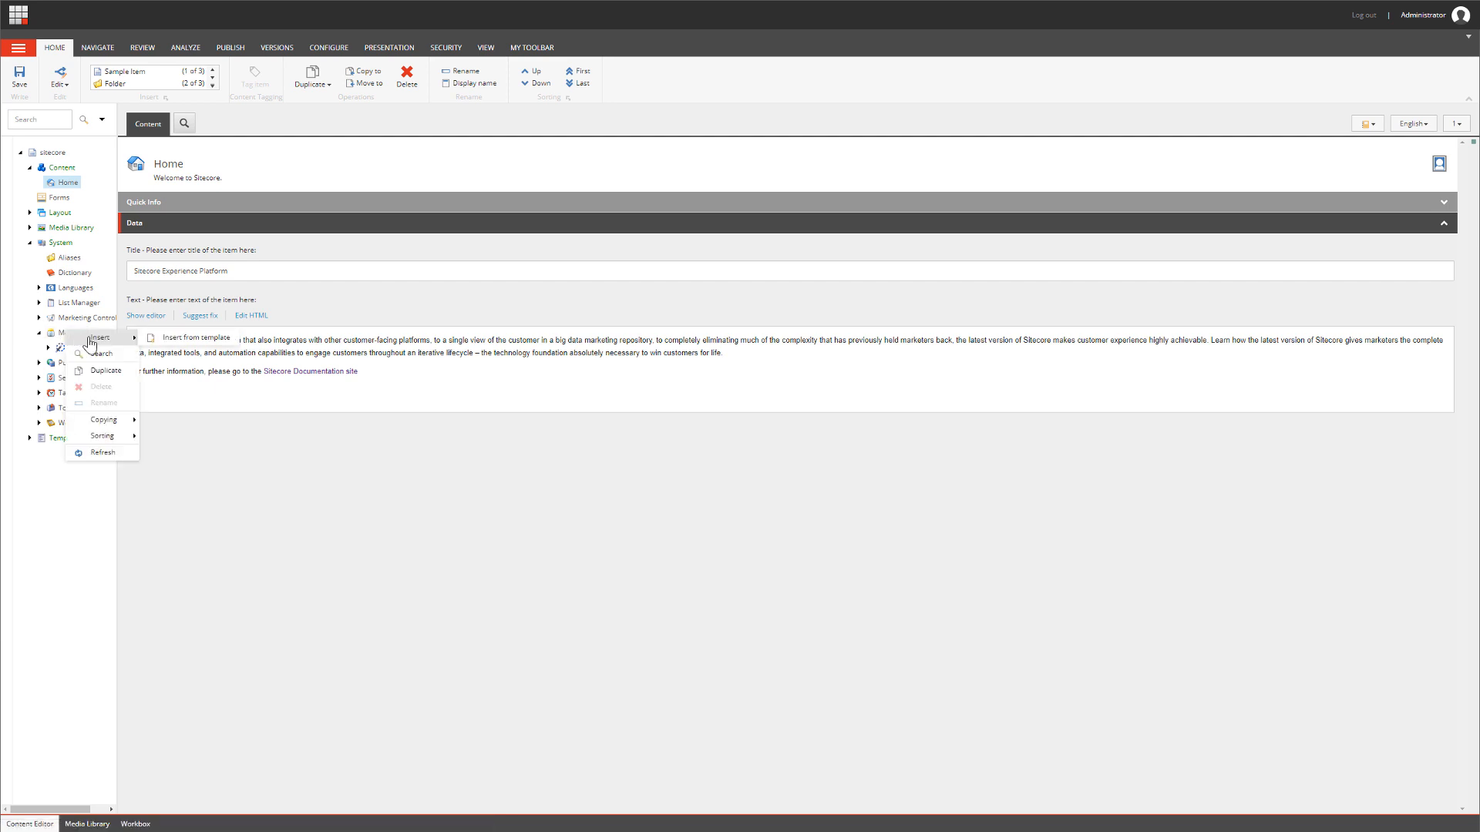
click(195, 338)
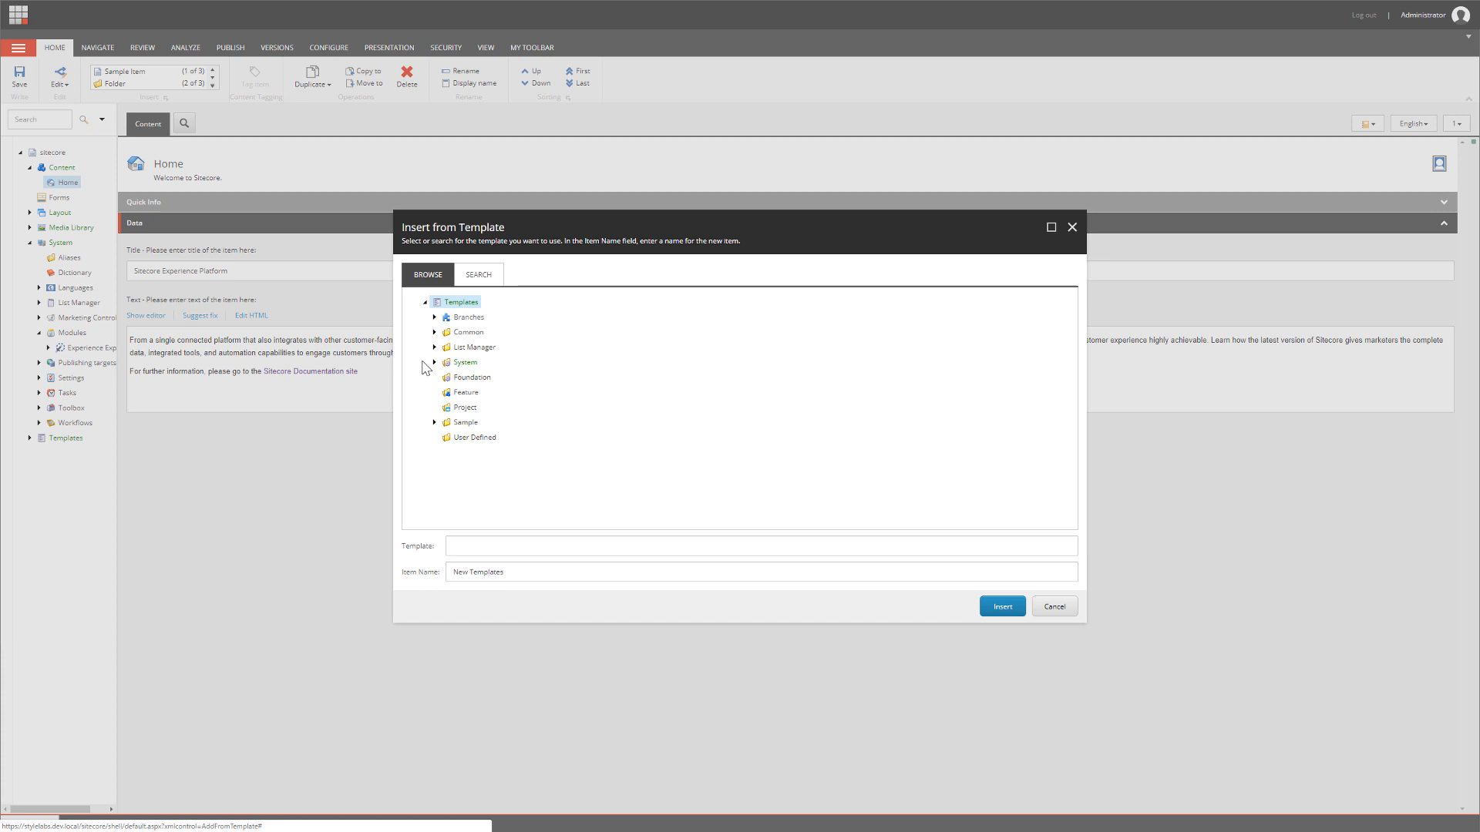
click(435, 362)
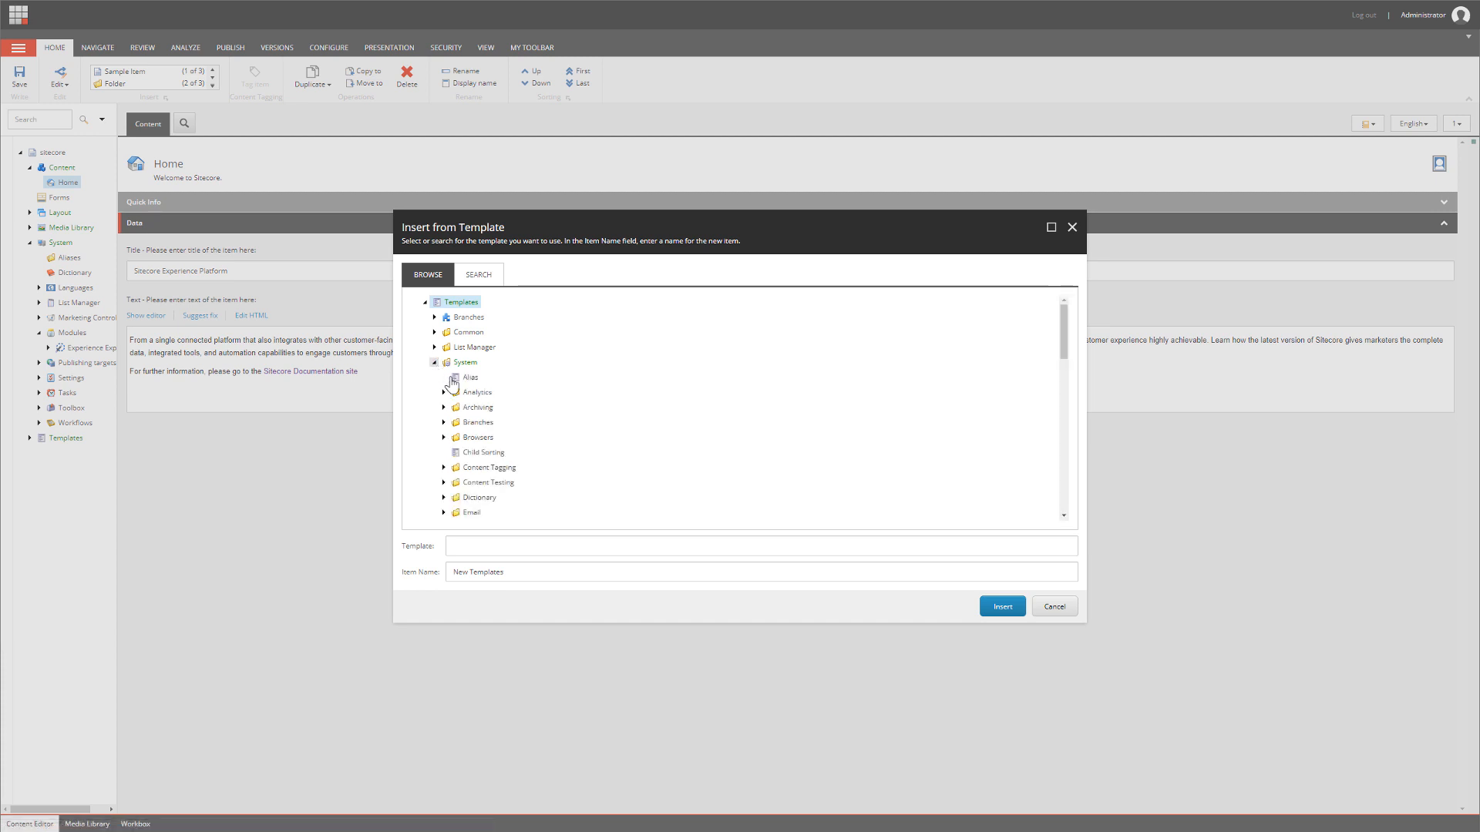
scroll(down, 3)
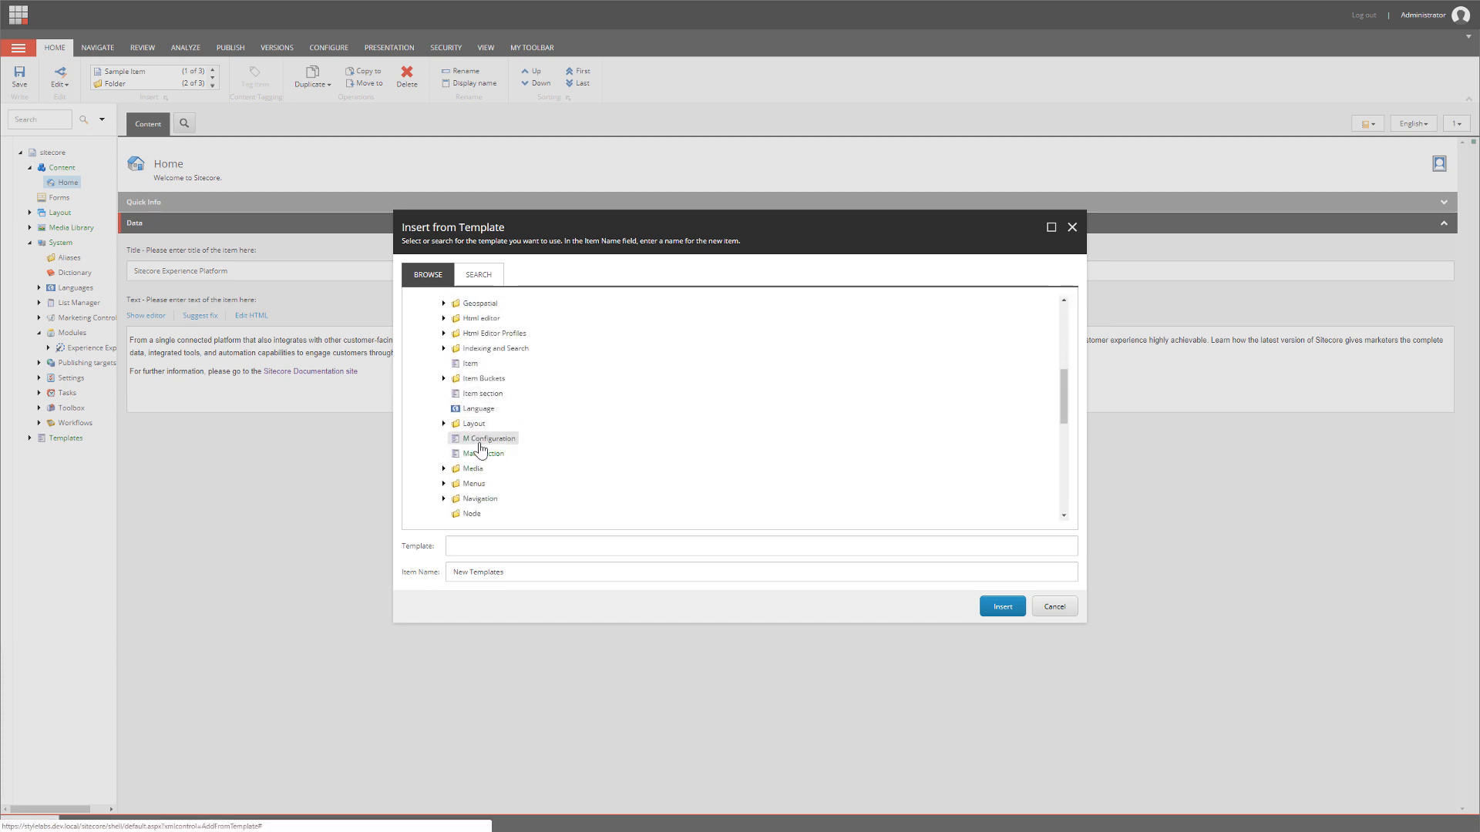
click(489, 438)
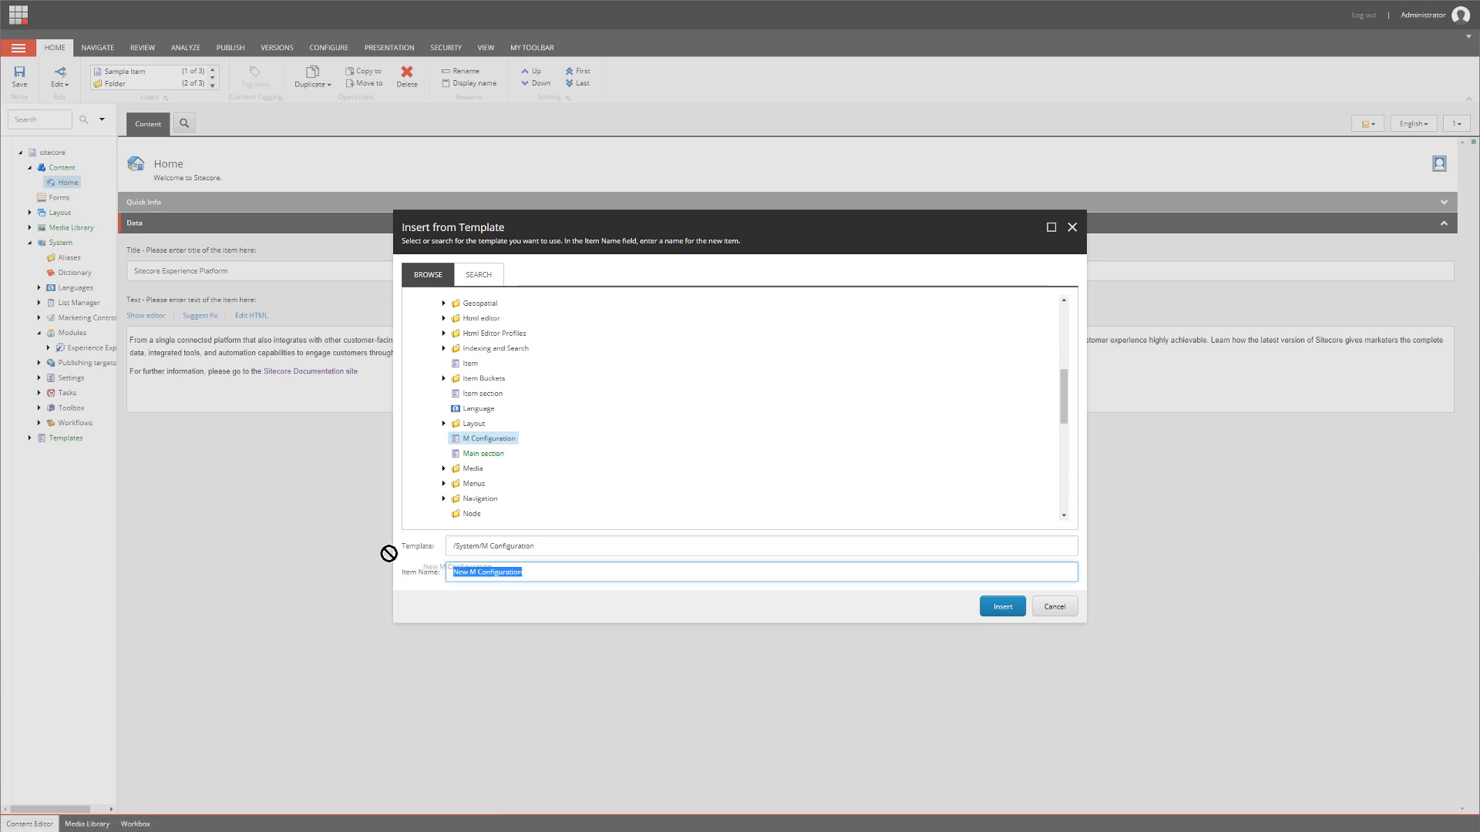
text(M)
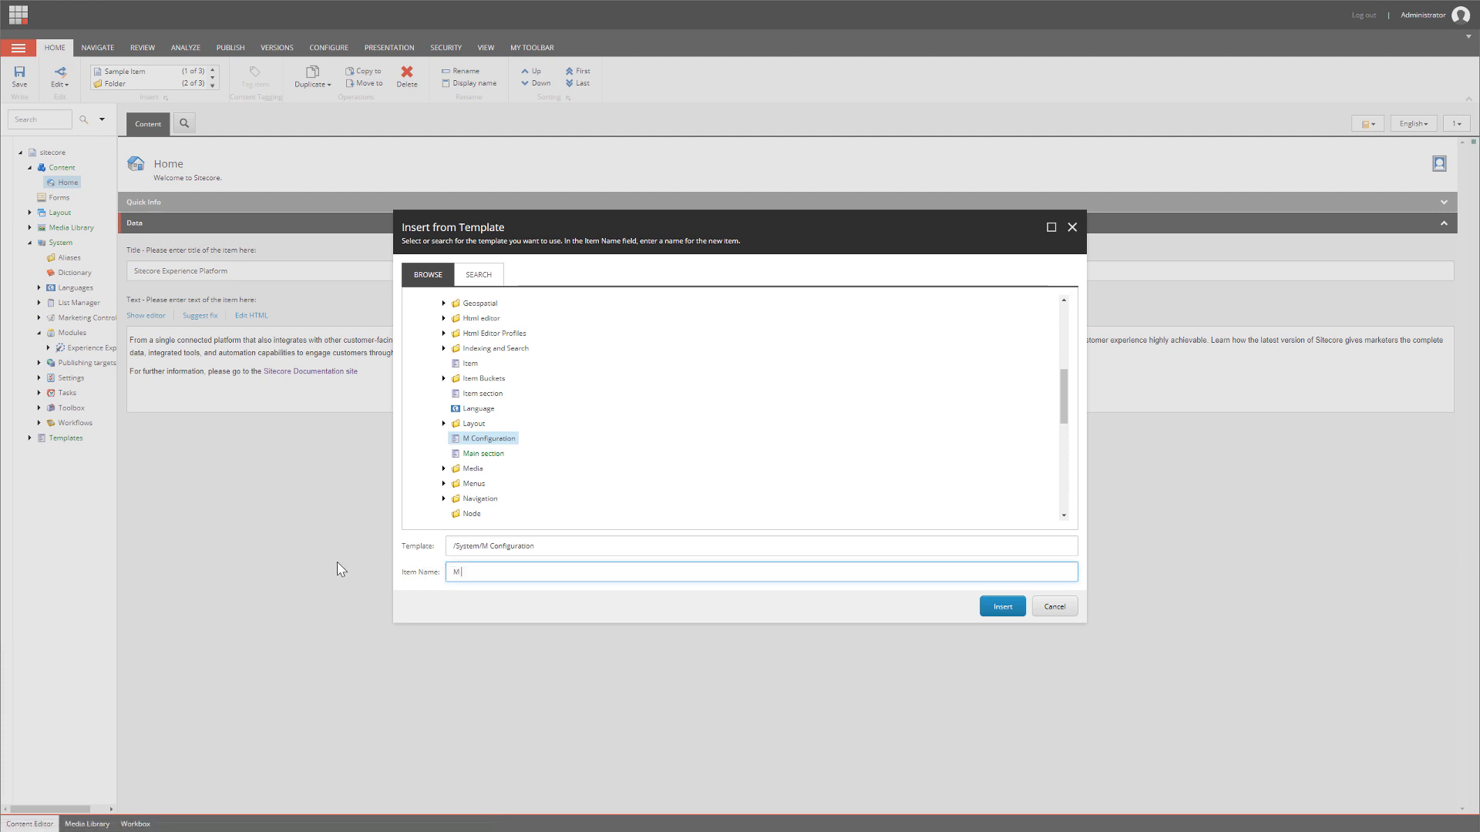
text(Plugin)
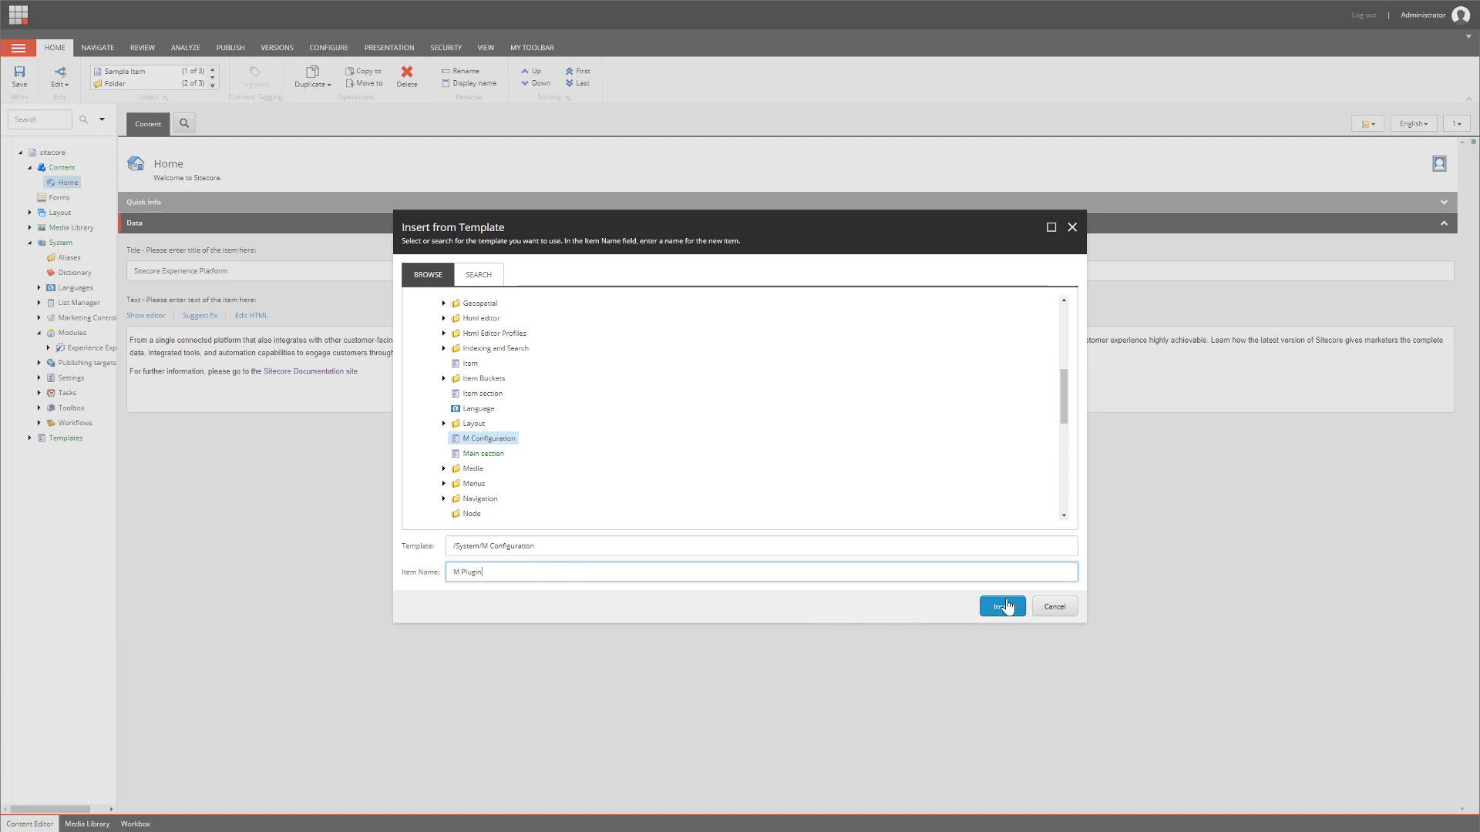
click(1002, 606)
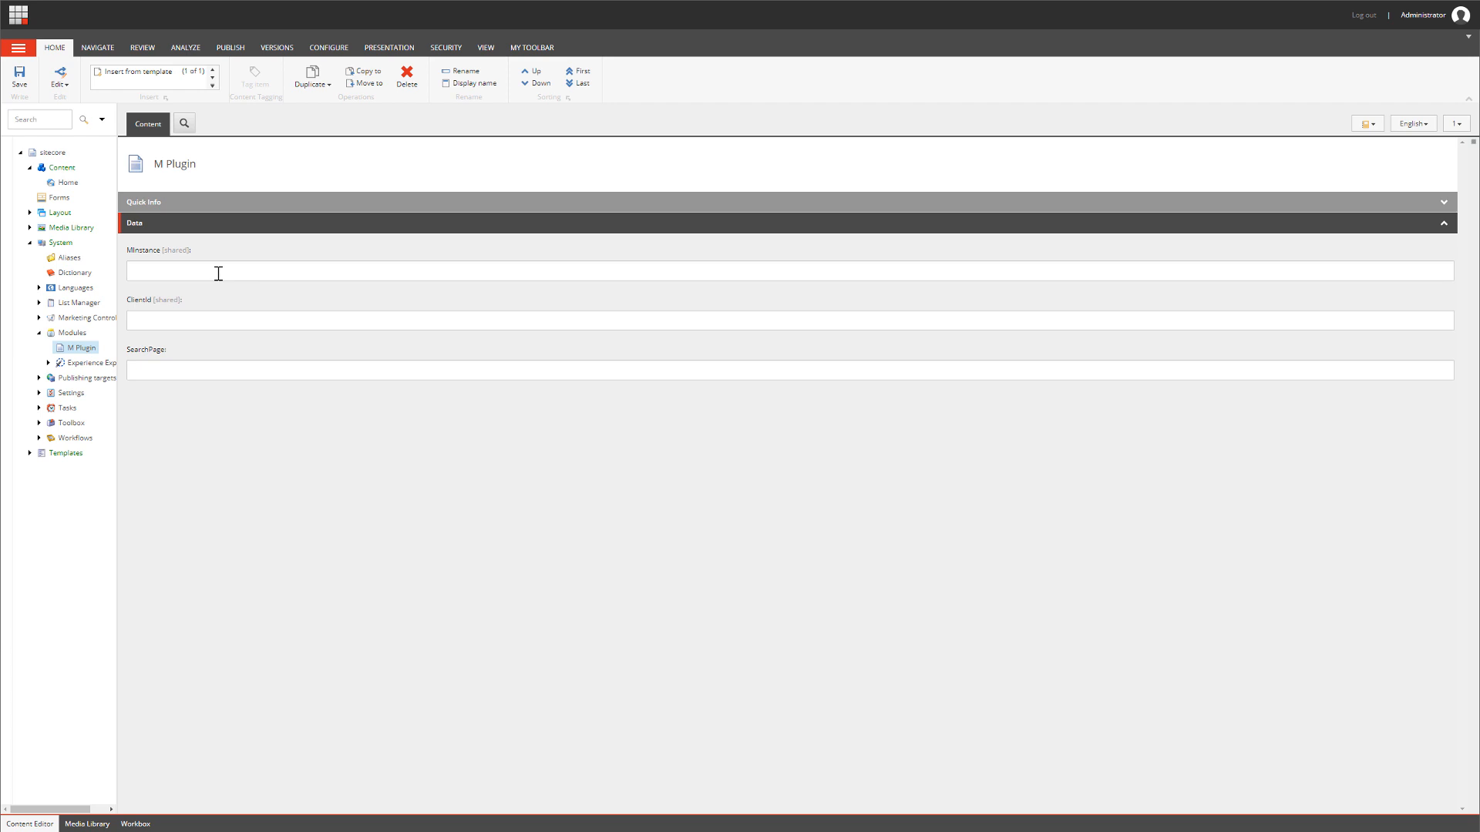
Enter the https instance URL, client_id and /en-u search page URL, then save the item.
text(https://mva-31.stylelabs.i)
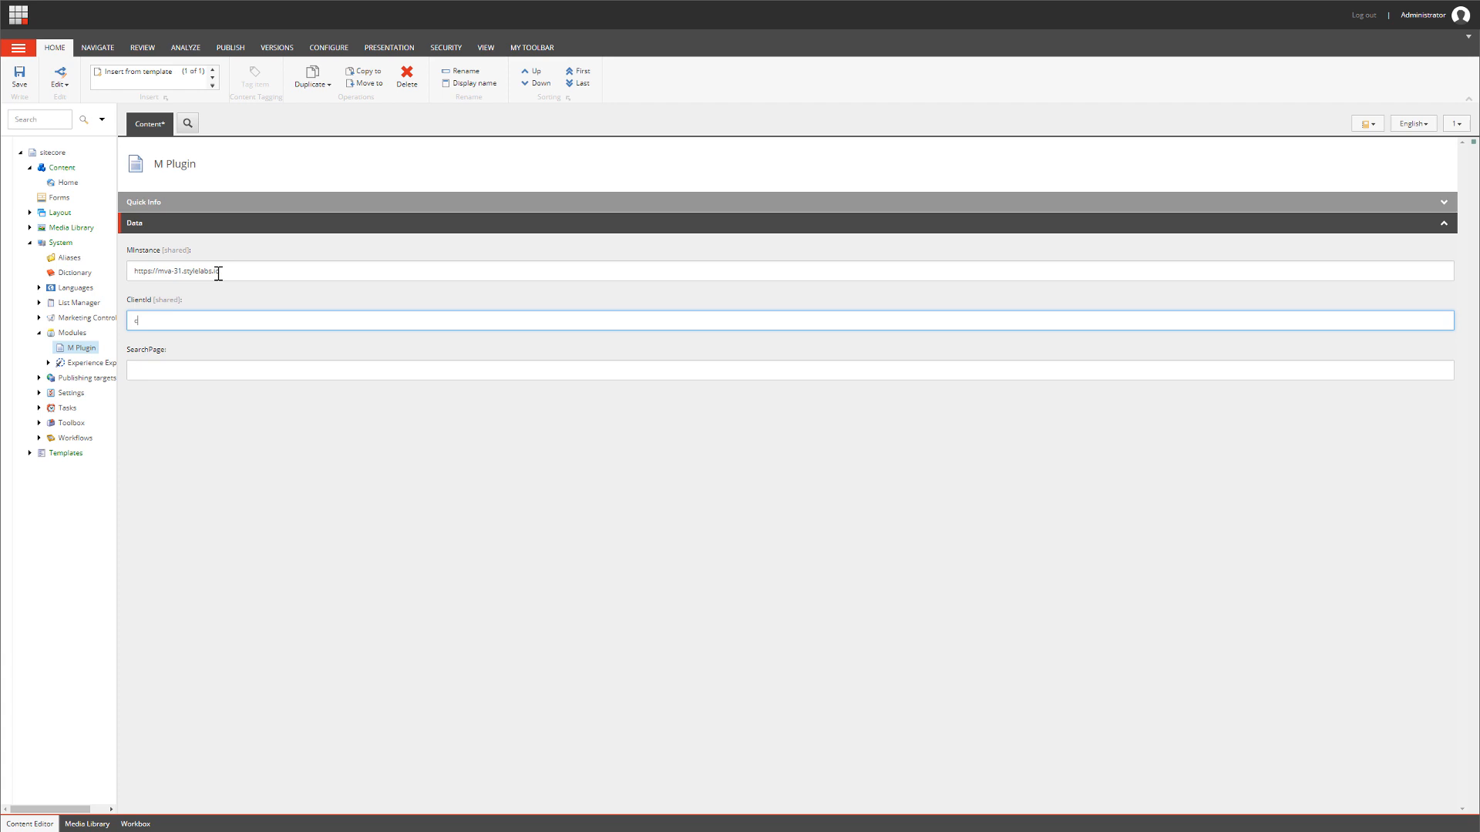
text(client_id)
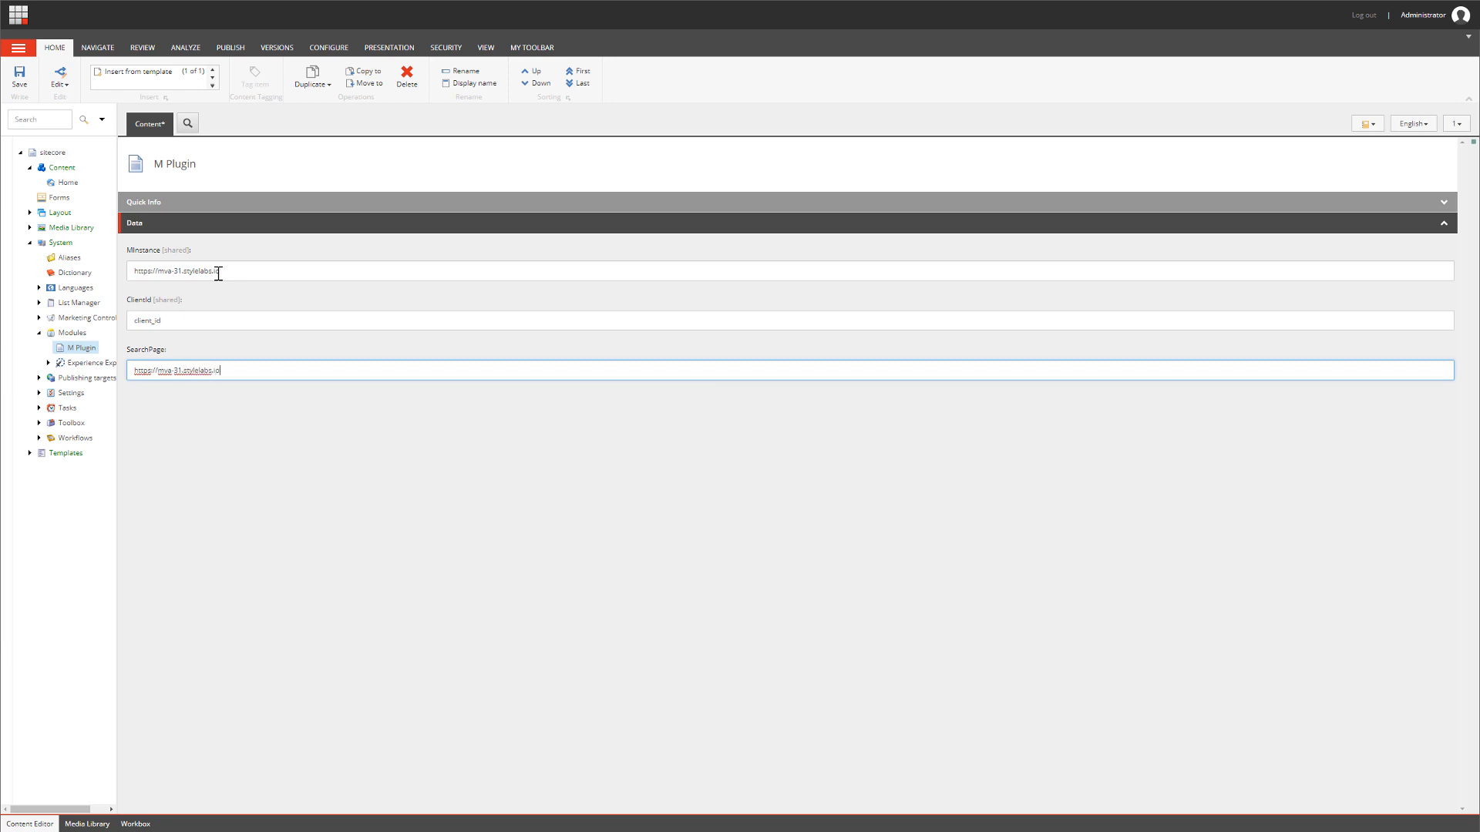
text(/en-us/content)
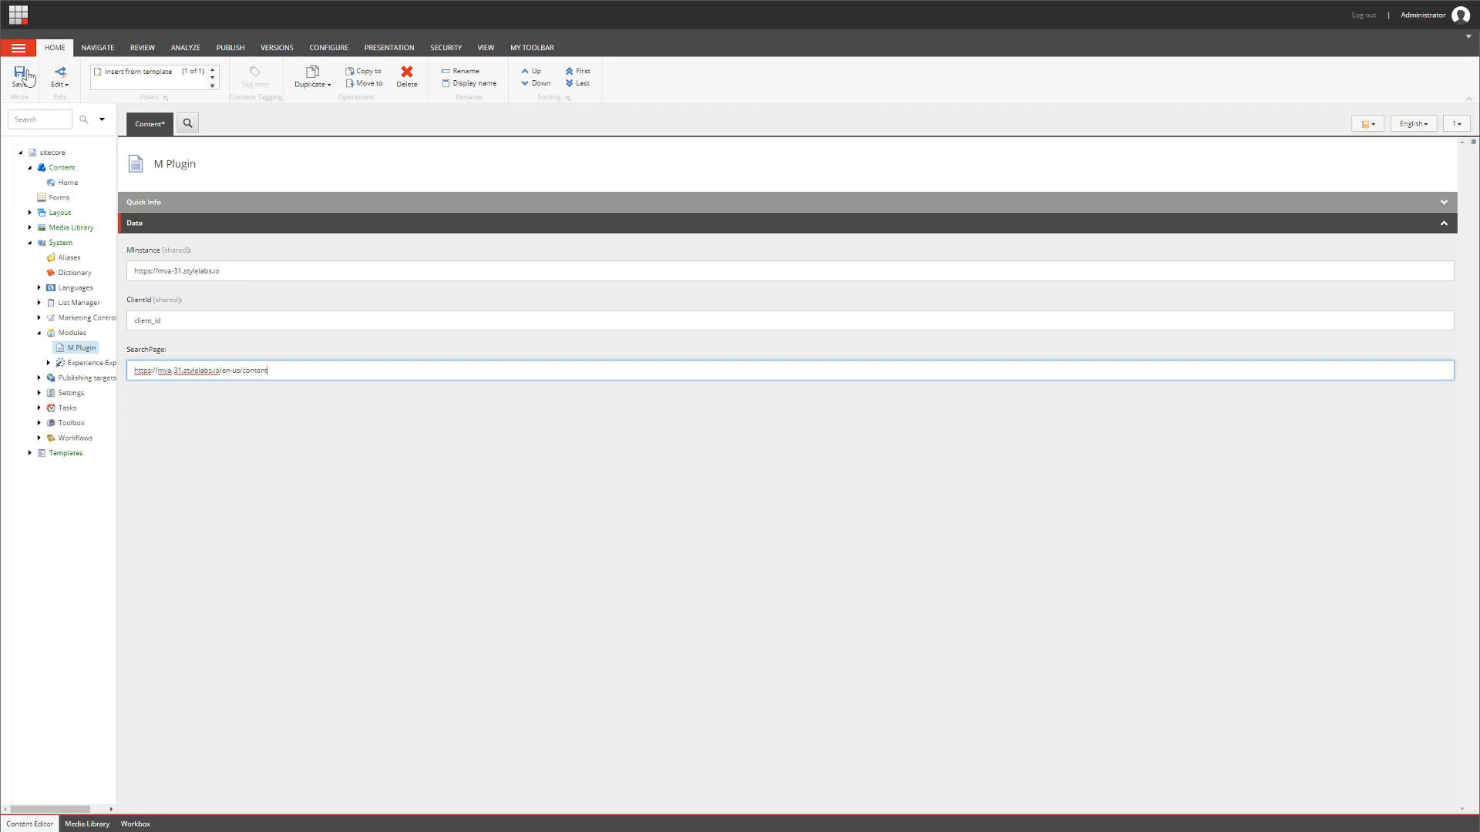
click(18, 76)
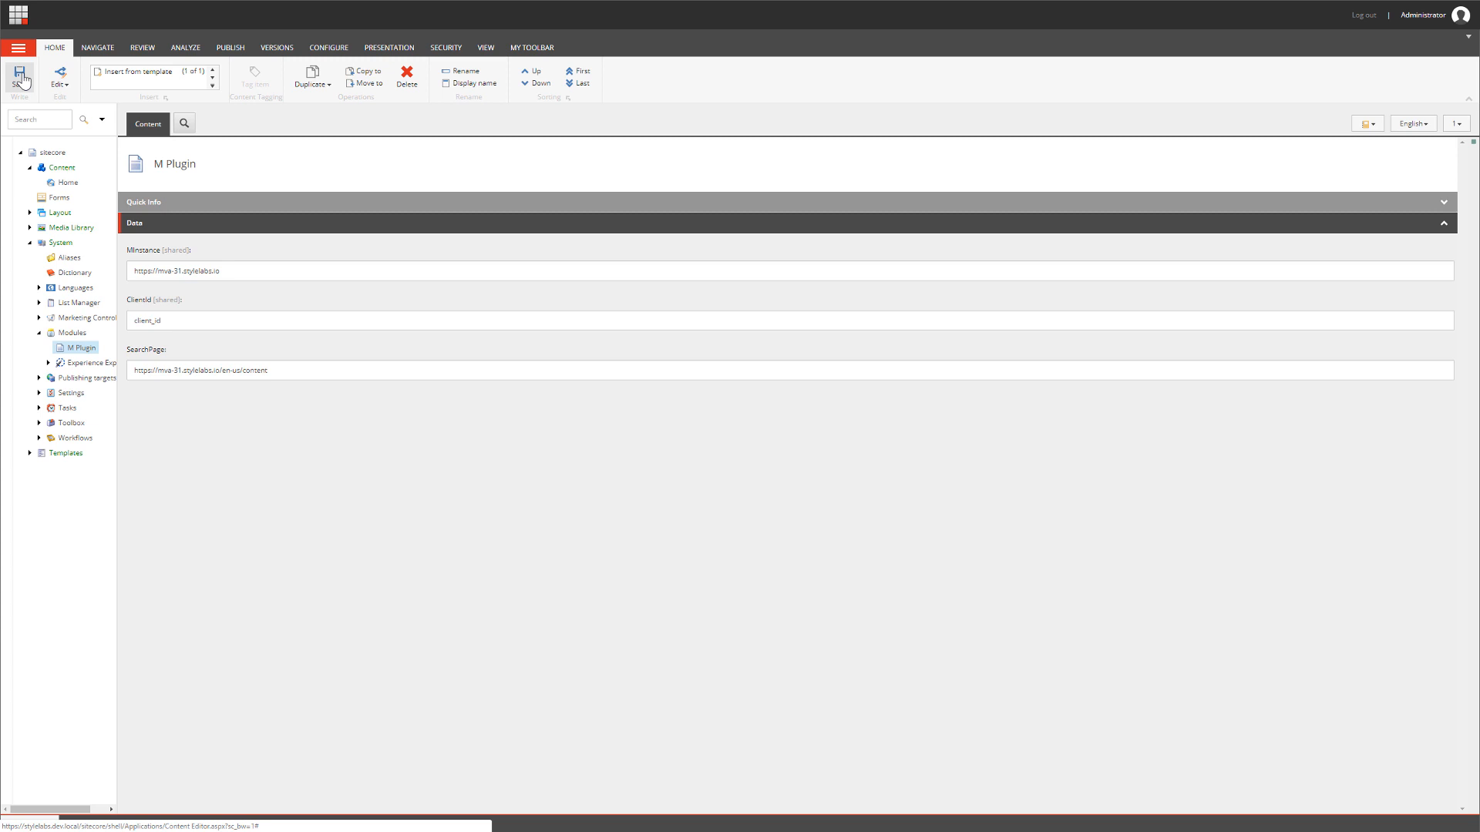
click(66, 182)
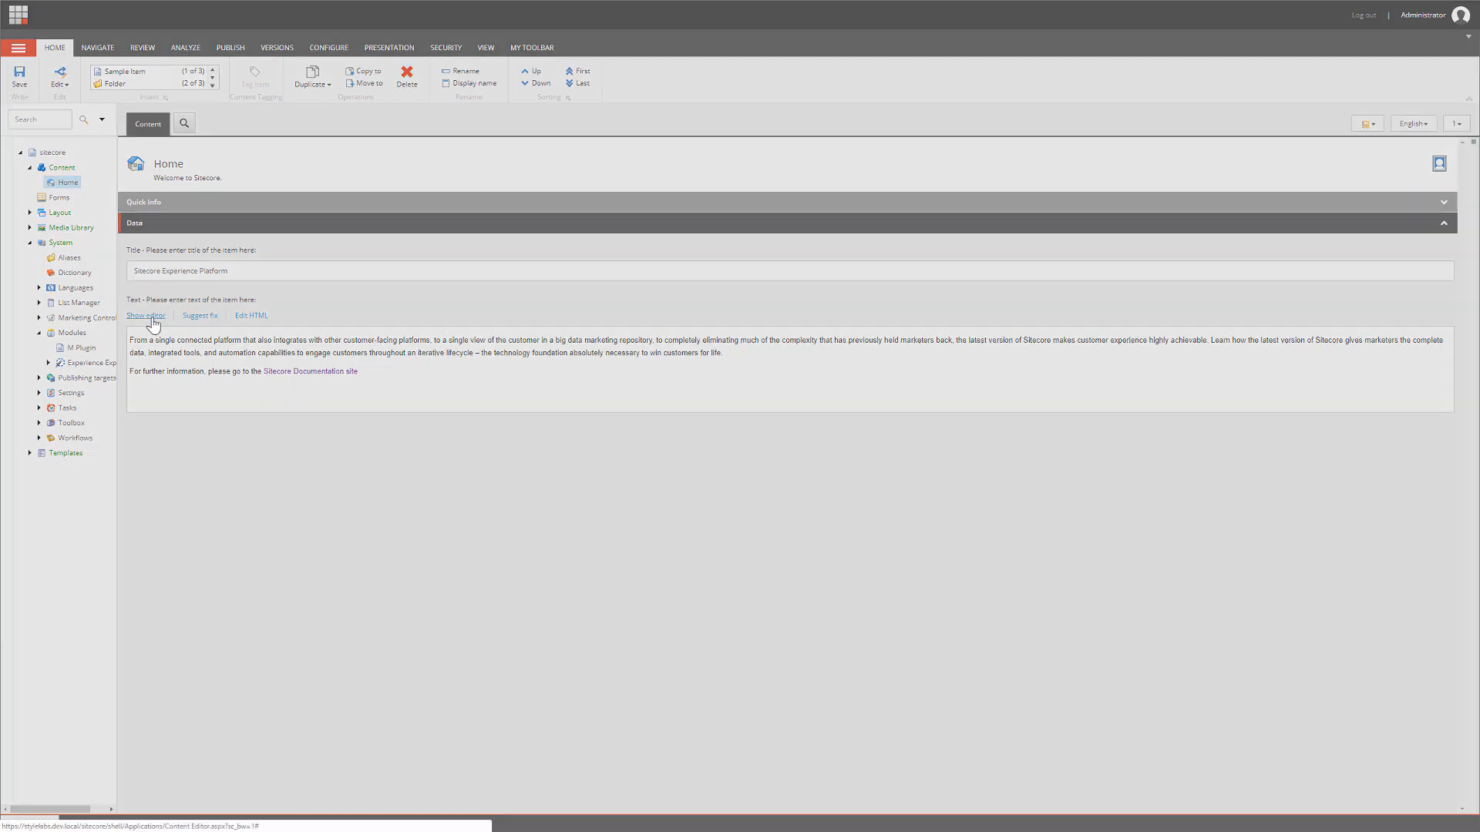
Launch the M asset browser from the Home item's Text field Rich Text Editor.
click(145, 315)
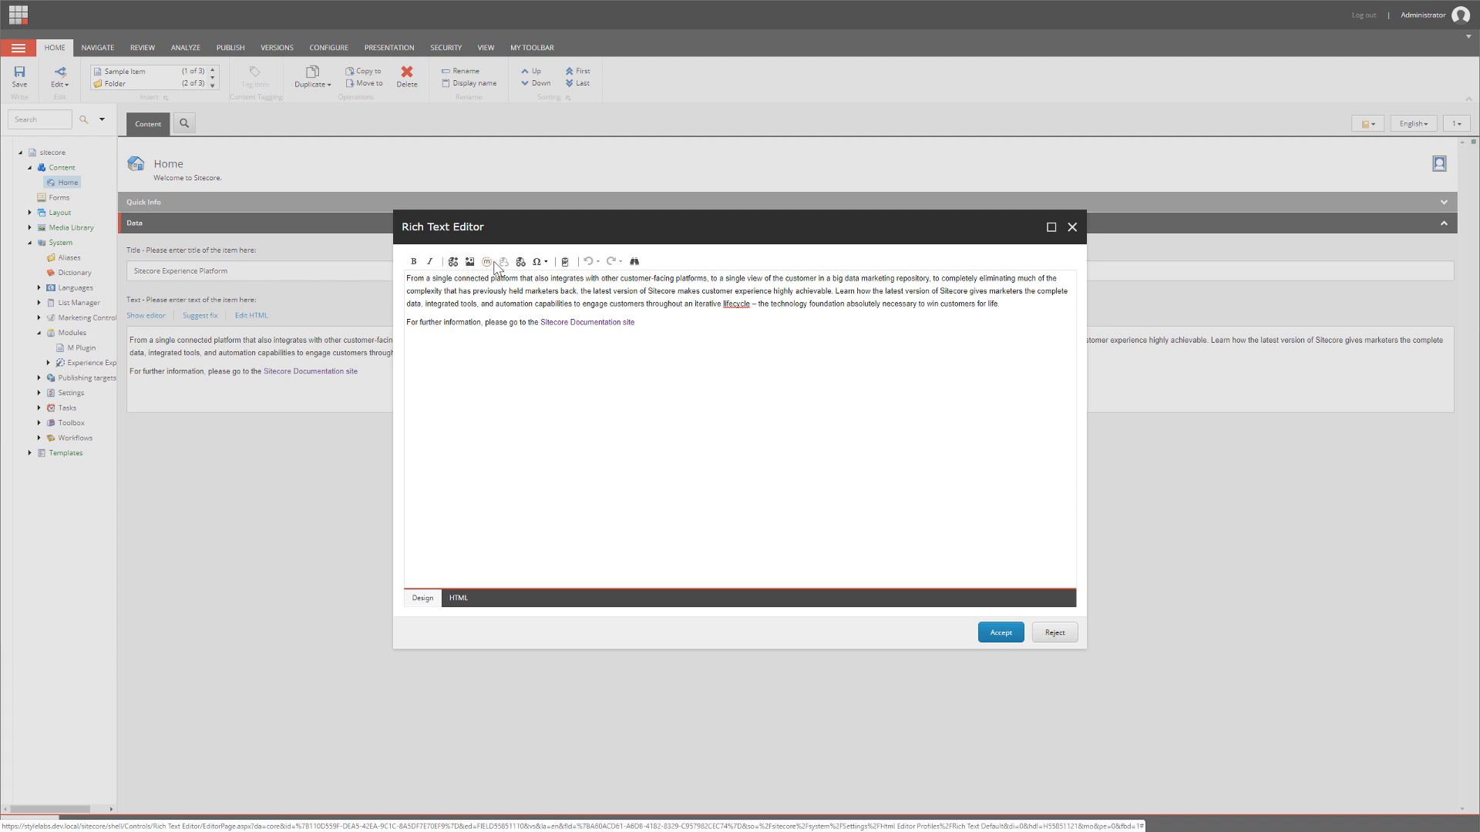
mouse_move(487, 262)
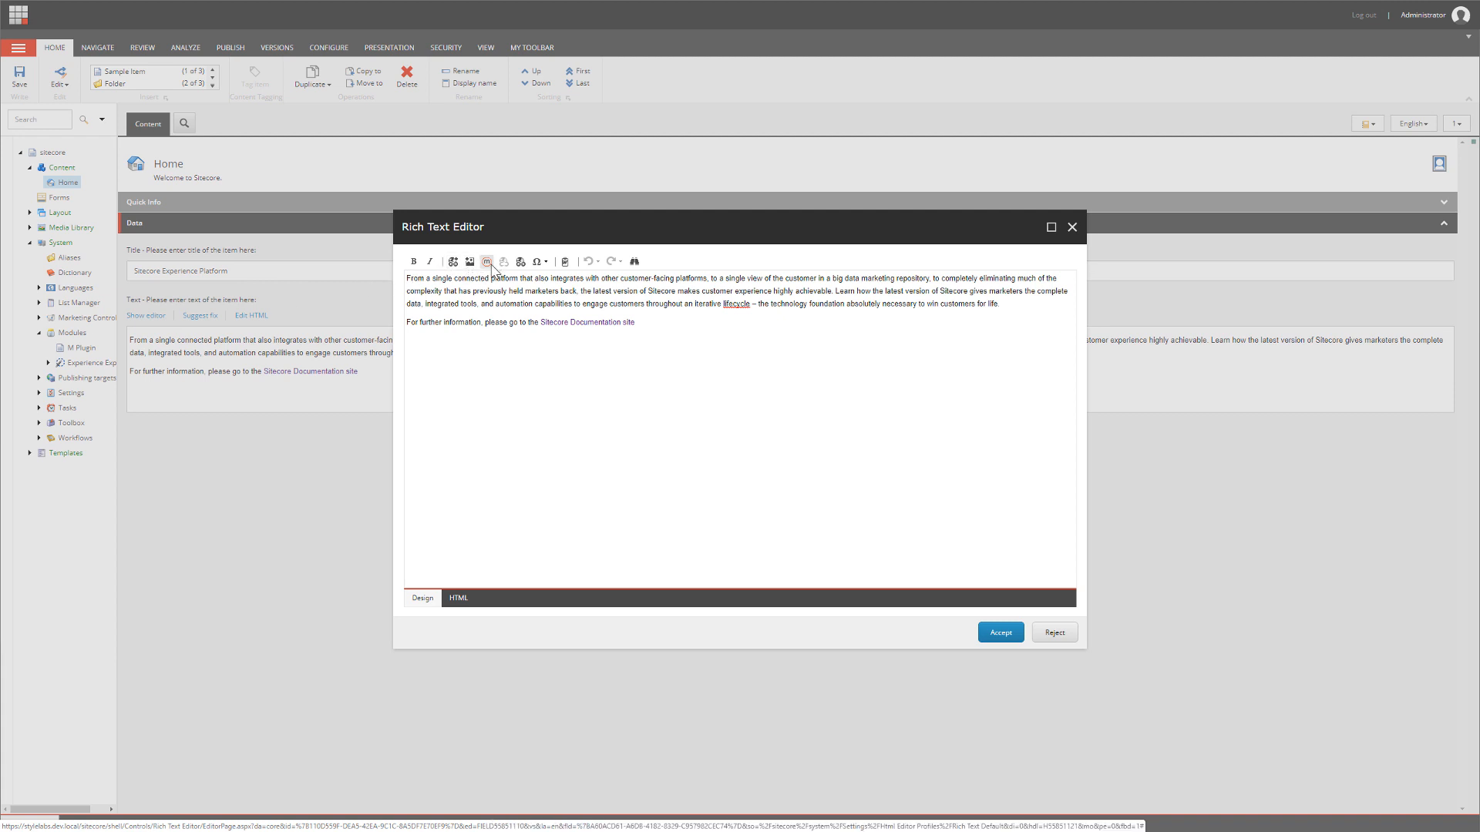
click(486, 262)
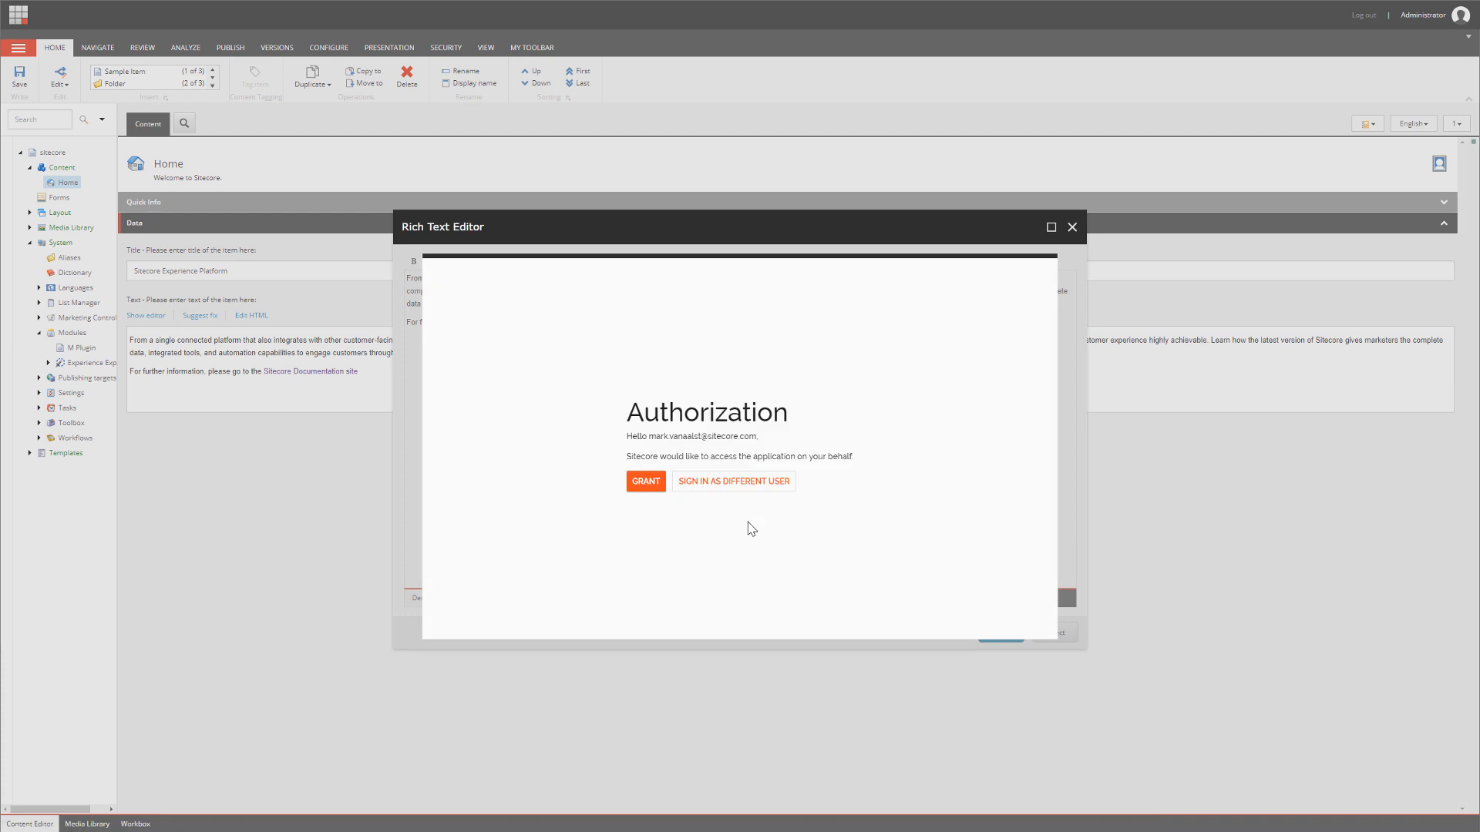
mouse_move(646, 481)
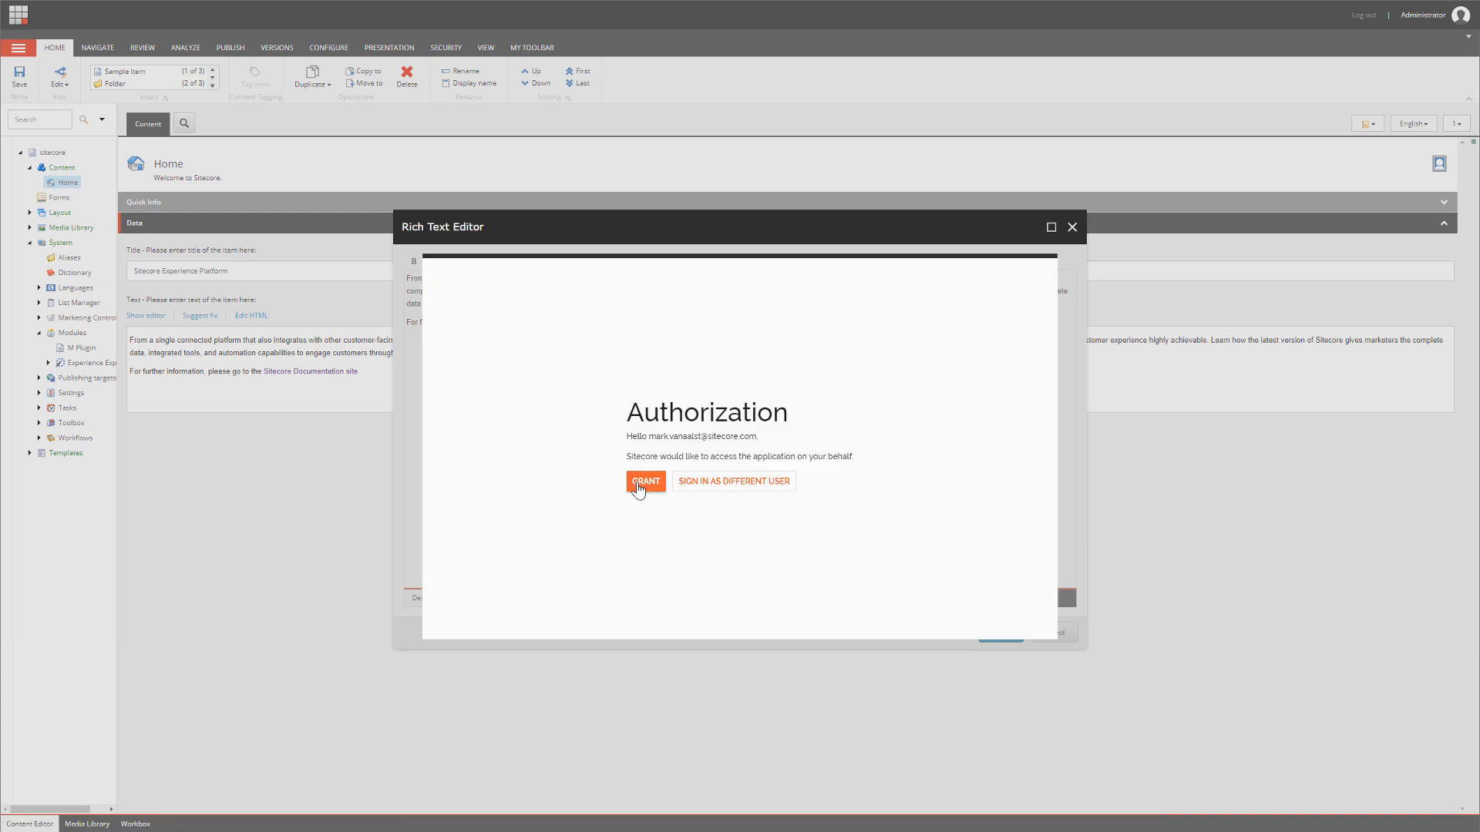
Grant Sitecore access to M and select the 'Pouring fresh juice' asset.
click(645, 480)
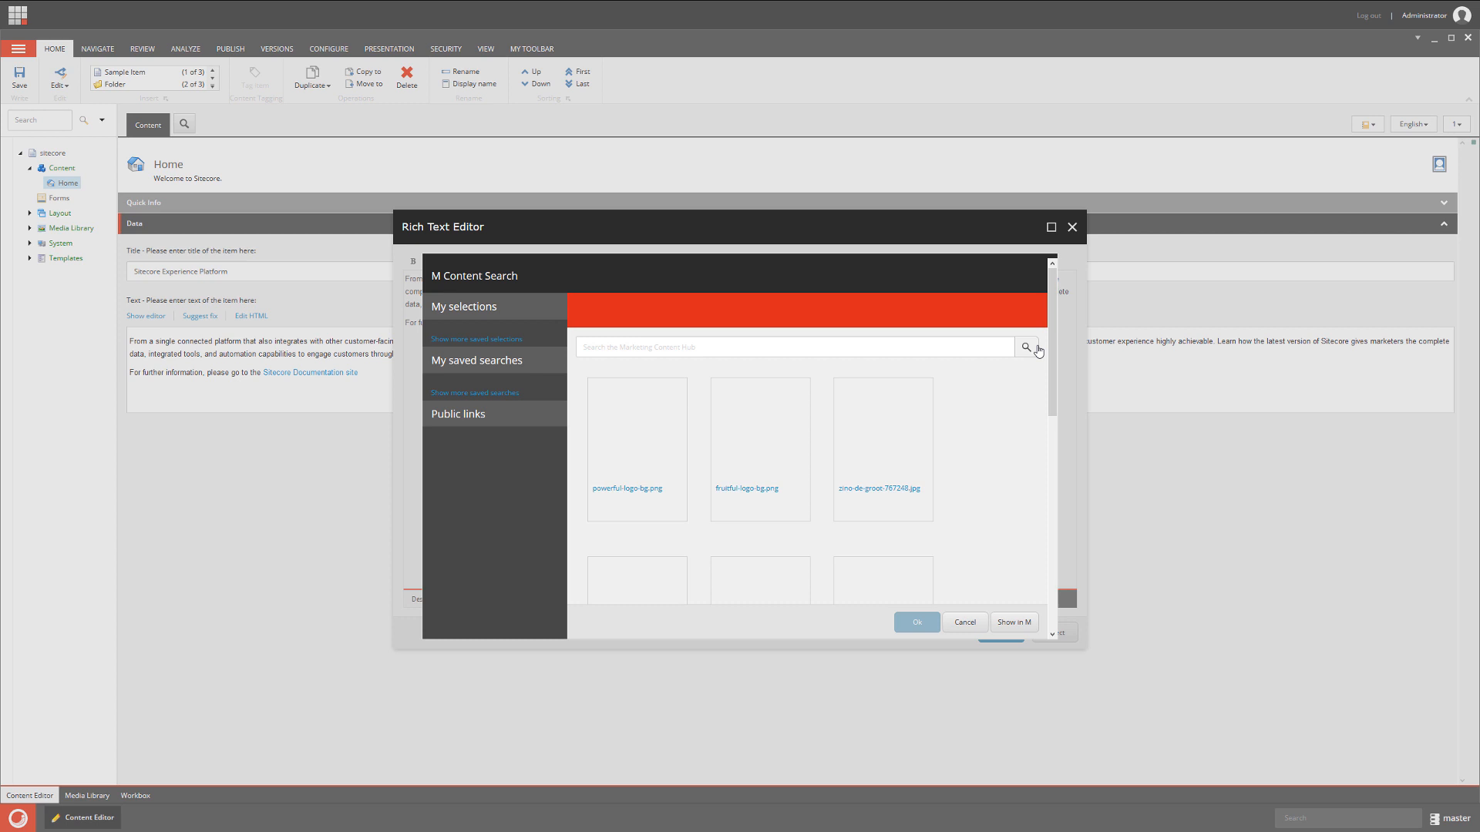
scroll(down, 3)
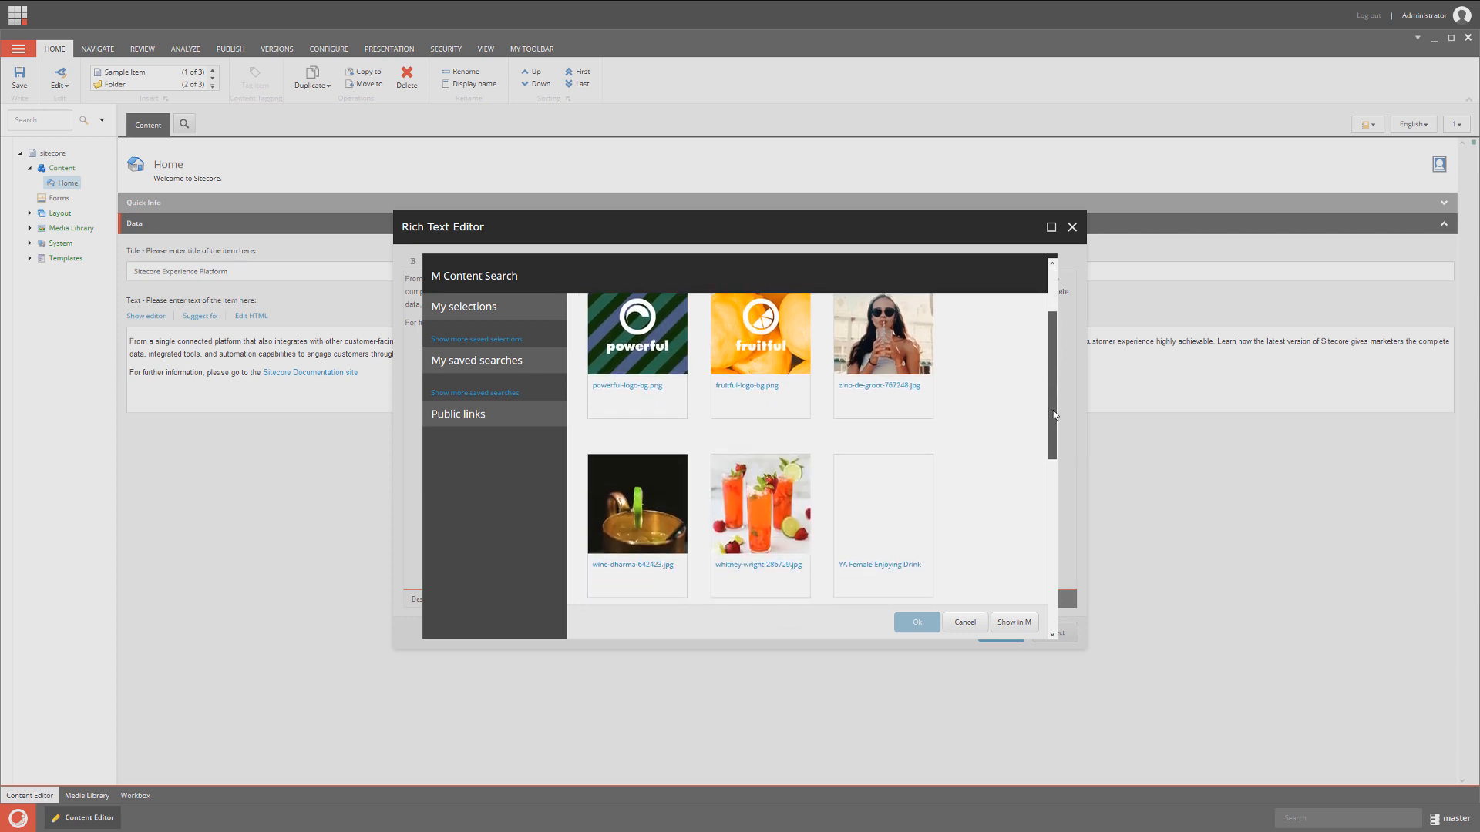
scroll(down, 3)
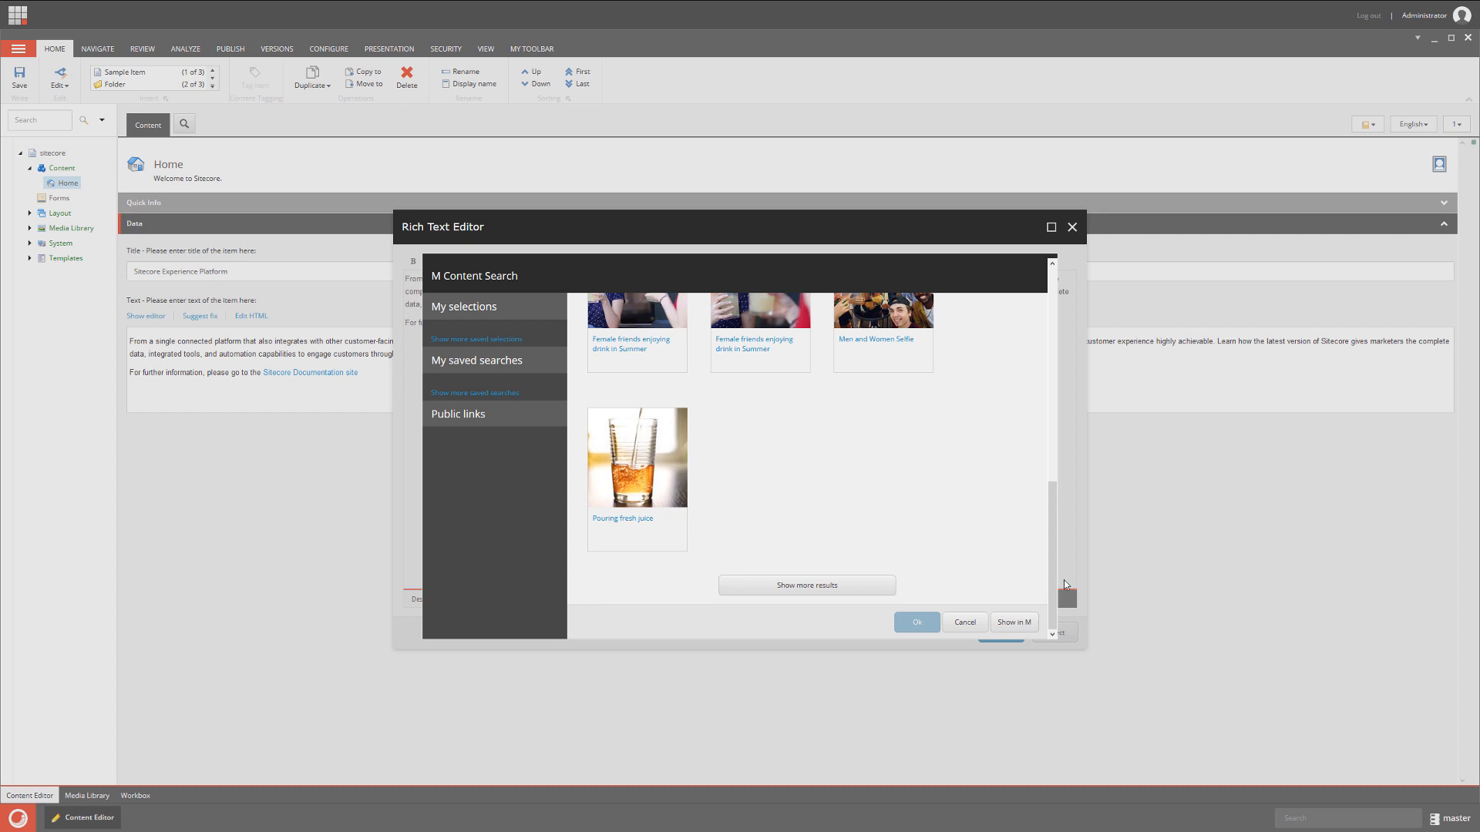
click(637, 471)
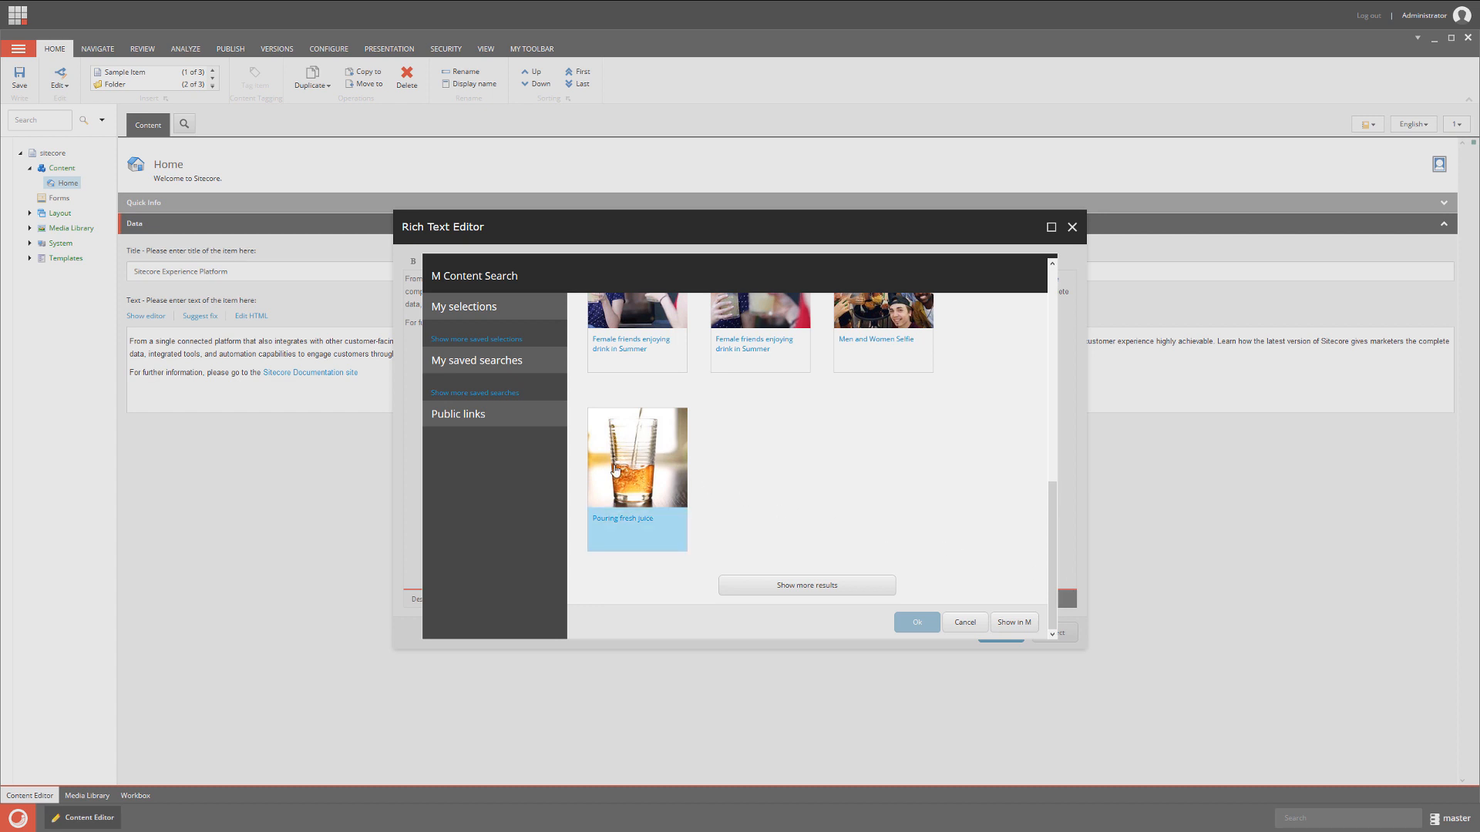